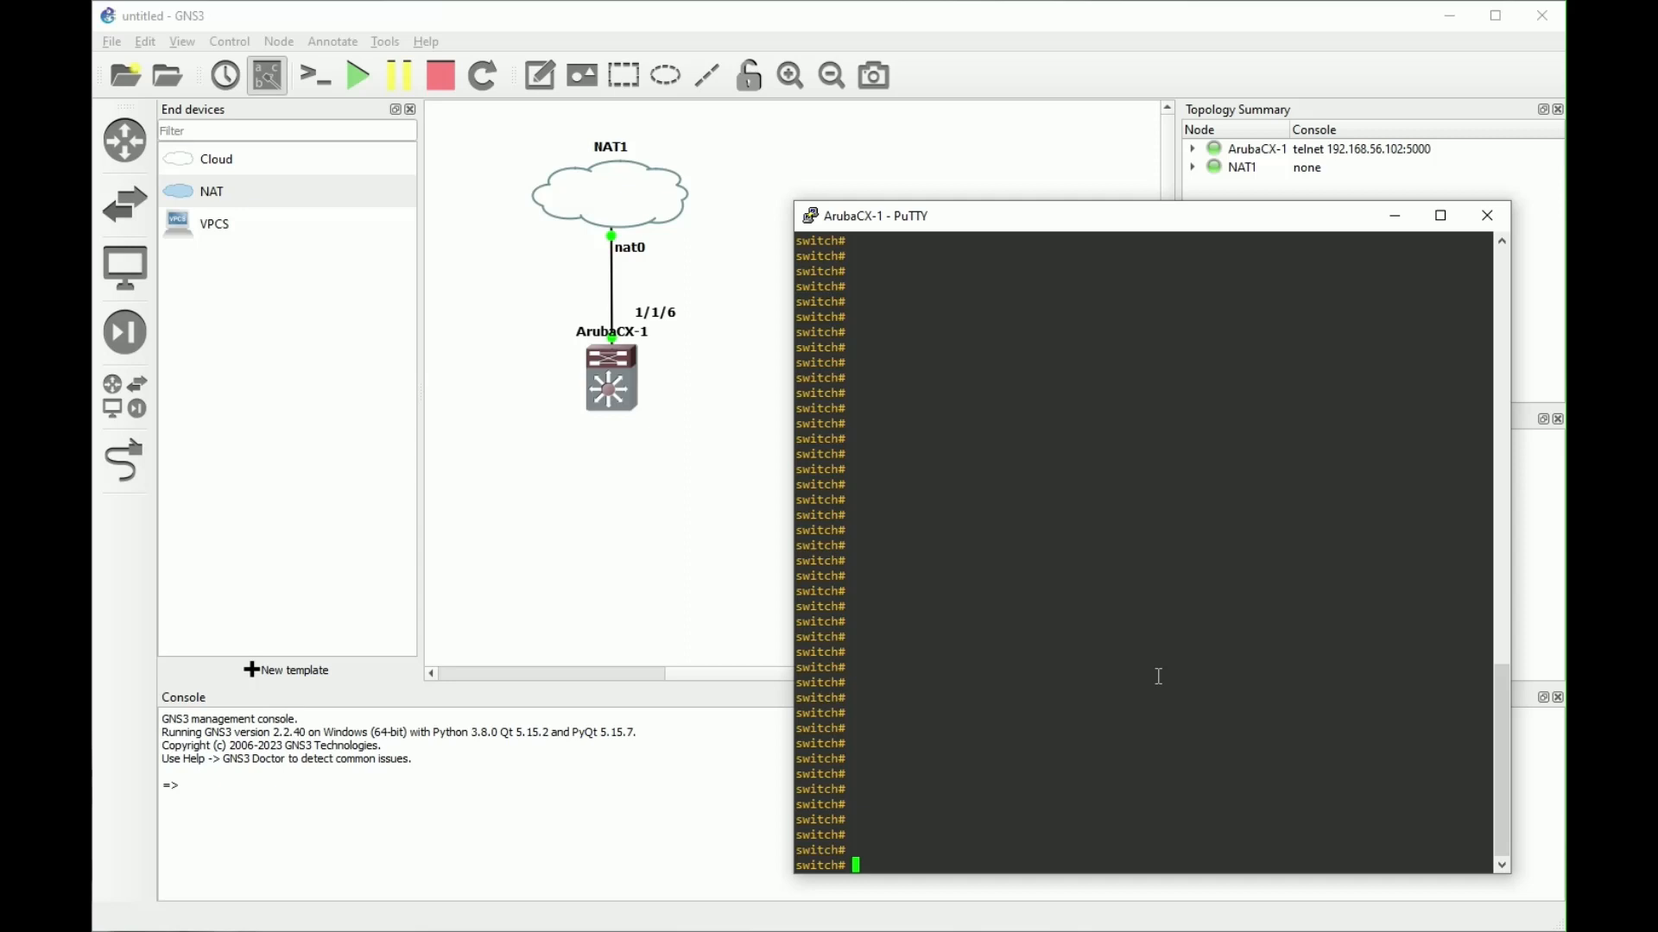
Step: Ping 1.1.1.1 from the ArubaCX-1 console and confirm 5 replies with 0% loss
{"action": "type", "text": "ping 1.1.1.1"}
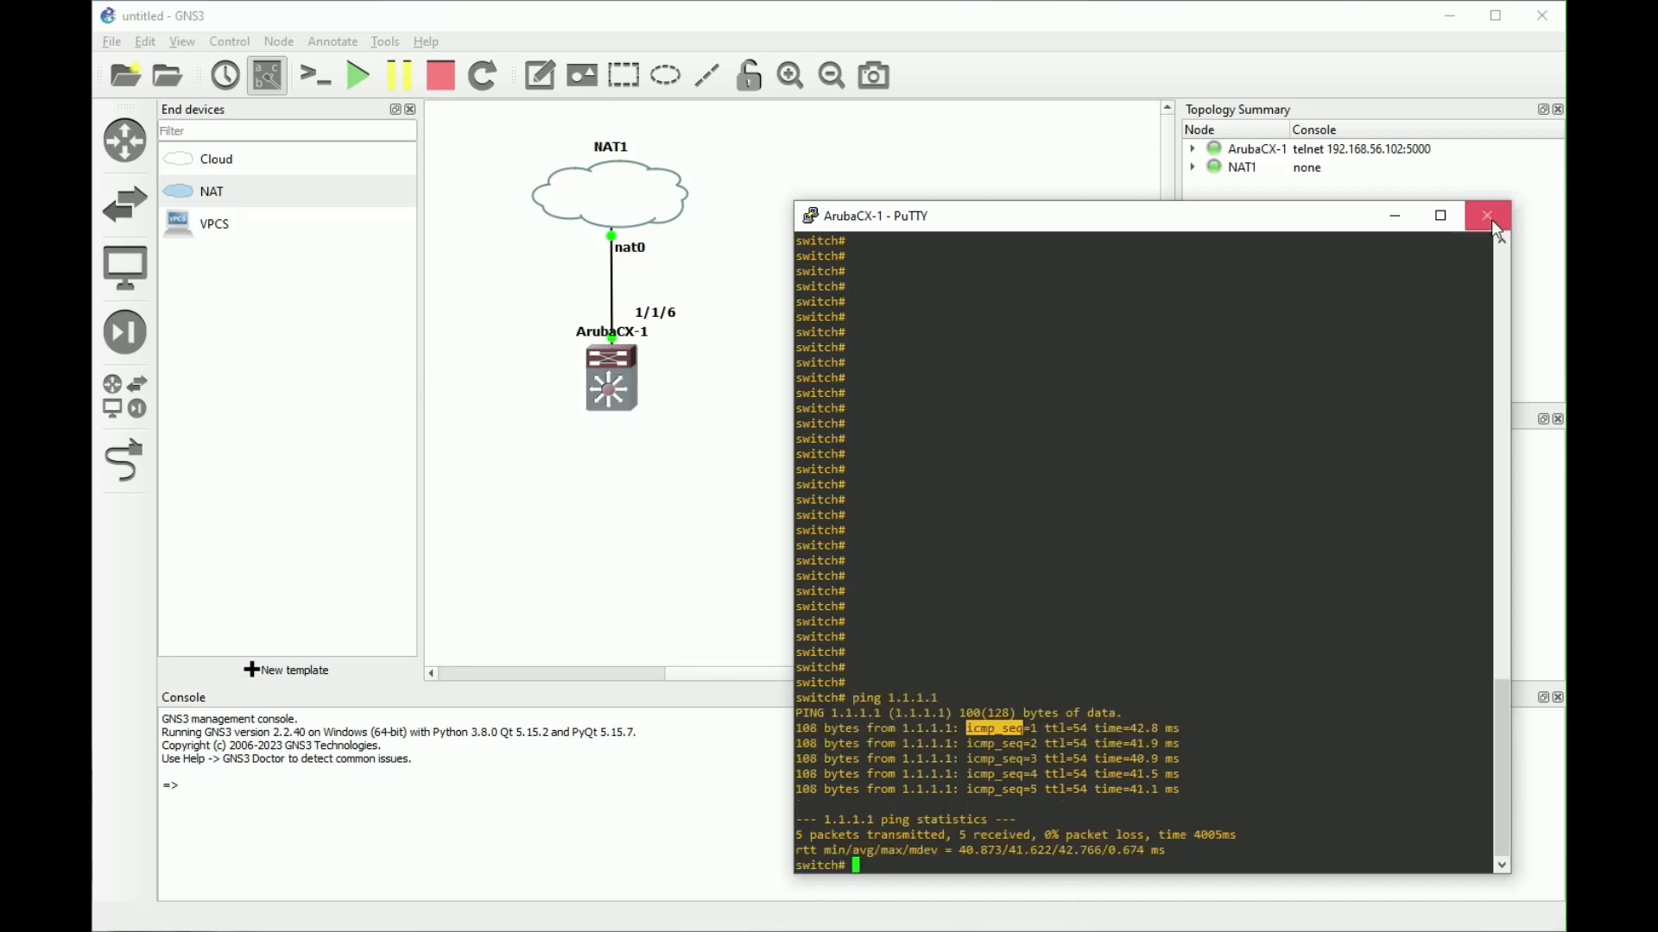
Step: Close the ArubaCX-1 console and delete both nodes, leaving the canvas empty
{"action": "left_click", "coordinate": [1486, 214]}
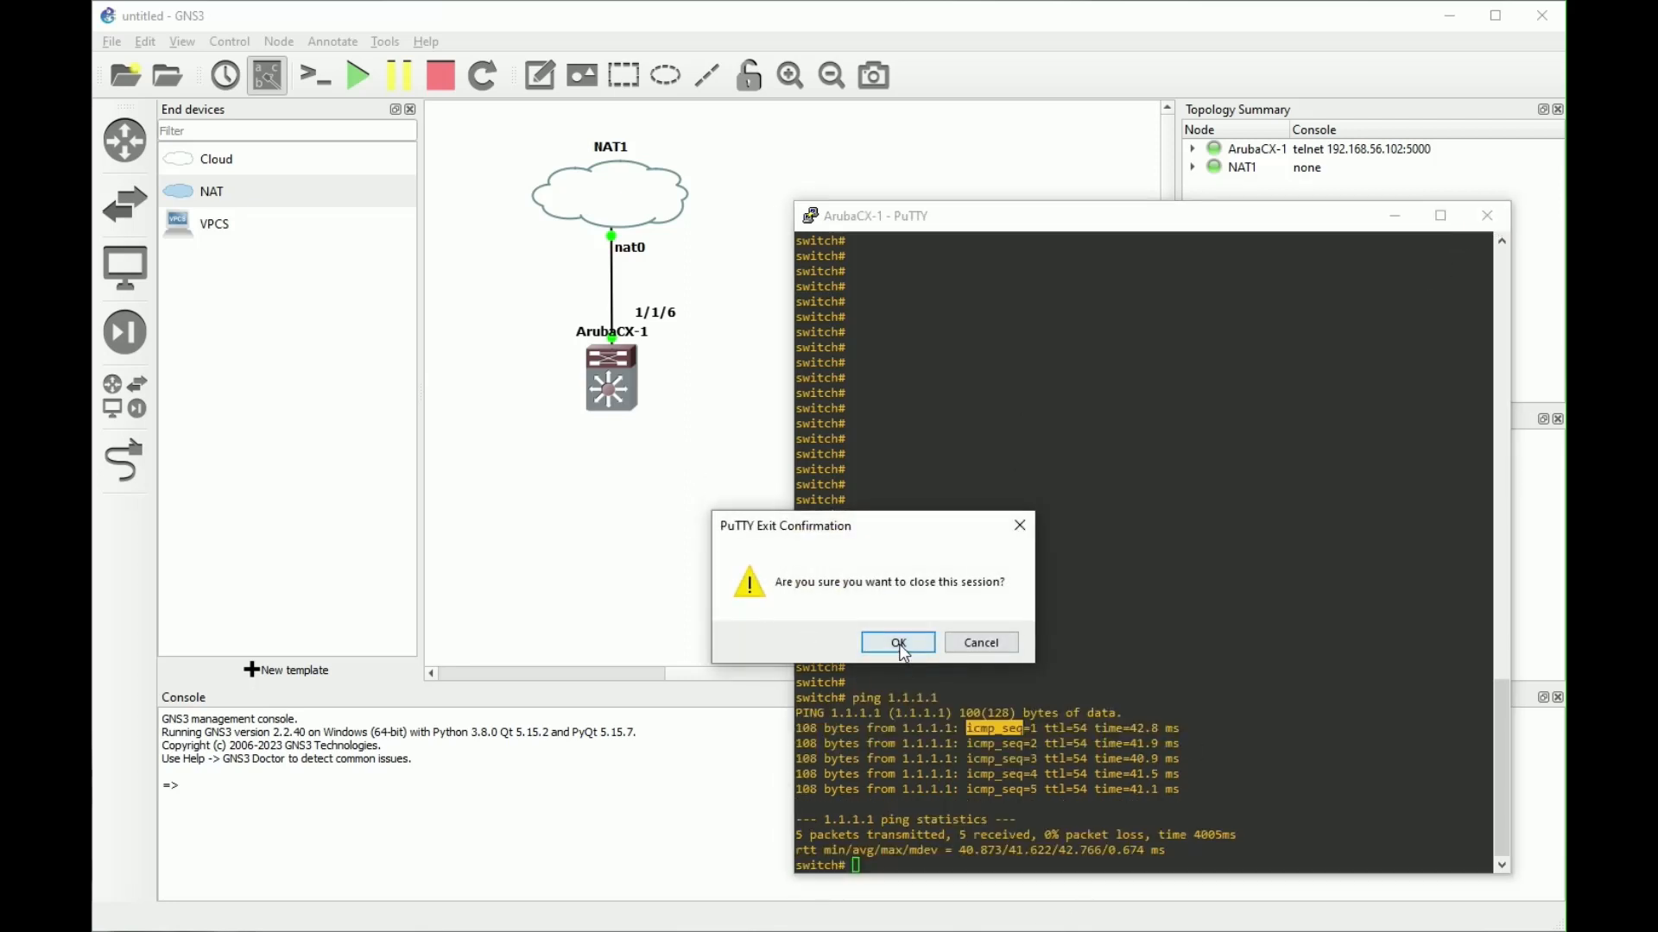
{"action": "left_click", "coordinate": [898, 643]}
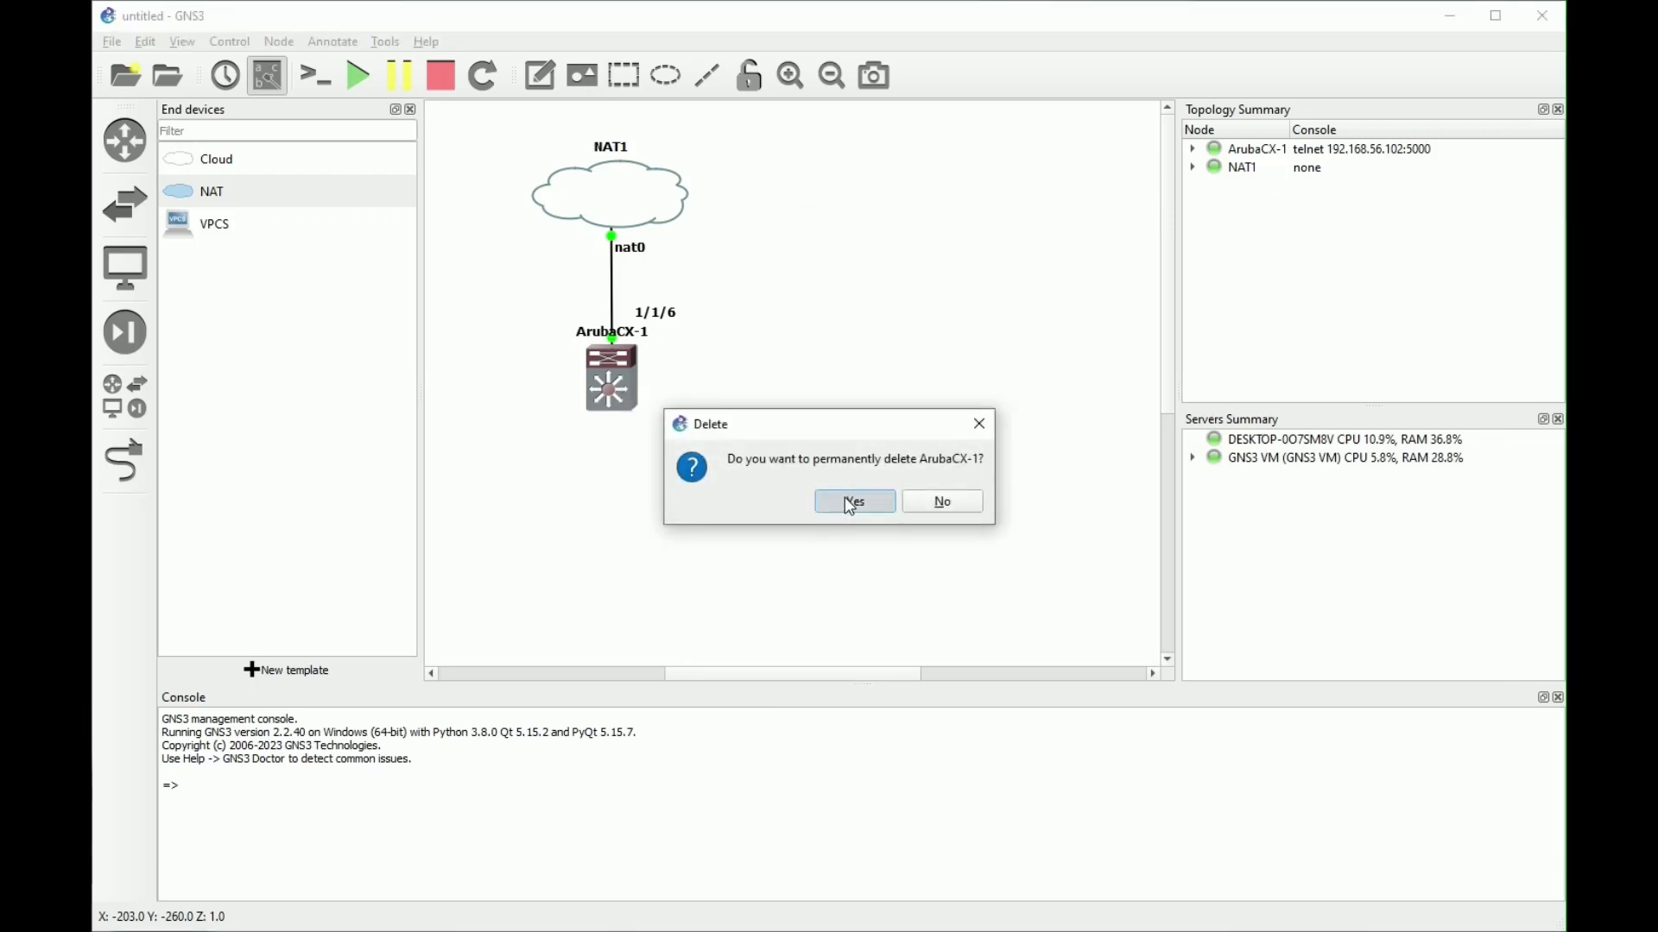
{"action": "left_click", "coordinate": [853, 501]}
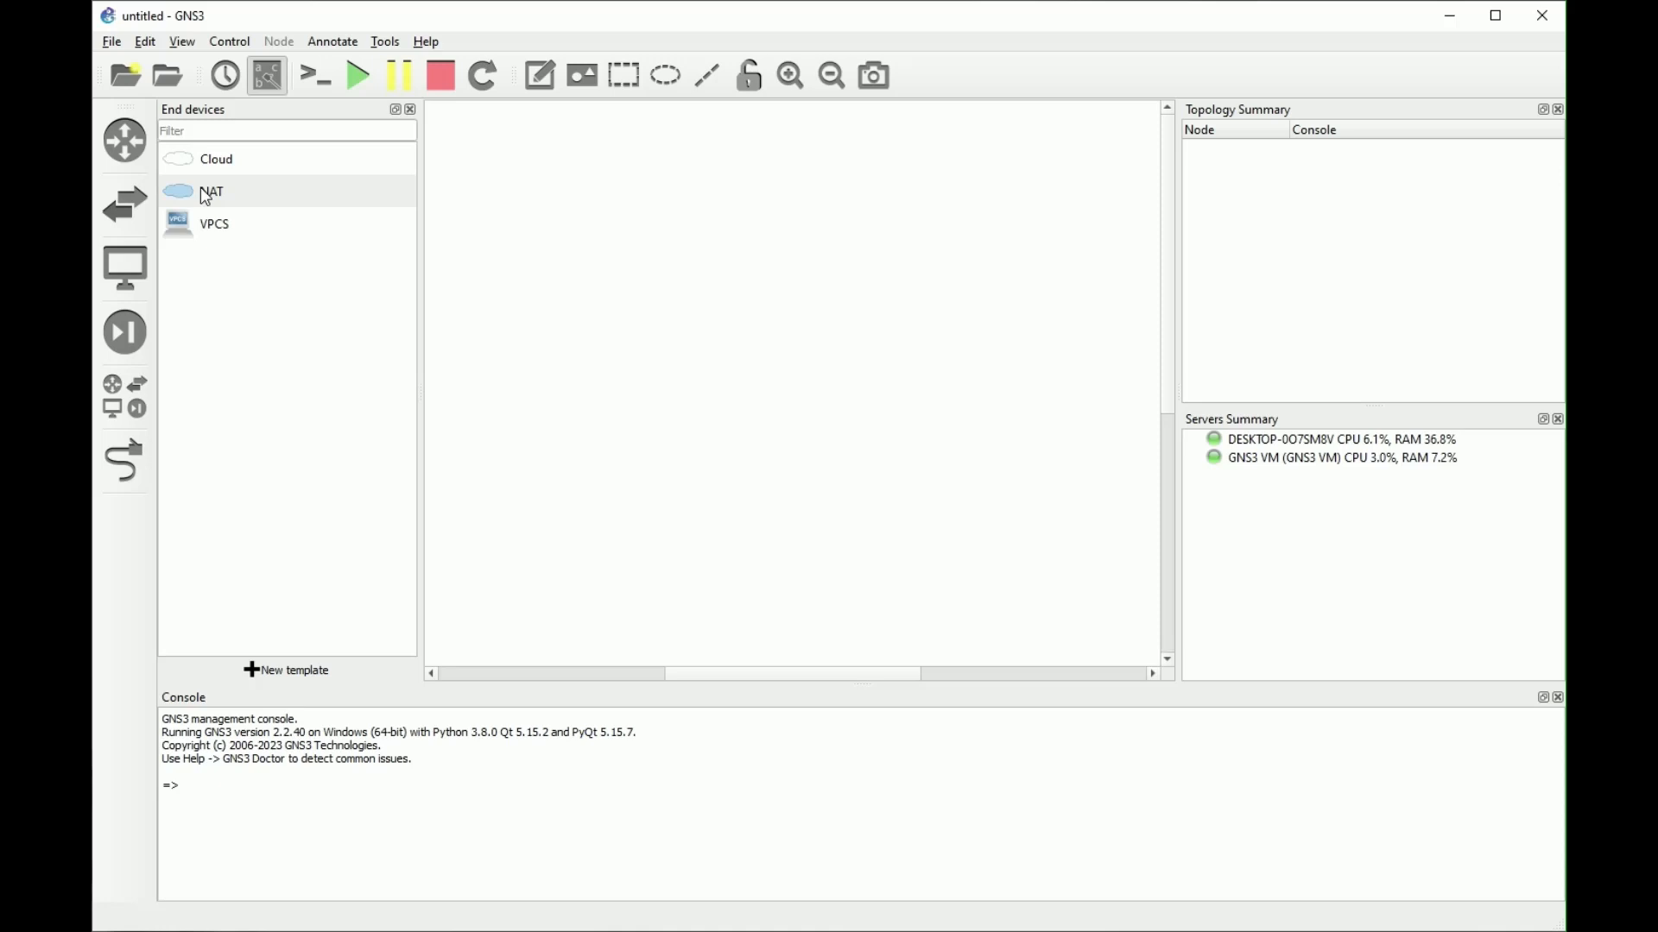
Step: Add a NAT node to the canvas hosted on the GNS3 VM server
{"action": "left_click_drag", "start_coordinate": [178, 192], "coordinate": [326, 195]}
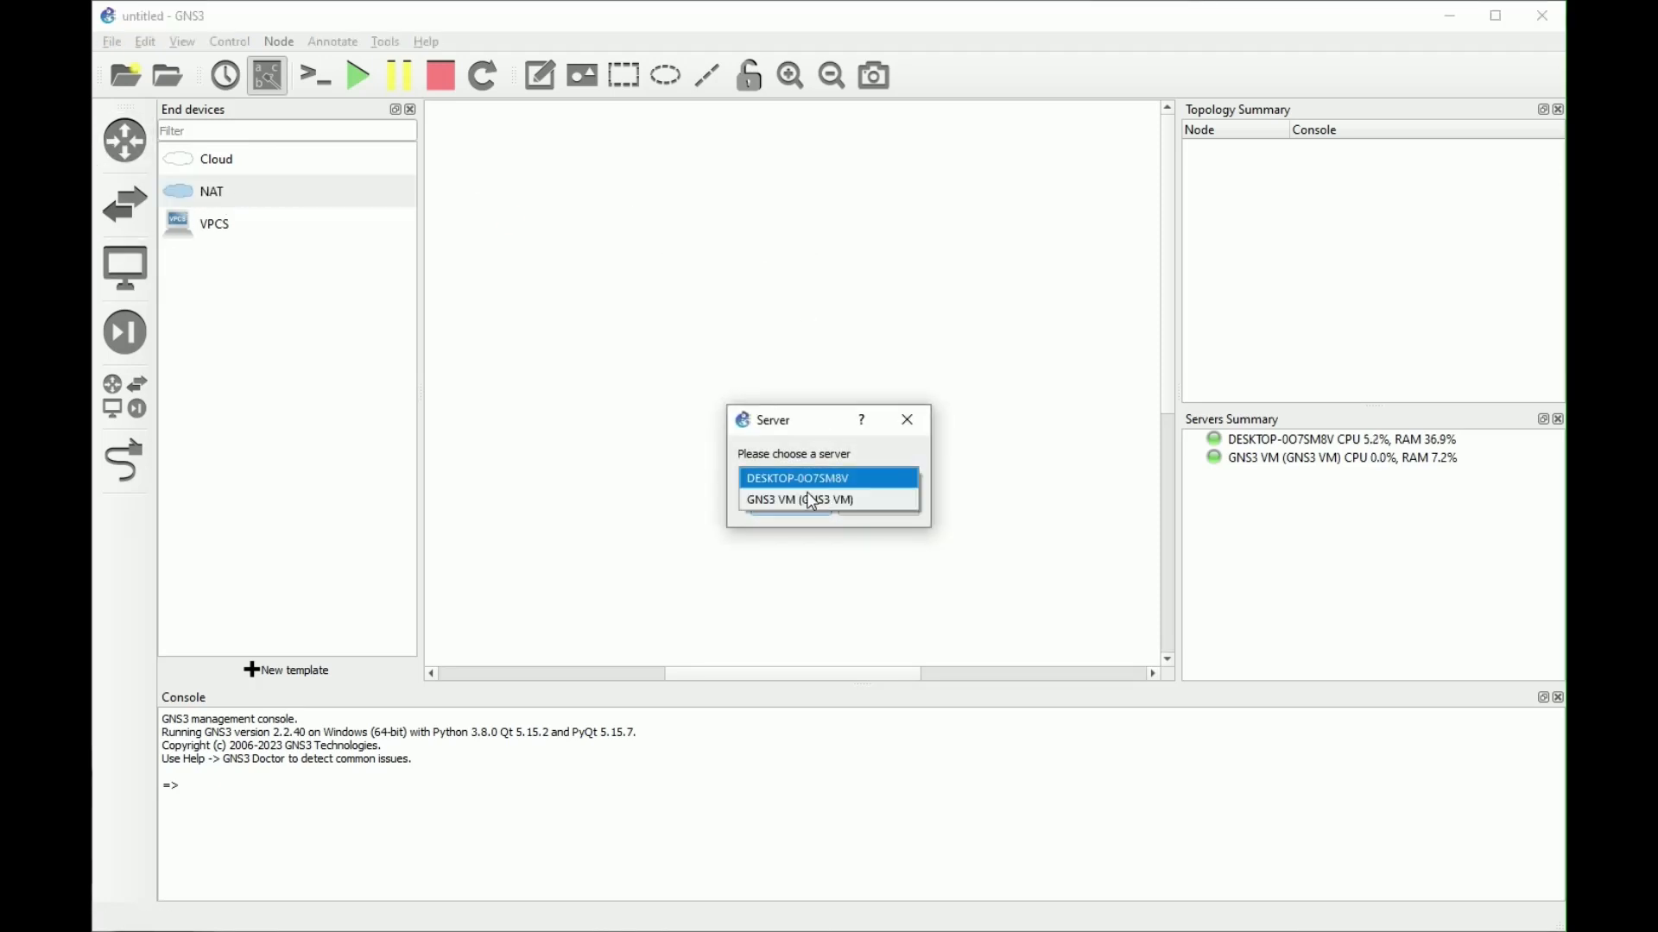
{"action": "left_click", "coordinate": [800, 499]}
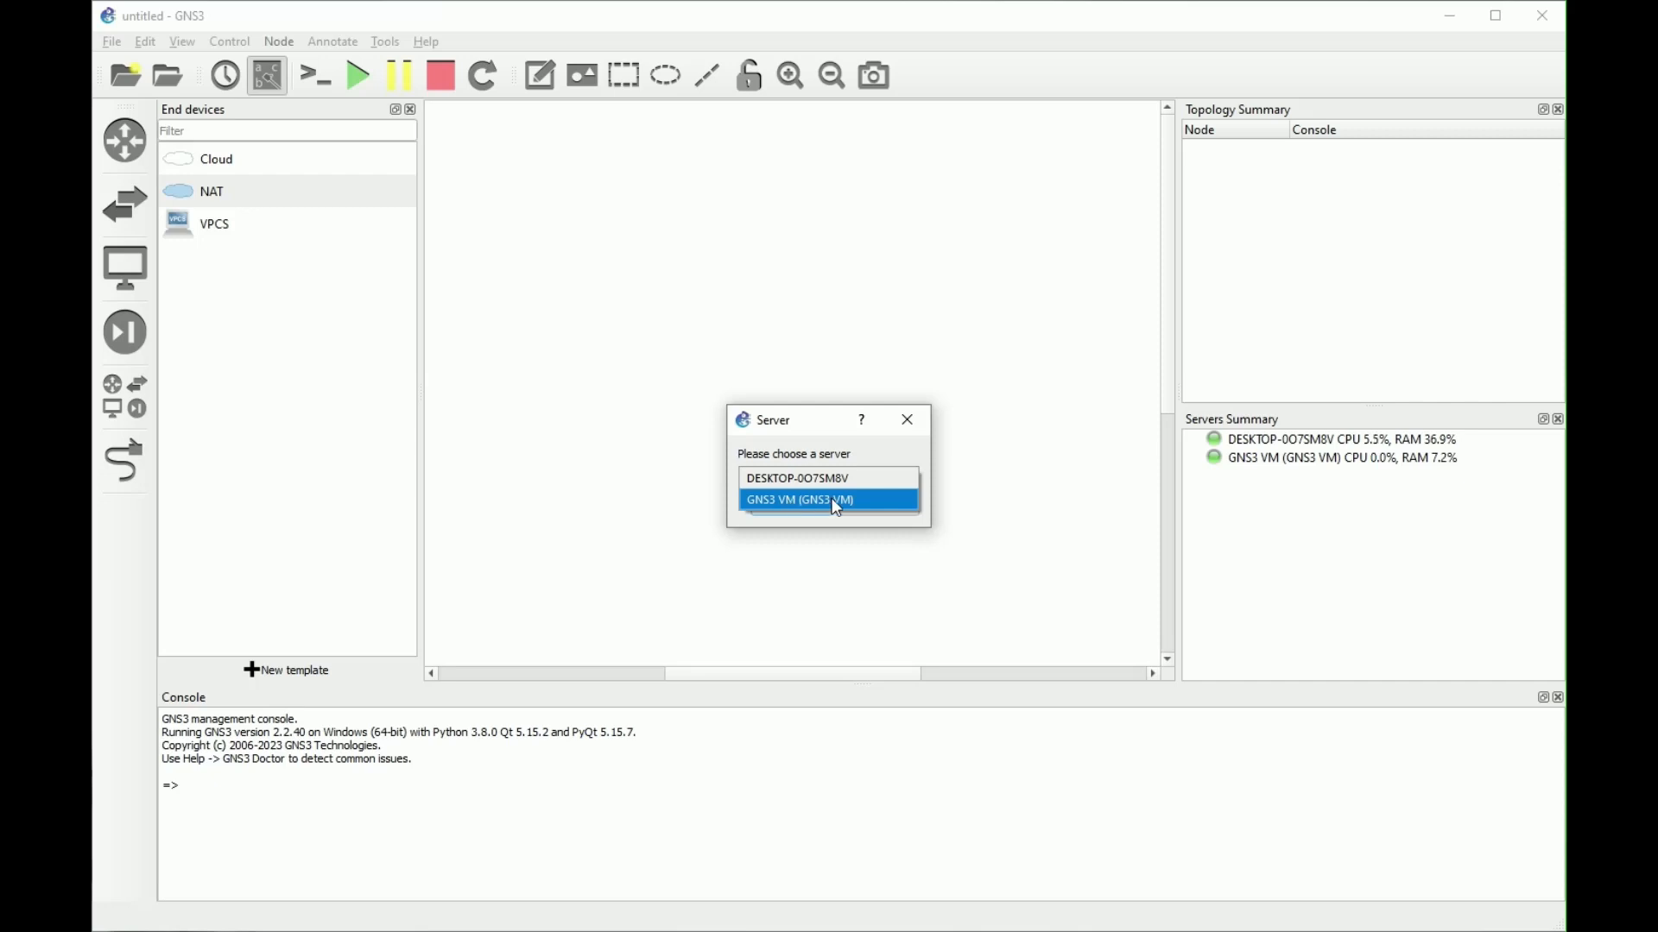
{"action": "mouse_move", "coordinate": [836, 506]}
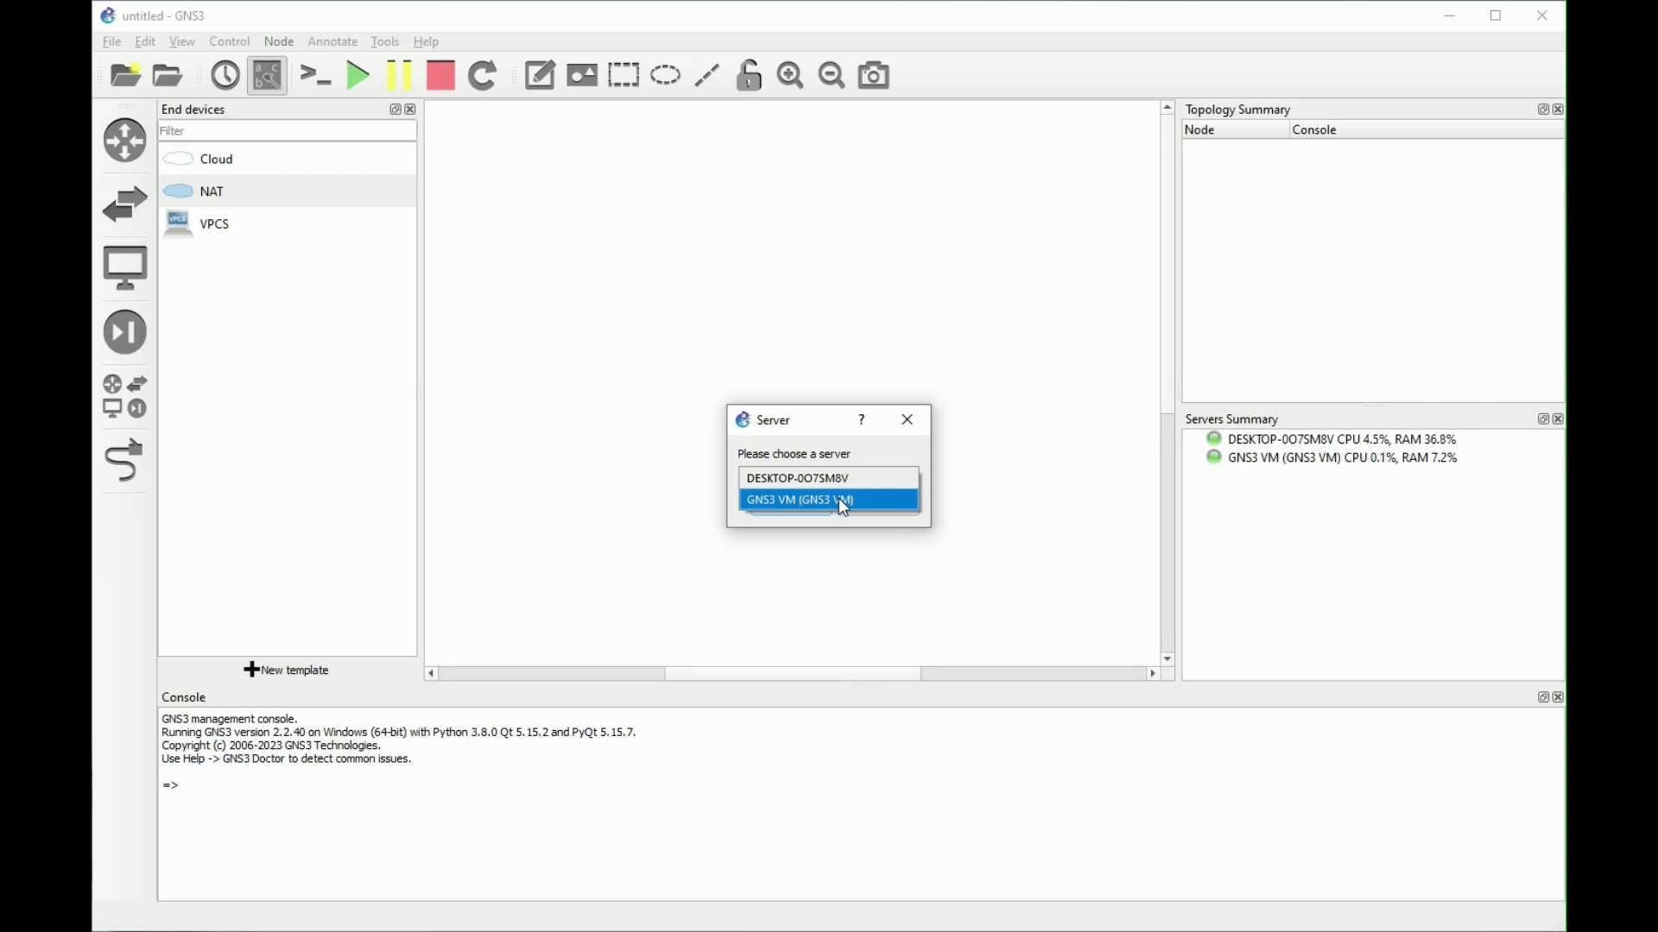
{"action": "mouse_move", "coordinate": [801, 511]}
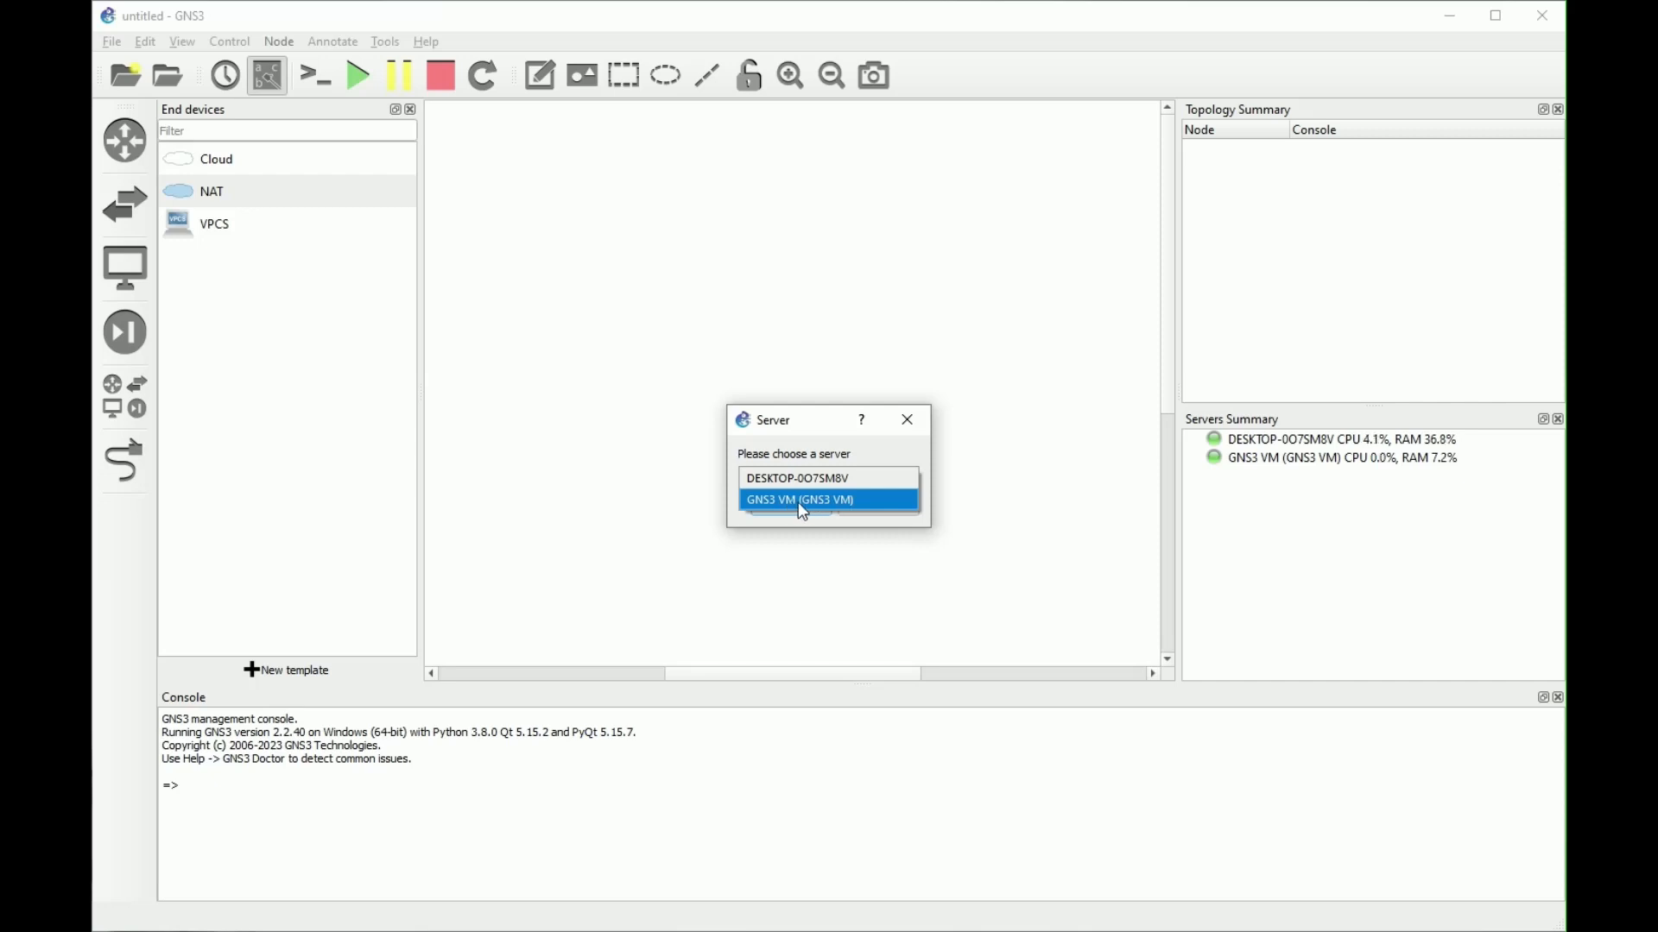
{"action": "left_click", "coordinate": [798, 499]}
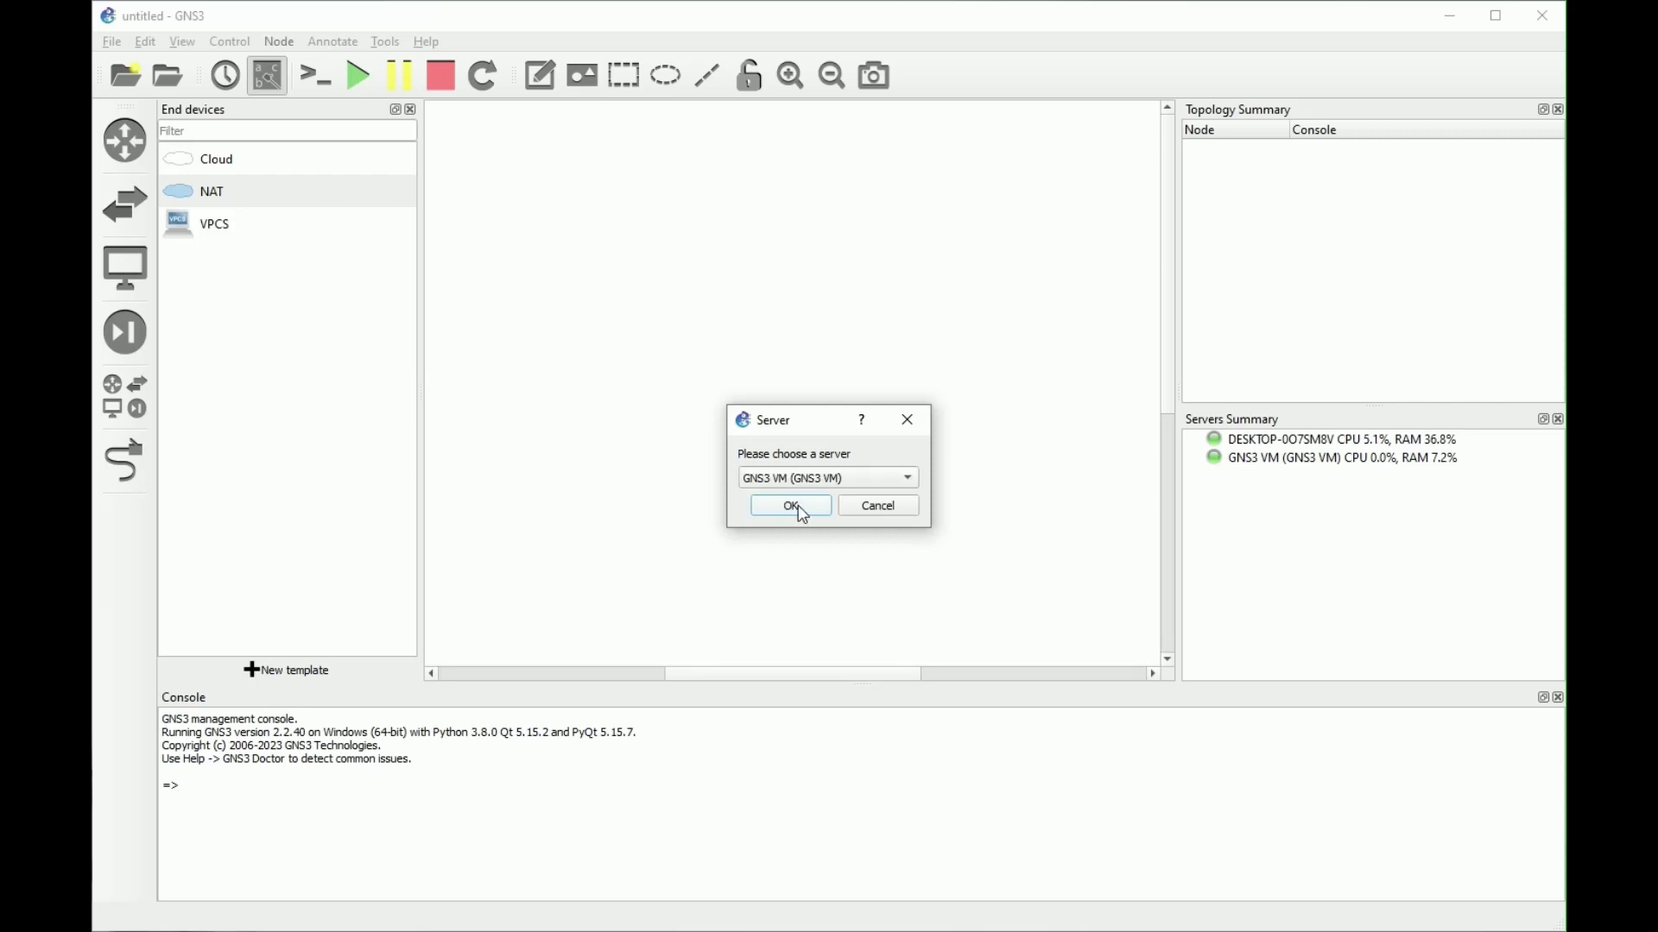
{"action": "left_click", "coordinate": [790, 506]}
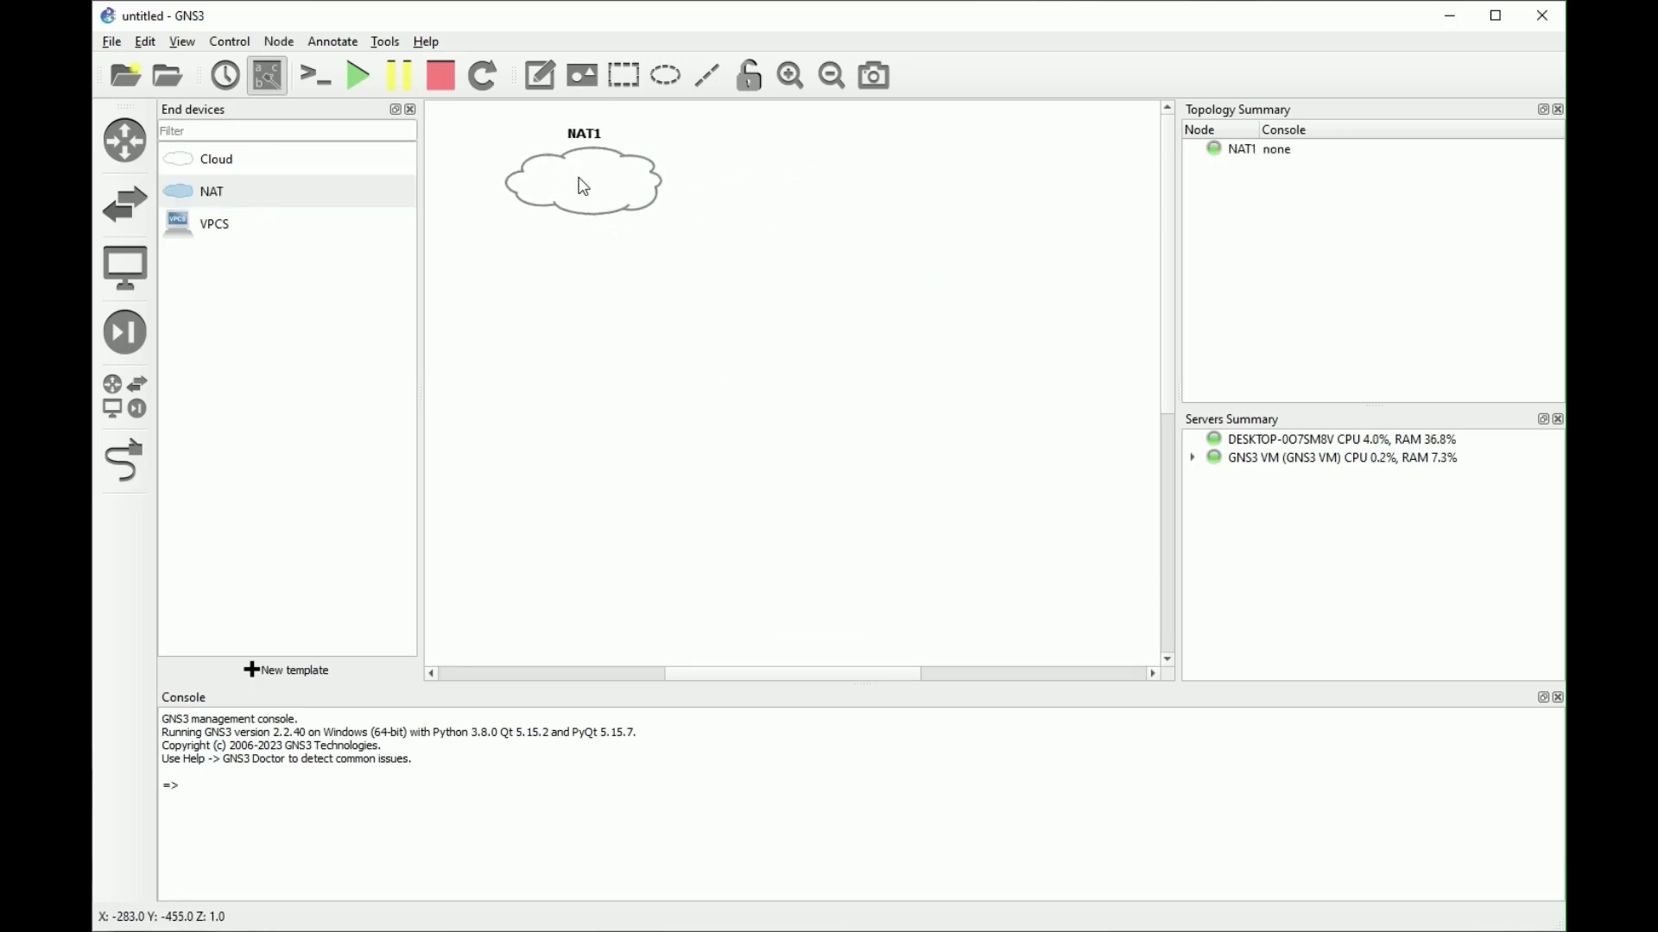
Step: Add an ArubaCX switch below NAT1 and link its port 1/1/6 to the cloud's nat0
{"action": "left_click", "coordinate": [124, 266]}
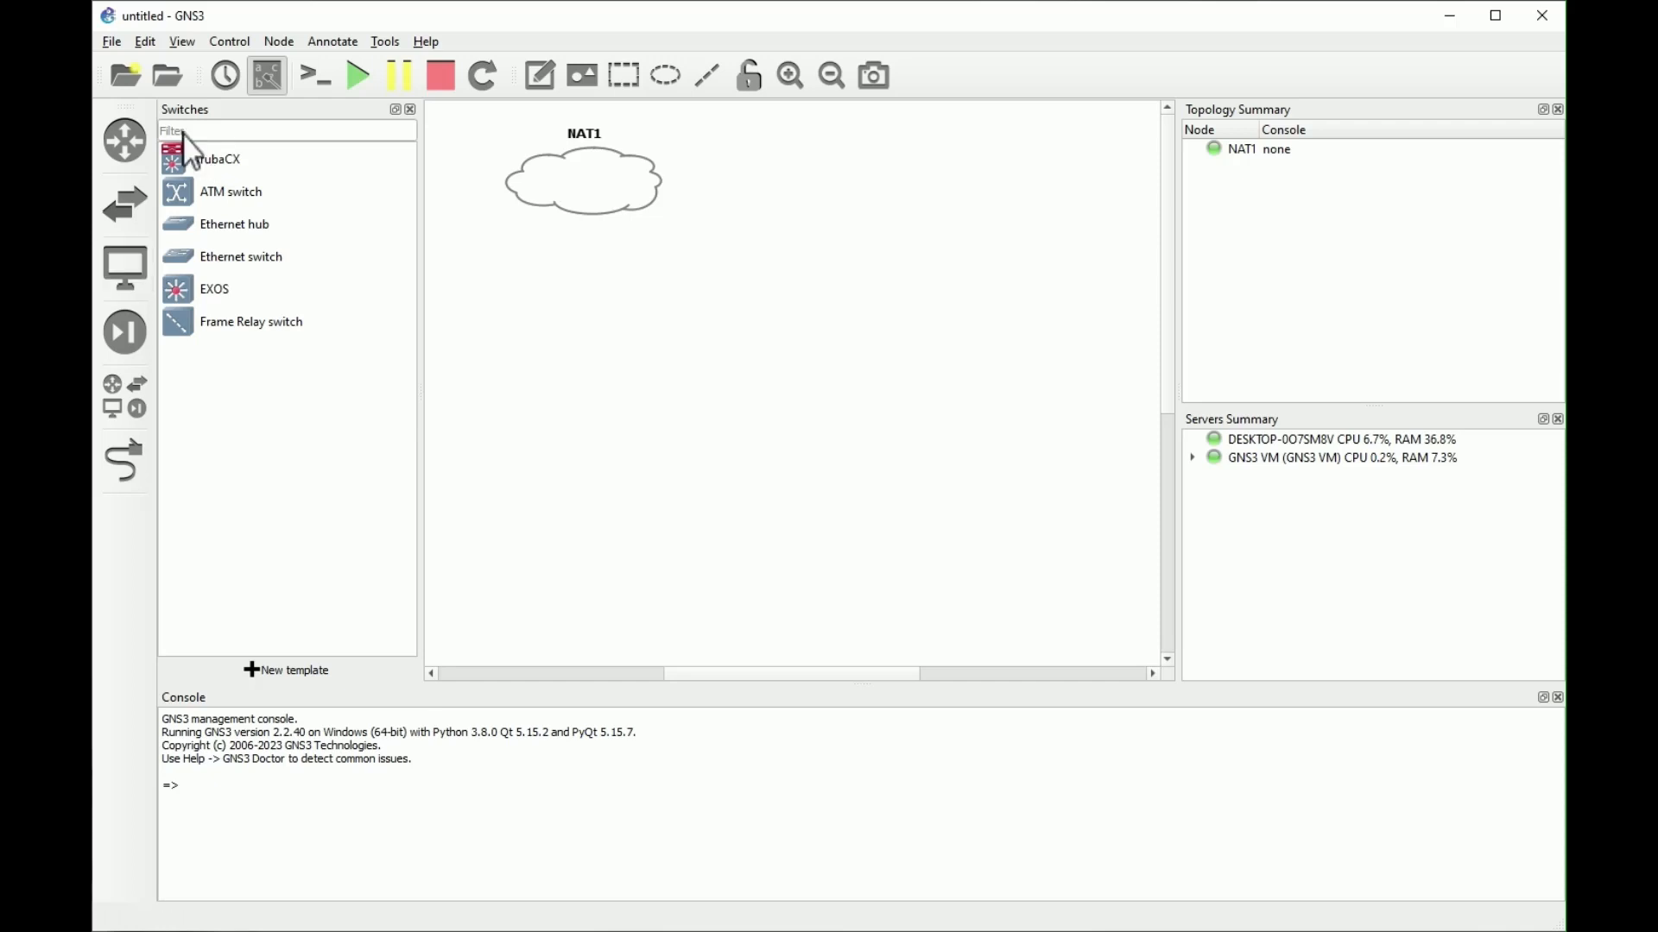
{"action": "left_click_drag", "start_coordinate": [215, 159], "coordinate": [575, 339]}
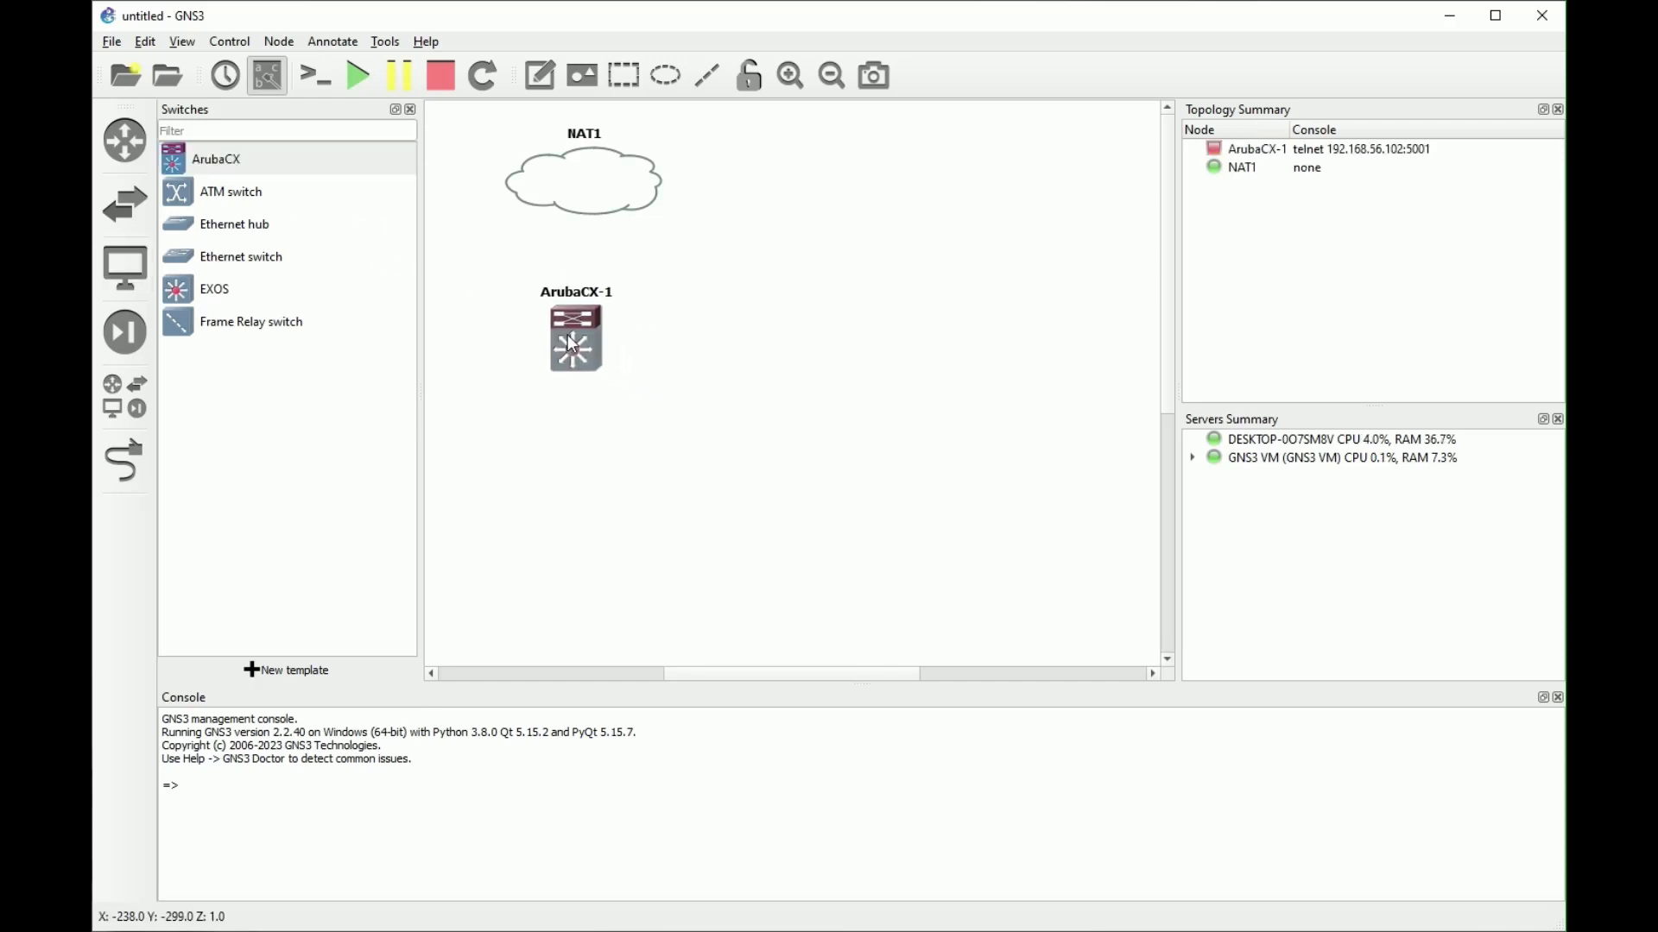
{"action": "left_click", "coordinate": [124, 462]}
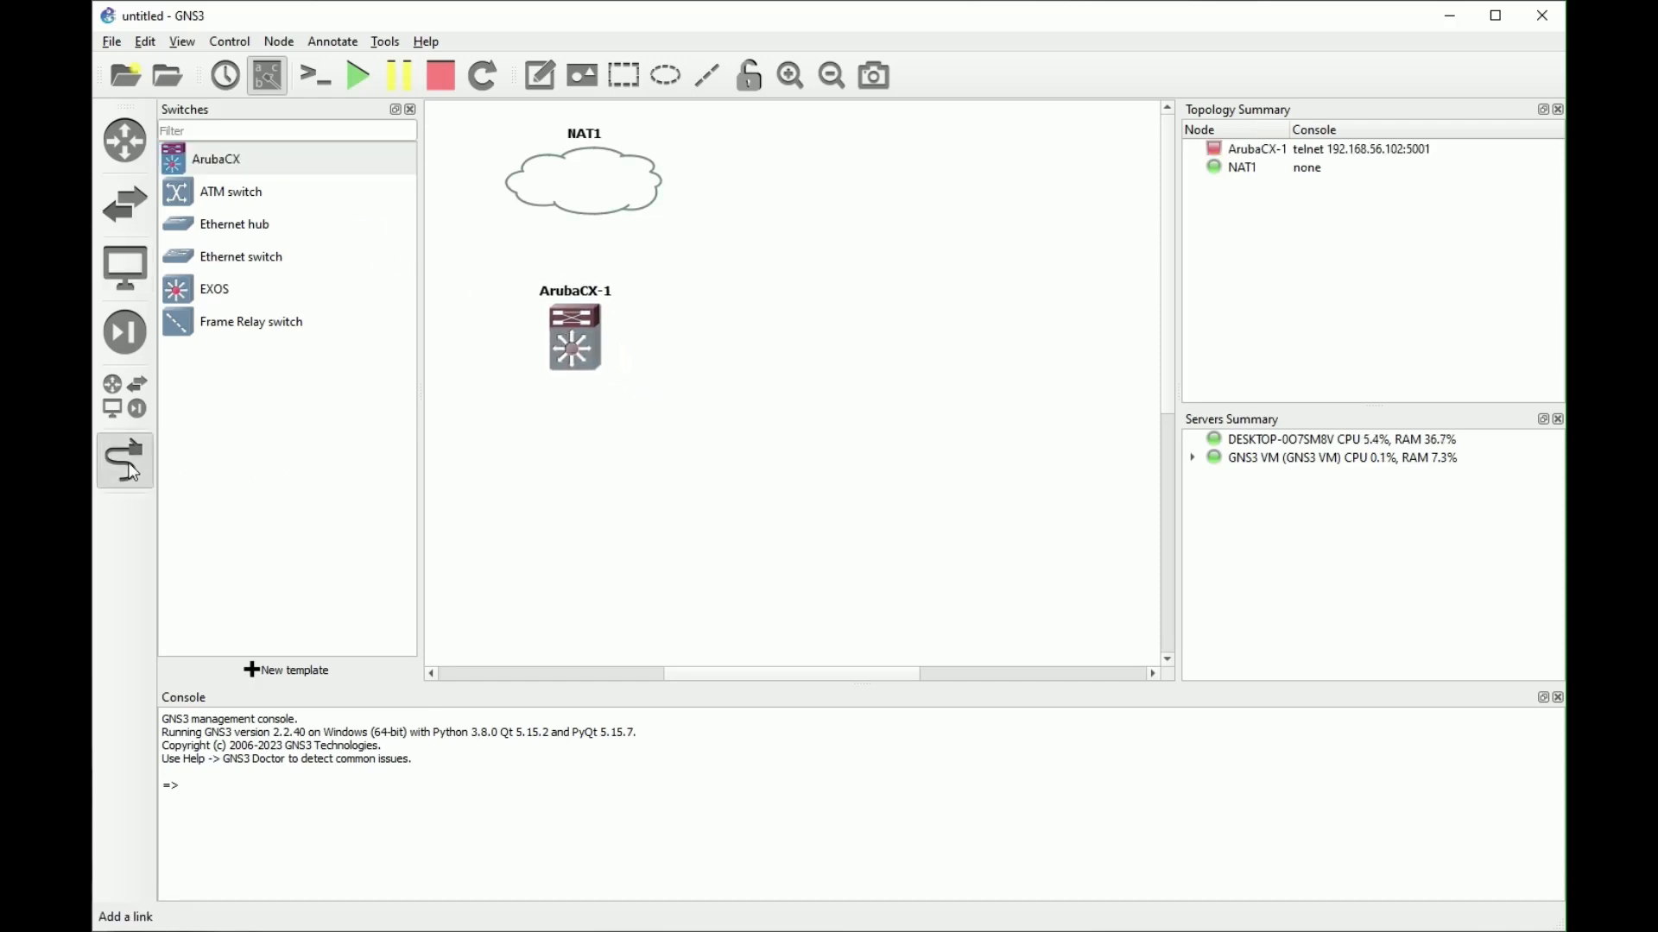
{"action": "left_click", "coordinate": [574, 337]}
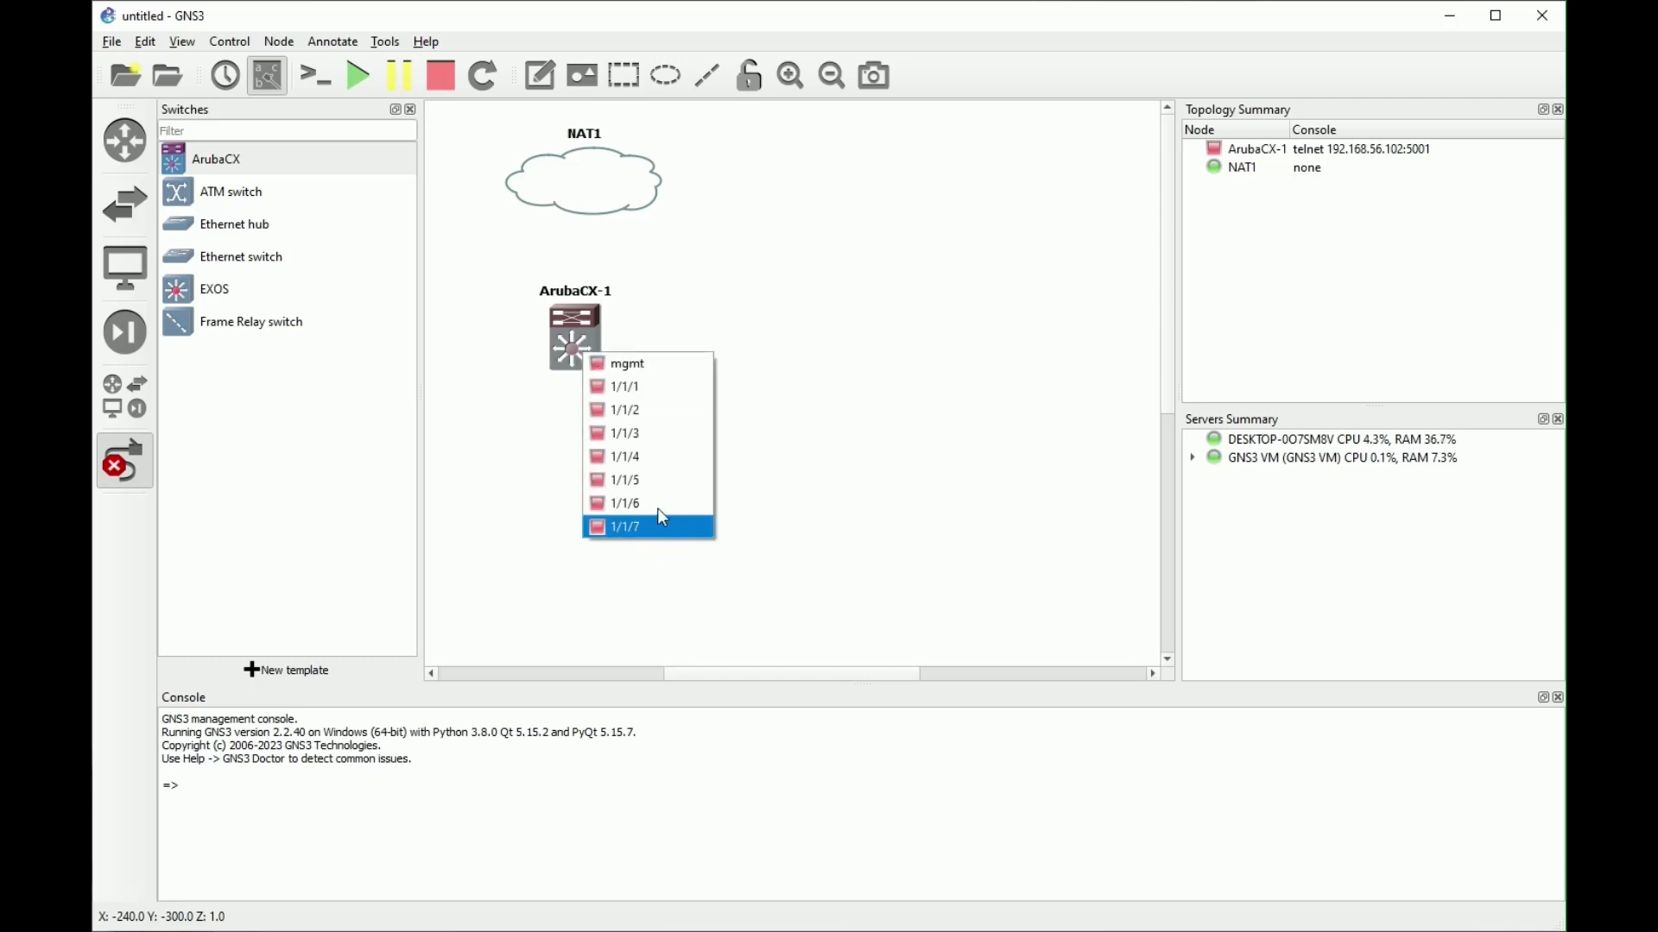
{"action": "left_click", "coordinate": [623, 527]}
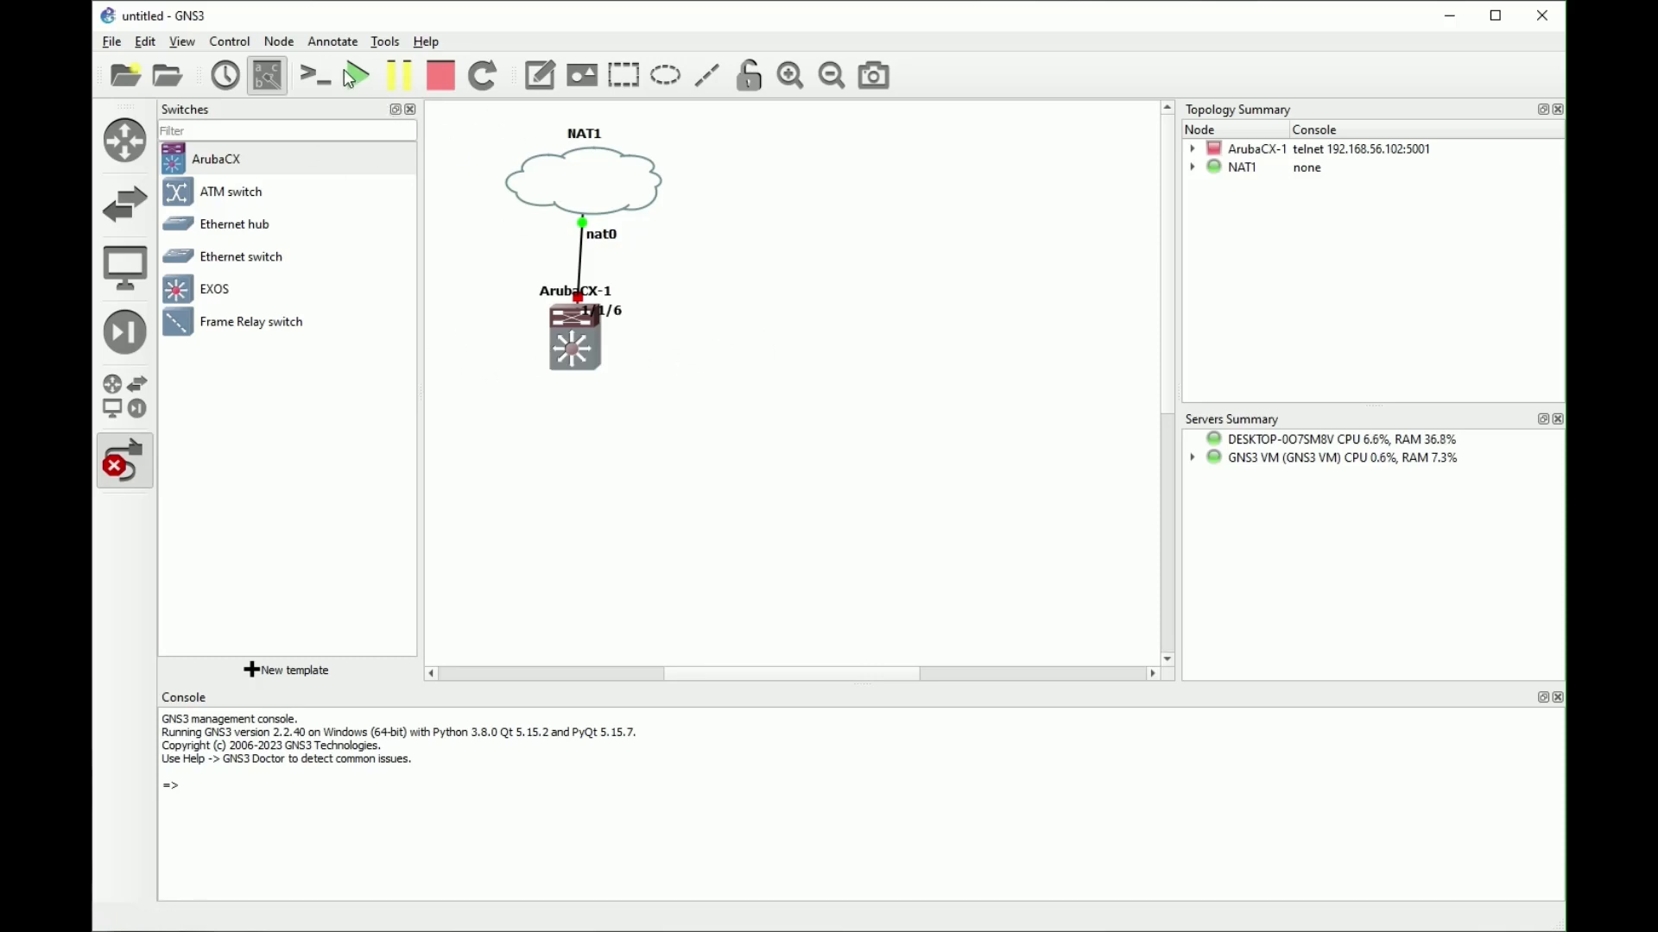
Step: Start all devices and open a console session to ArubaCX-1
{"action": "left_click", "coordinate": [357, 74]}
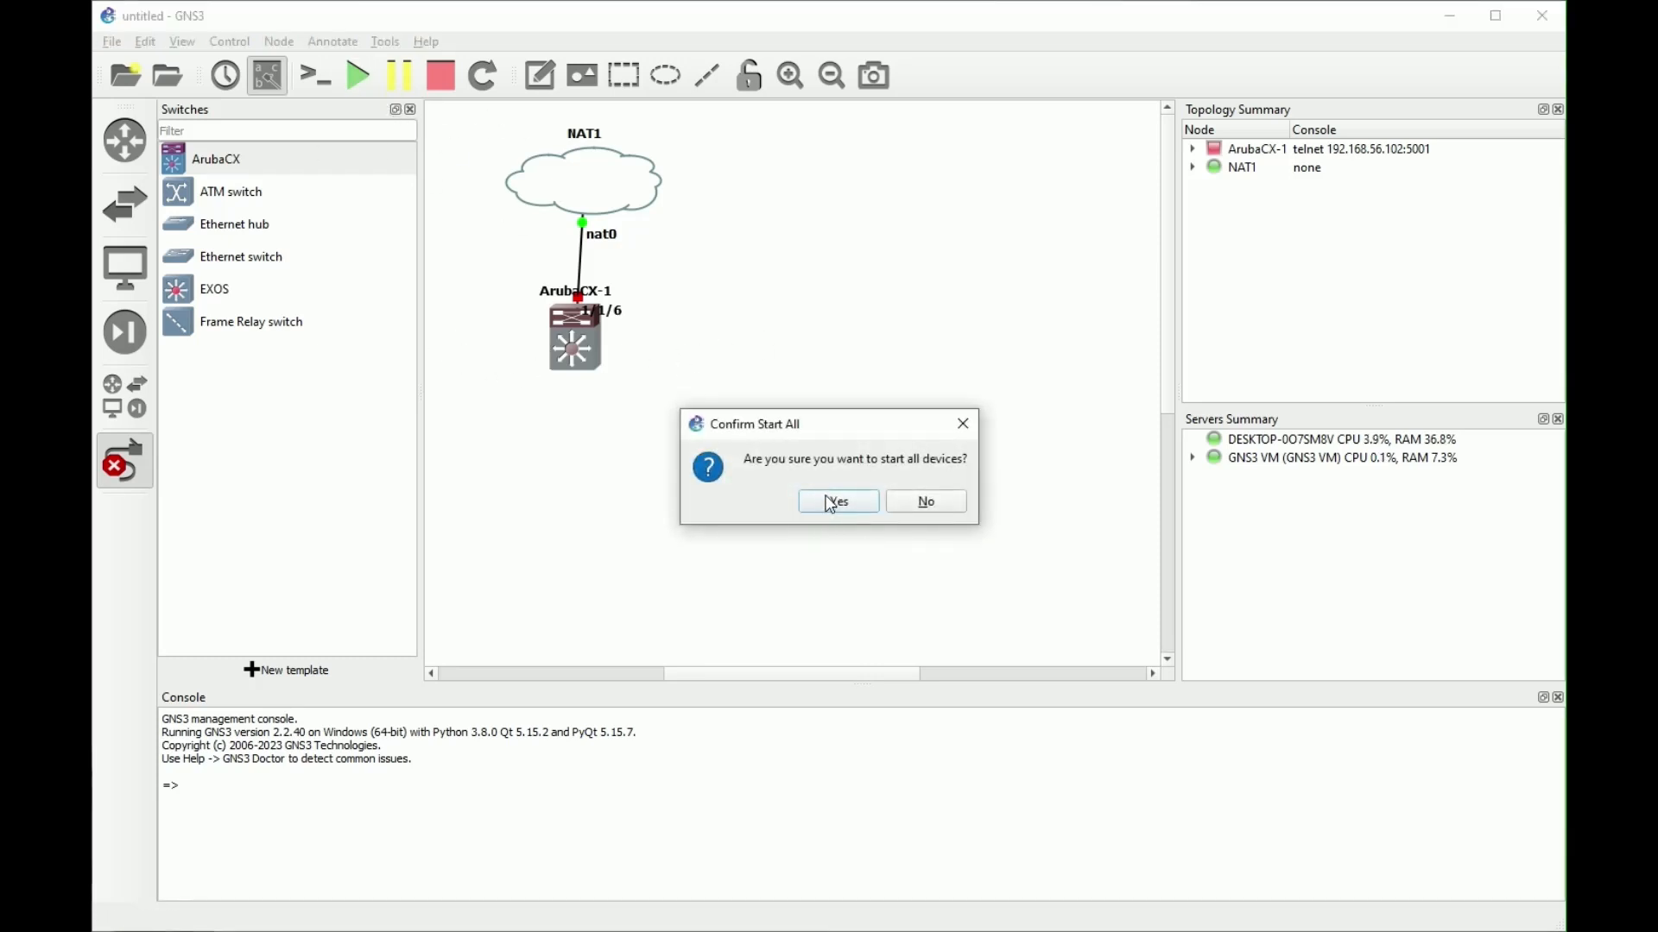
{"action": "right_click", "coordinate": [572, 344]}
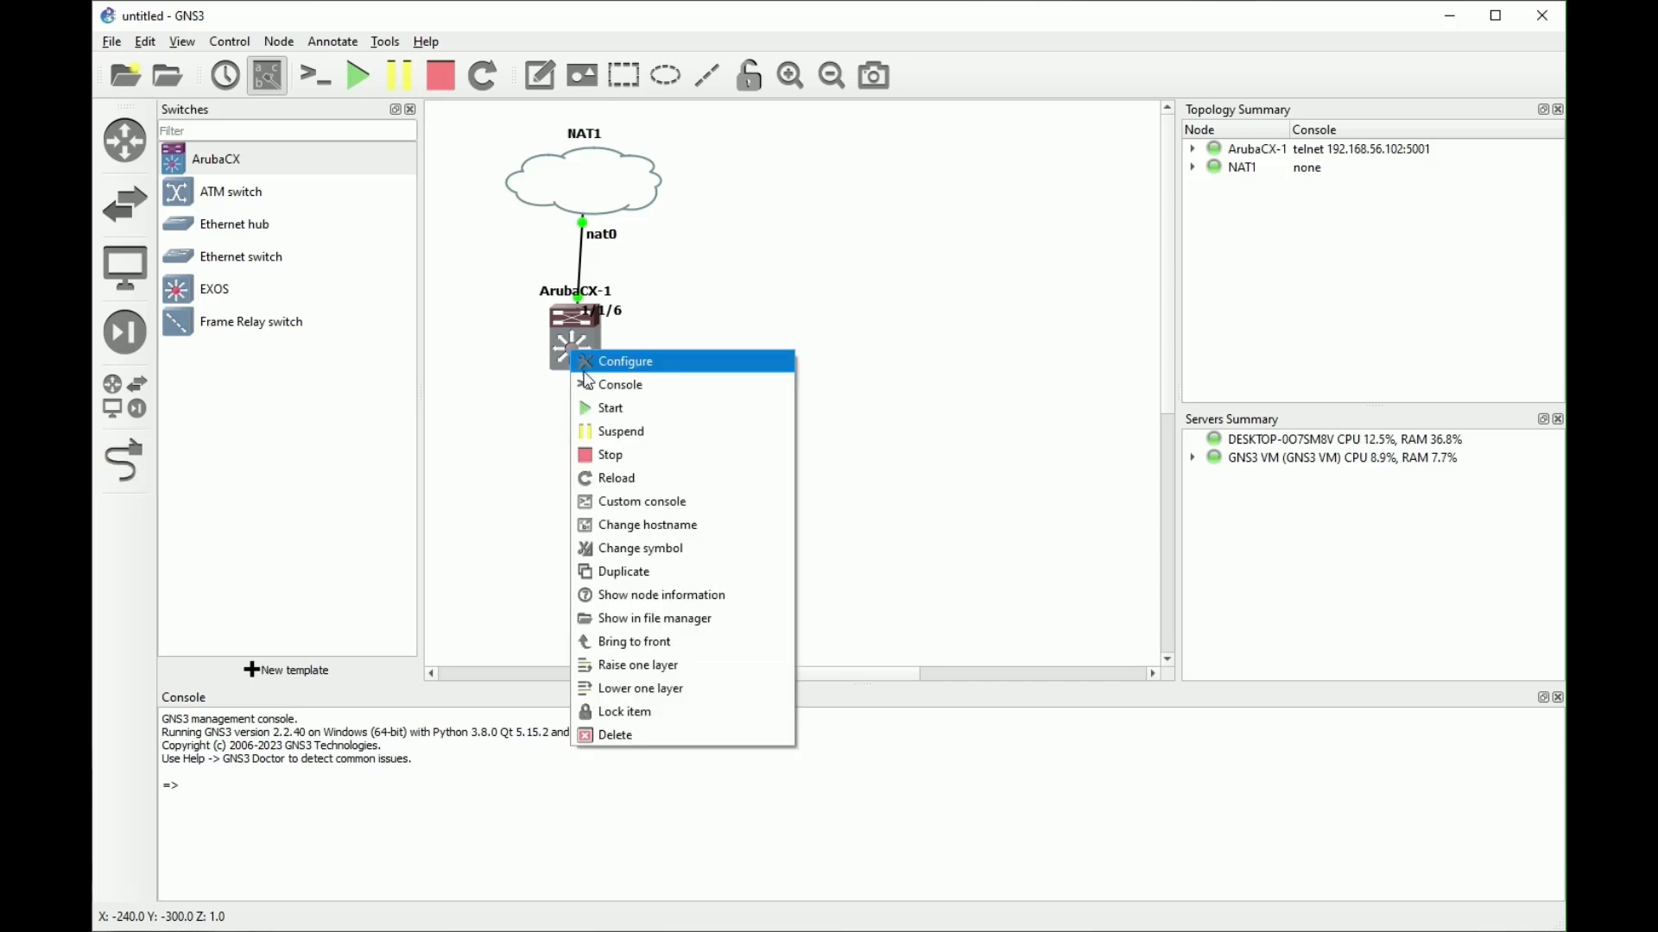
{"action": "mouse_move", "coordinate": [620, 383]}
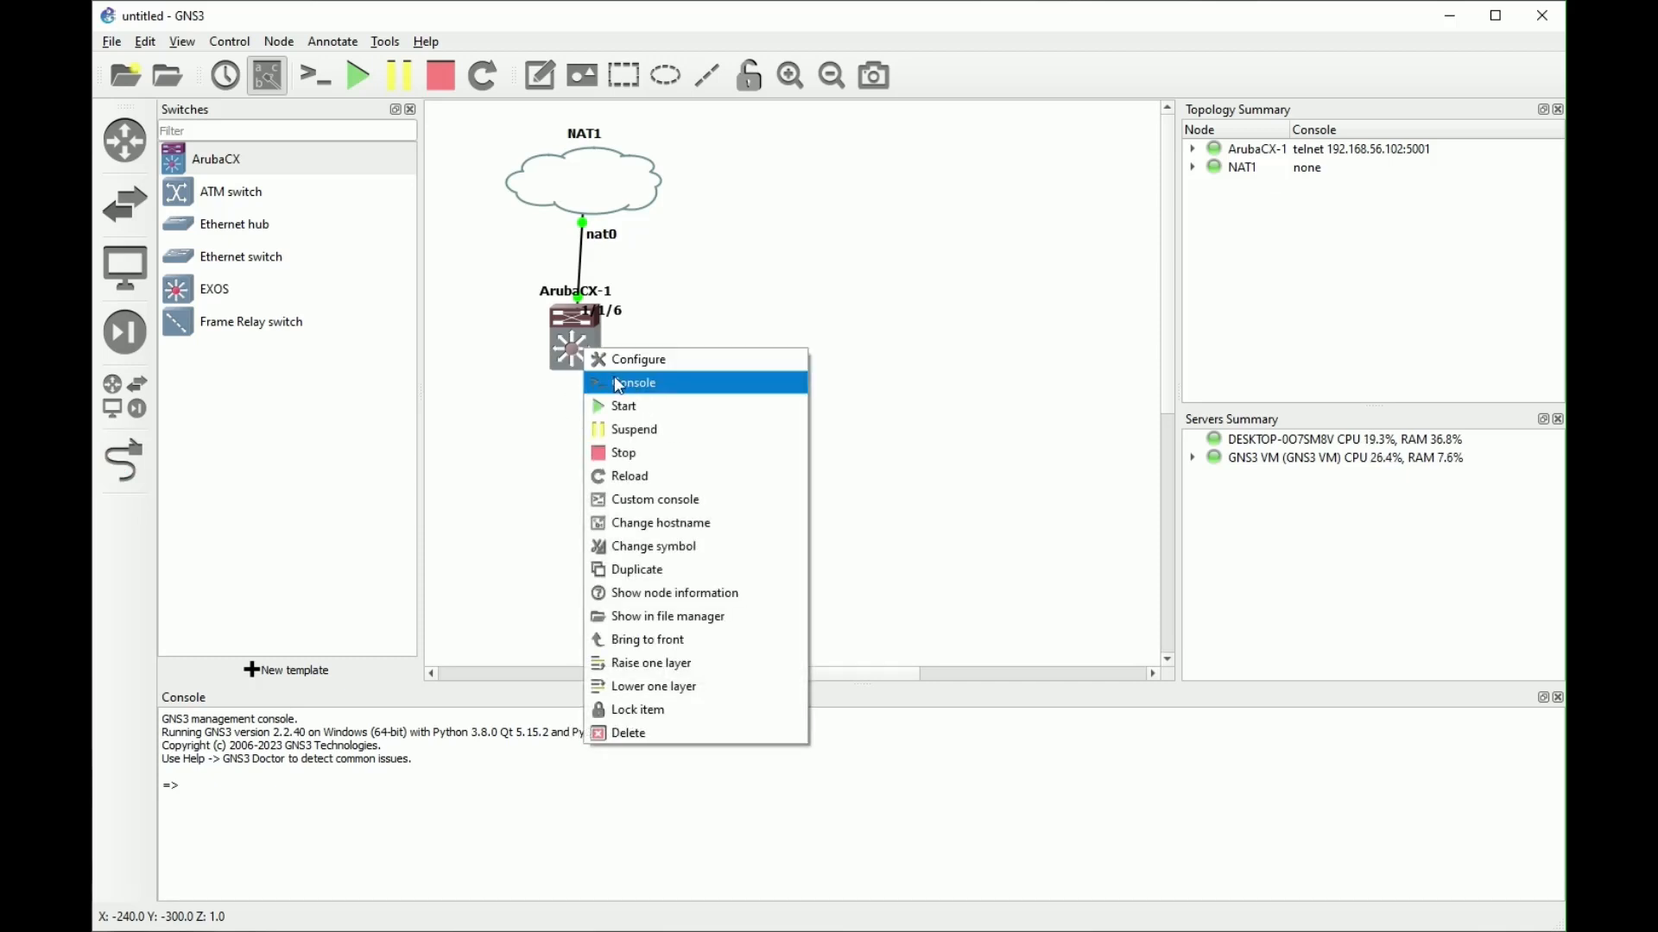
{"action": "left_click", "coordinate": [634, 383]}
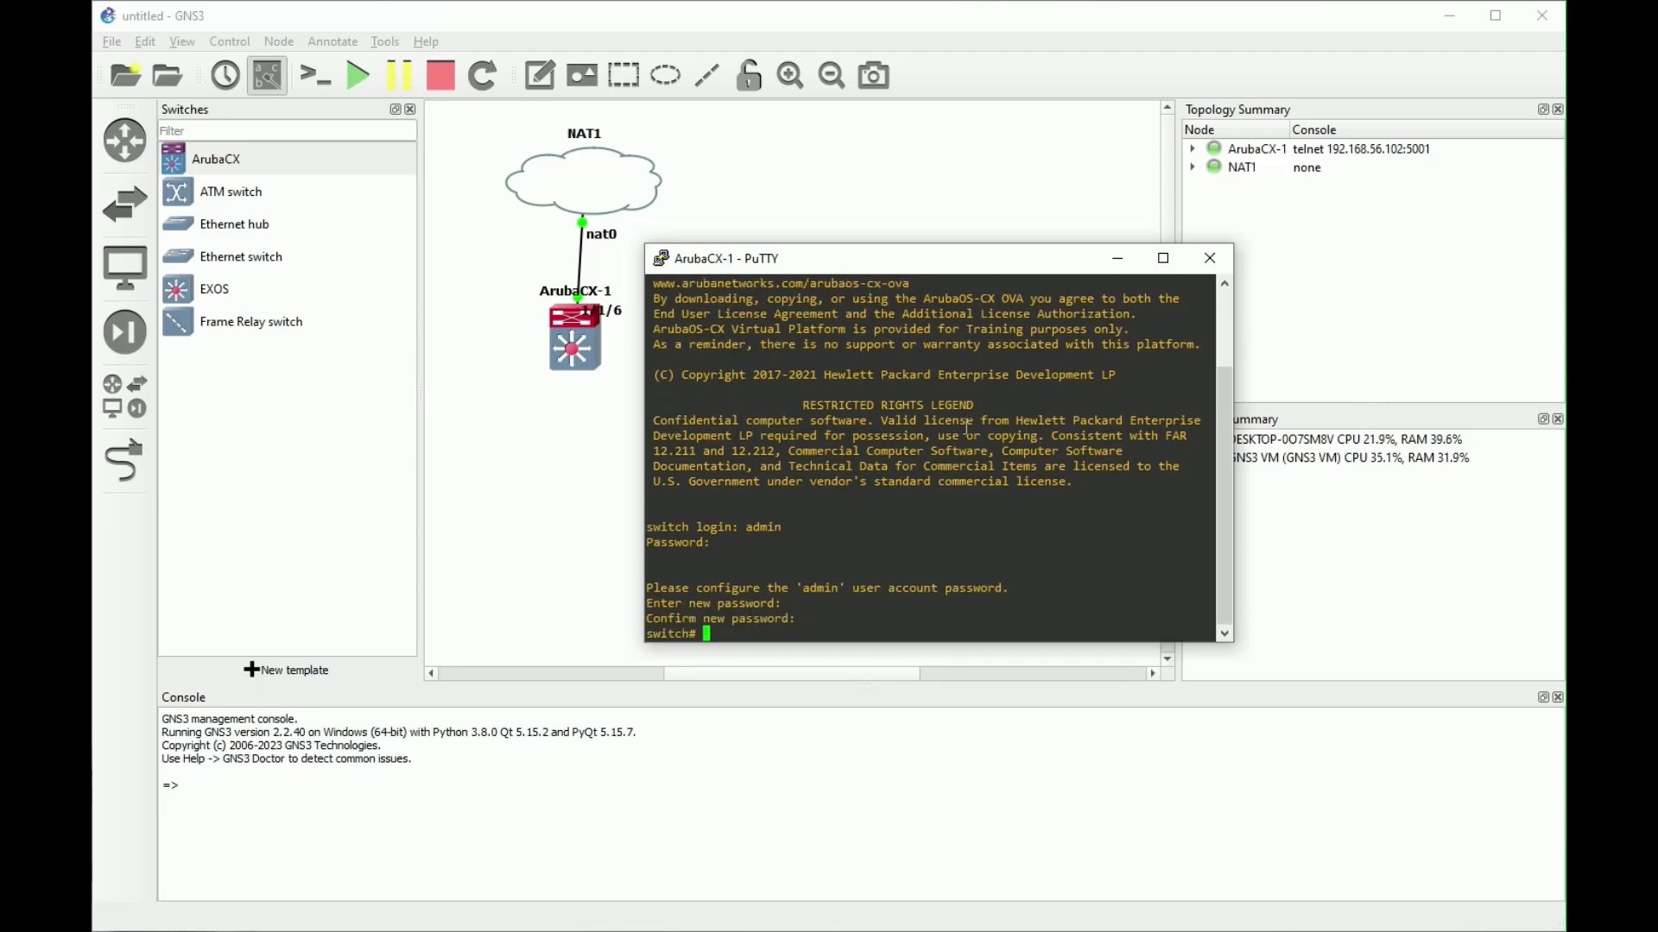
Step: Review the switch config, create VLAN 111 and enter the interface vlan 111 context
{"action": "type", "text": "show config"}
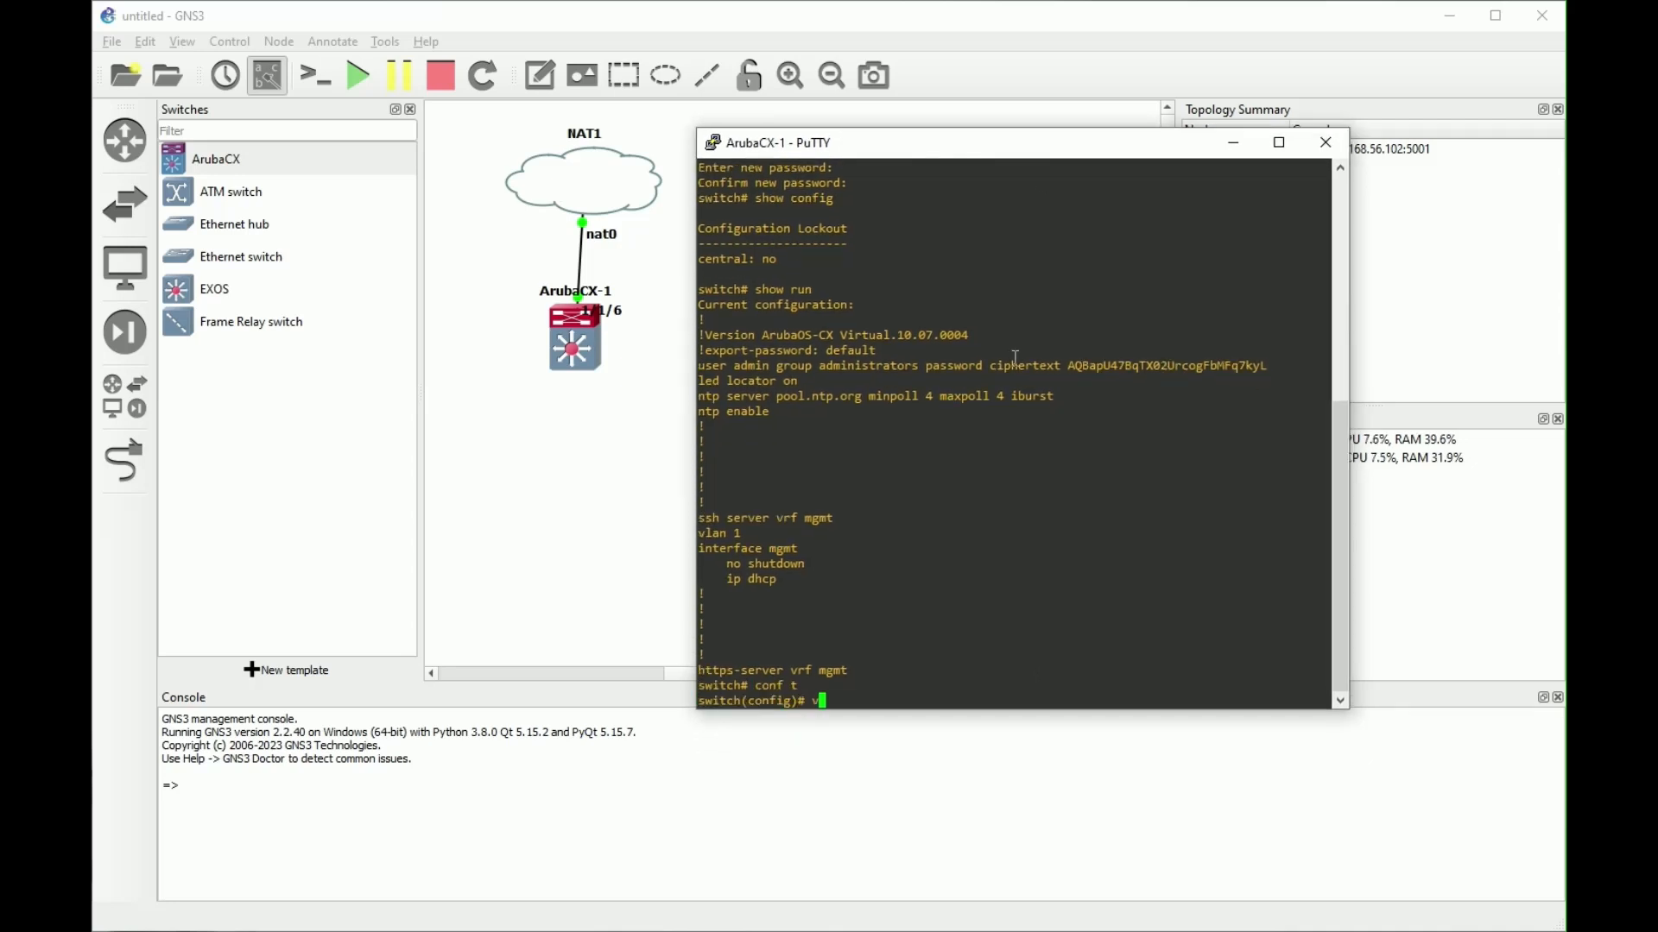
{"action": "type", "text": "vlan 111"}
{"action": "type", "text": "exit"}
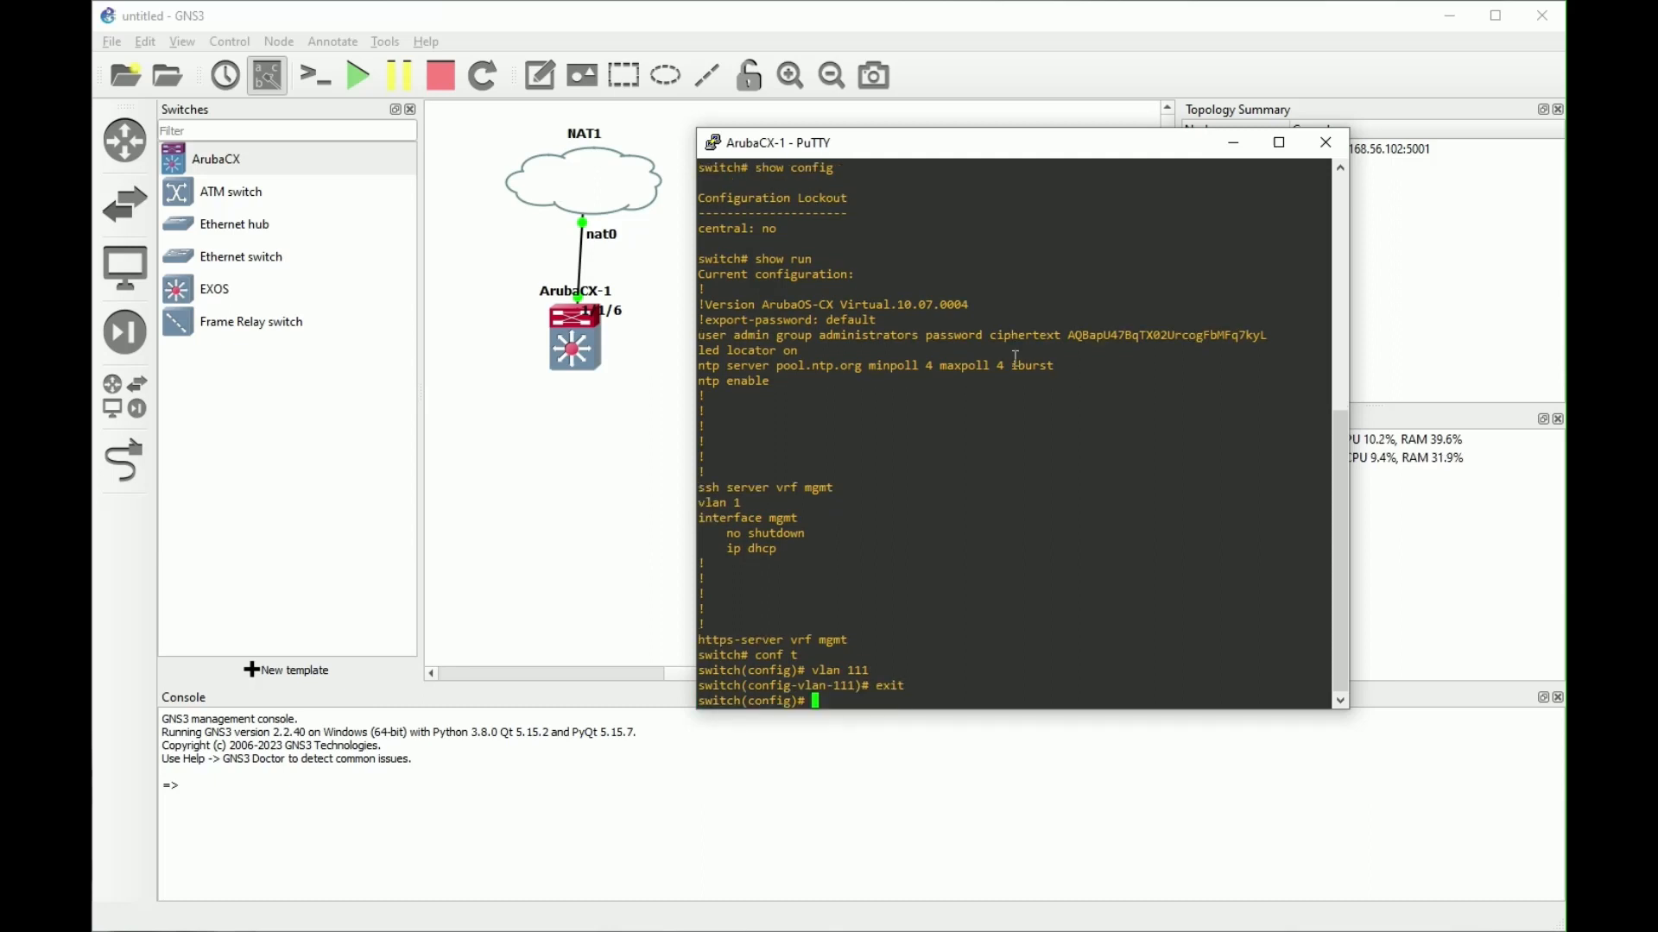
{"action": "type", "text": "interface vlan 11"}
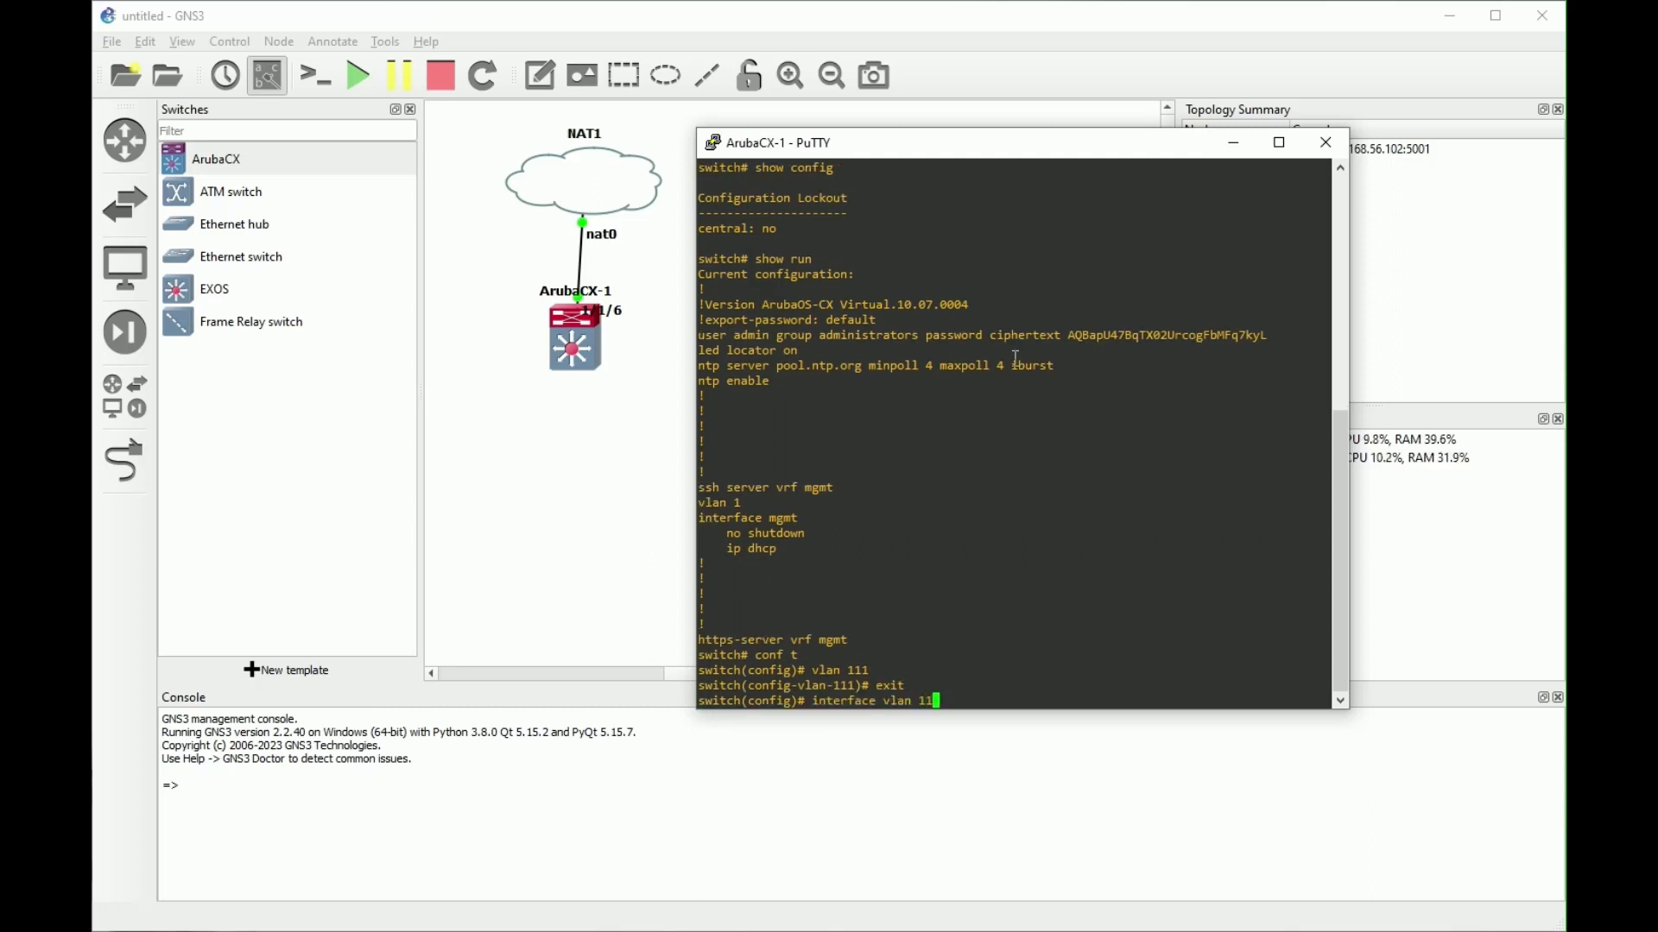
{"action": "key", "text": "Return"}
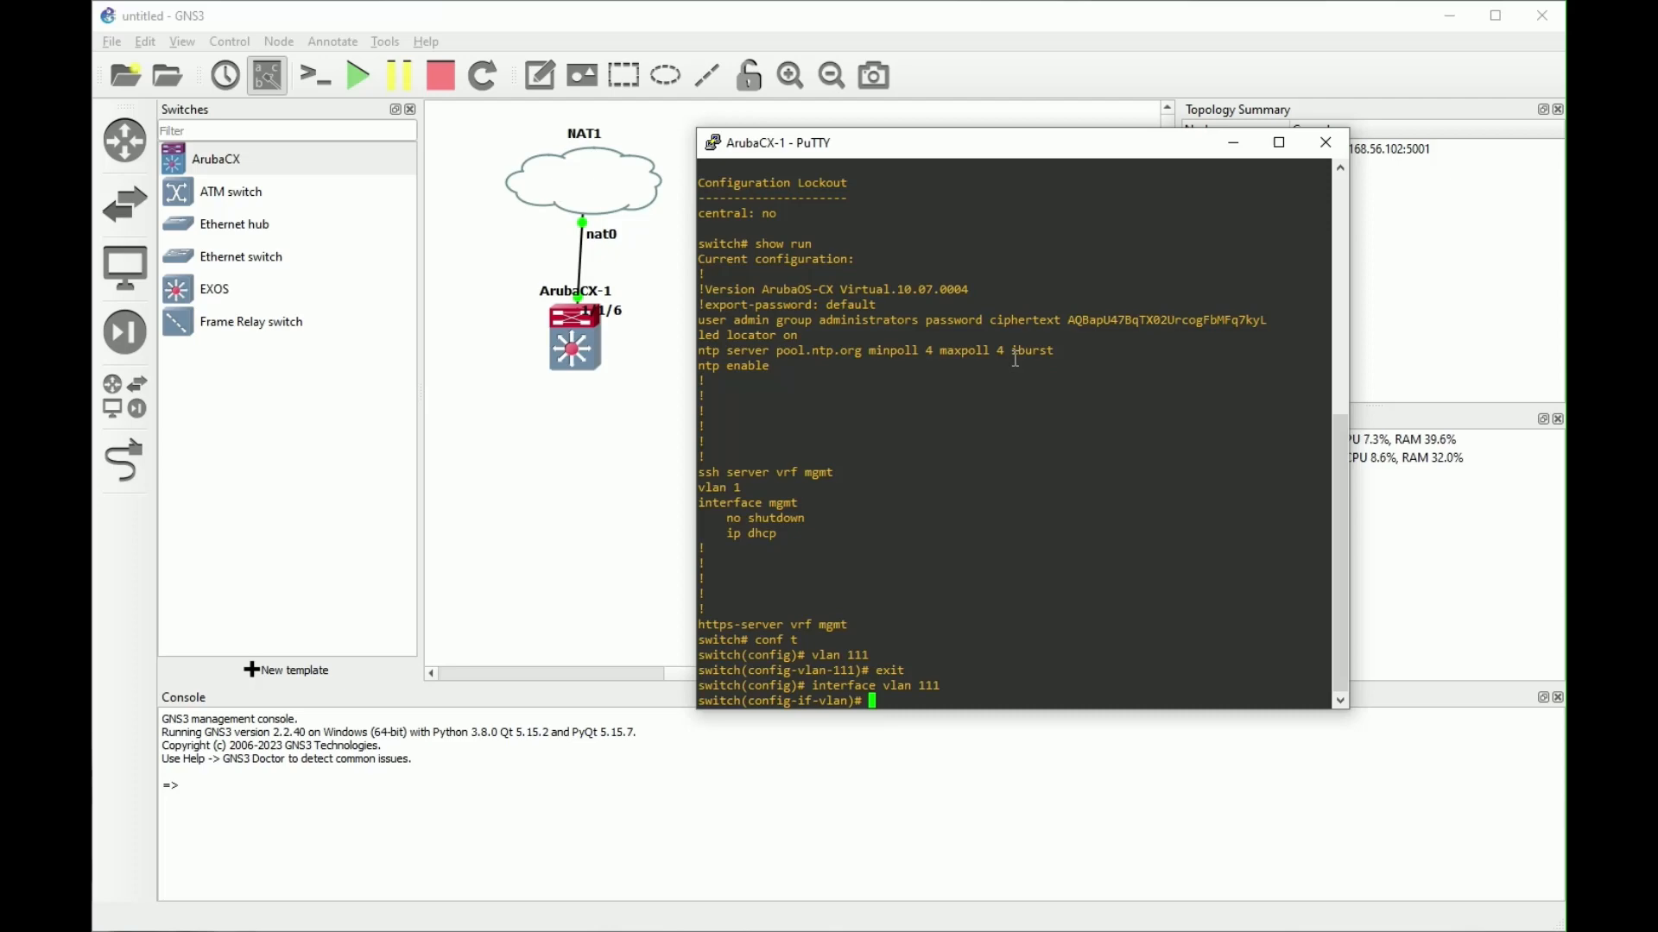
{"action": "mouse_move", "coordinate": [606, 195]}
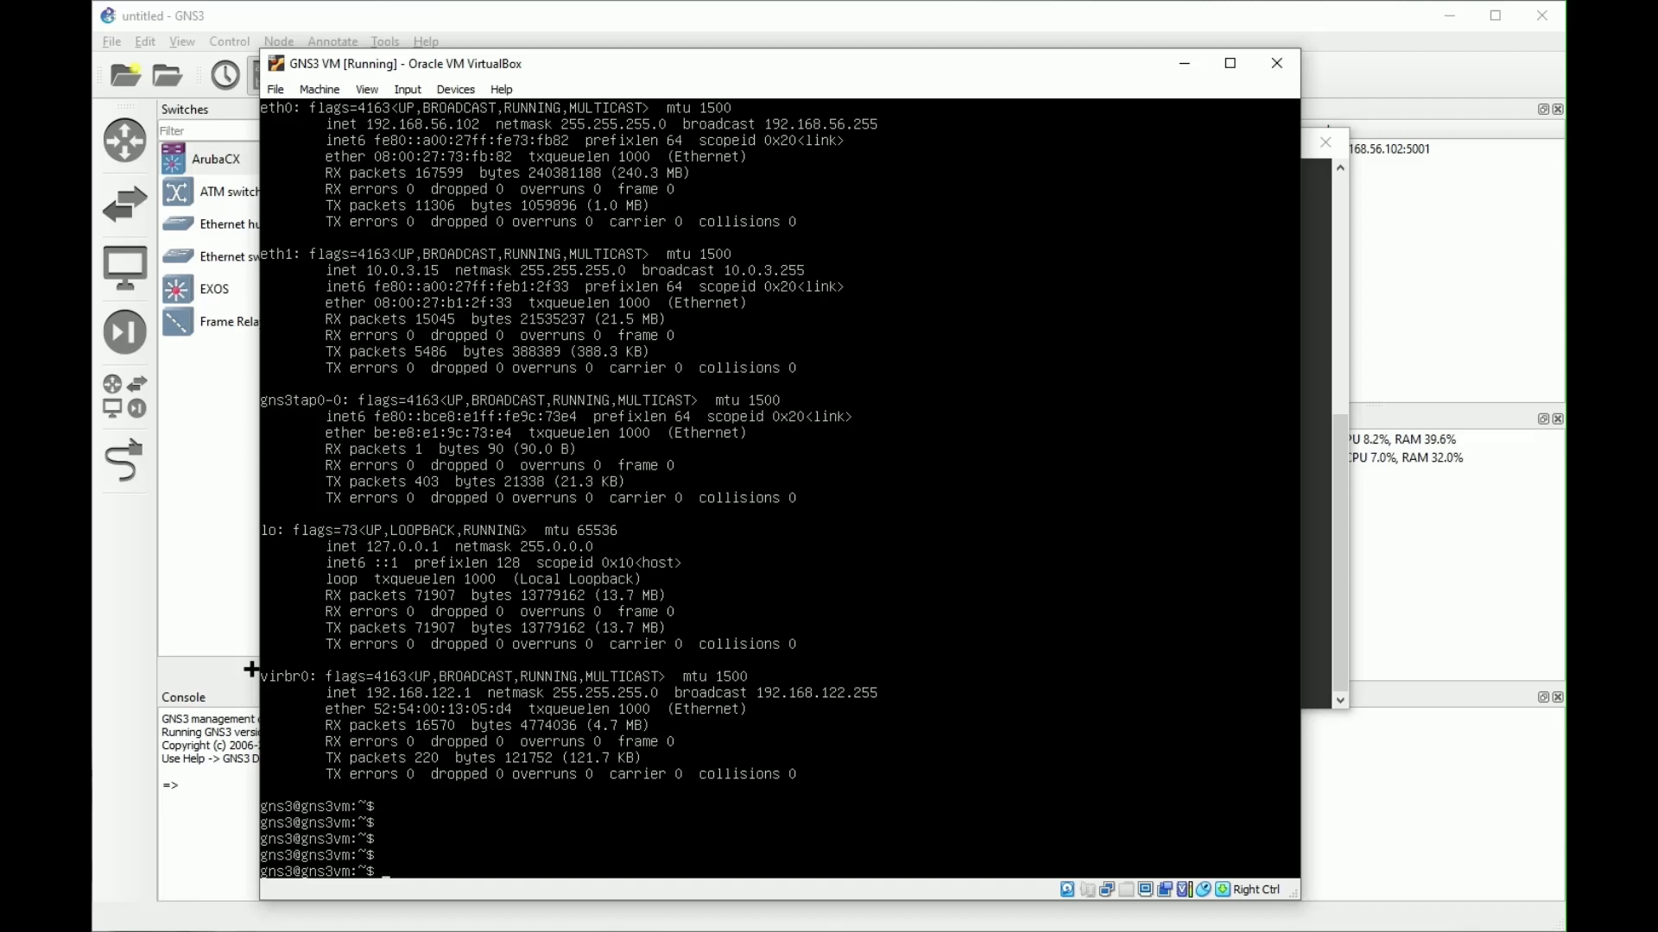
Step: Run ifconfig in the GNS3 VM shell to list interfaces, including virbr0 at 192.168.122.1
{"action": "type", "text": "if"}
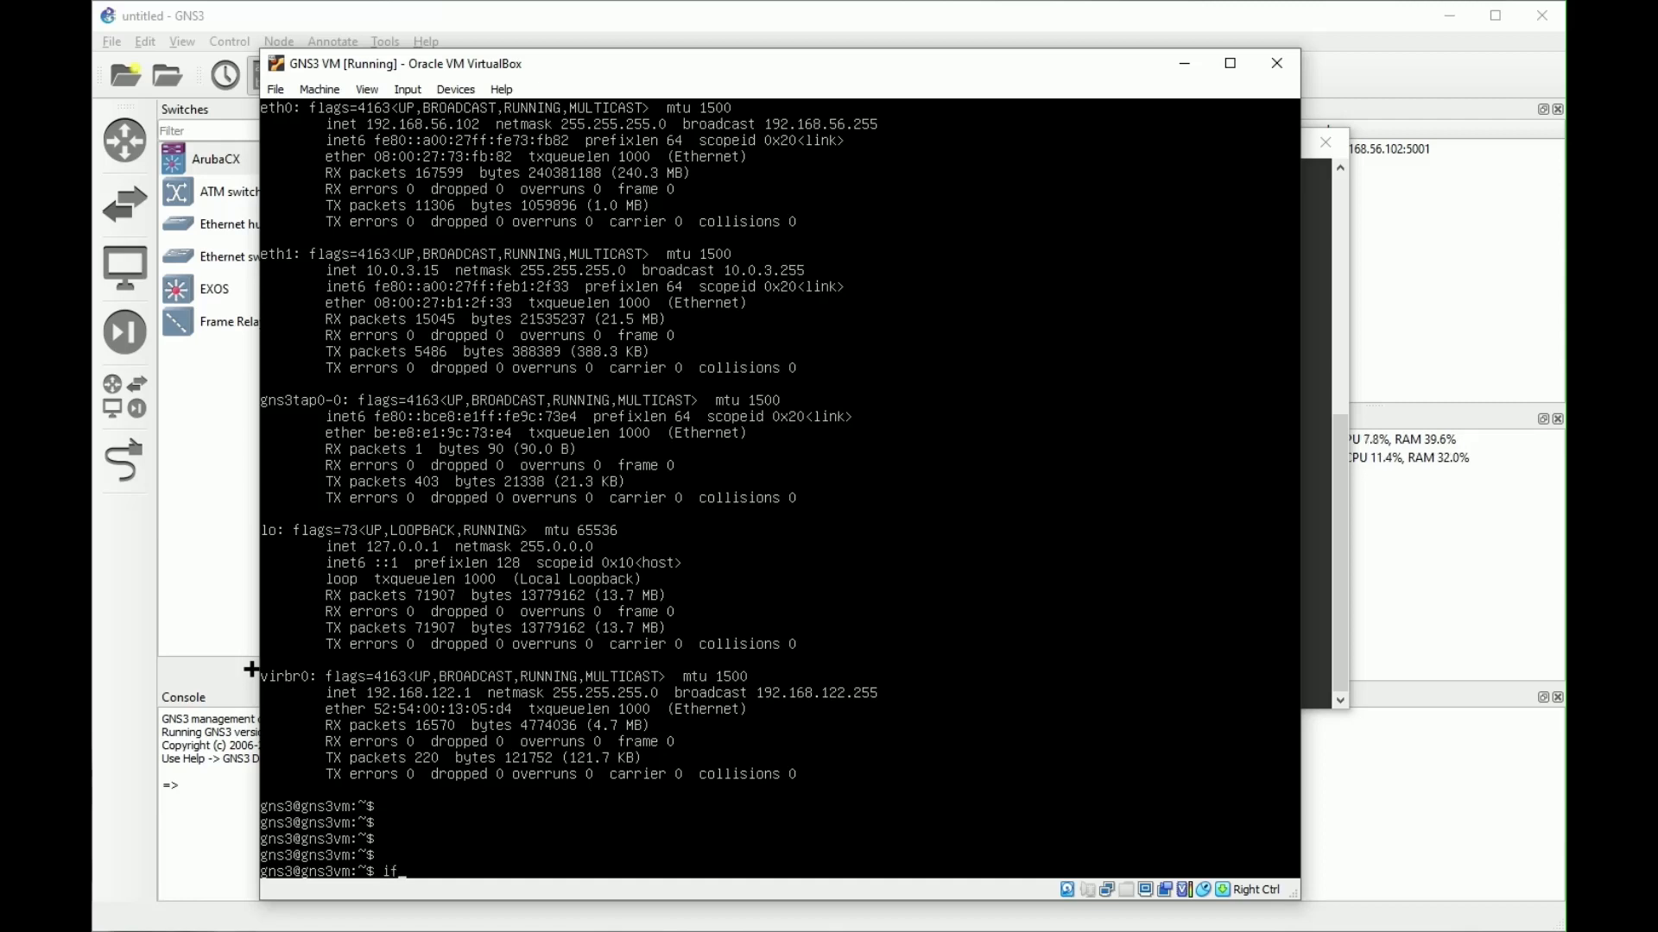
{"action": "key", "text": "Return"}
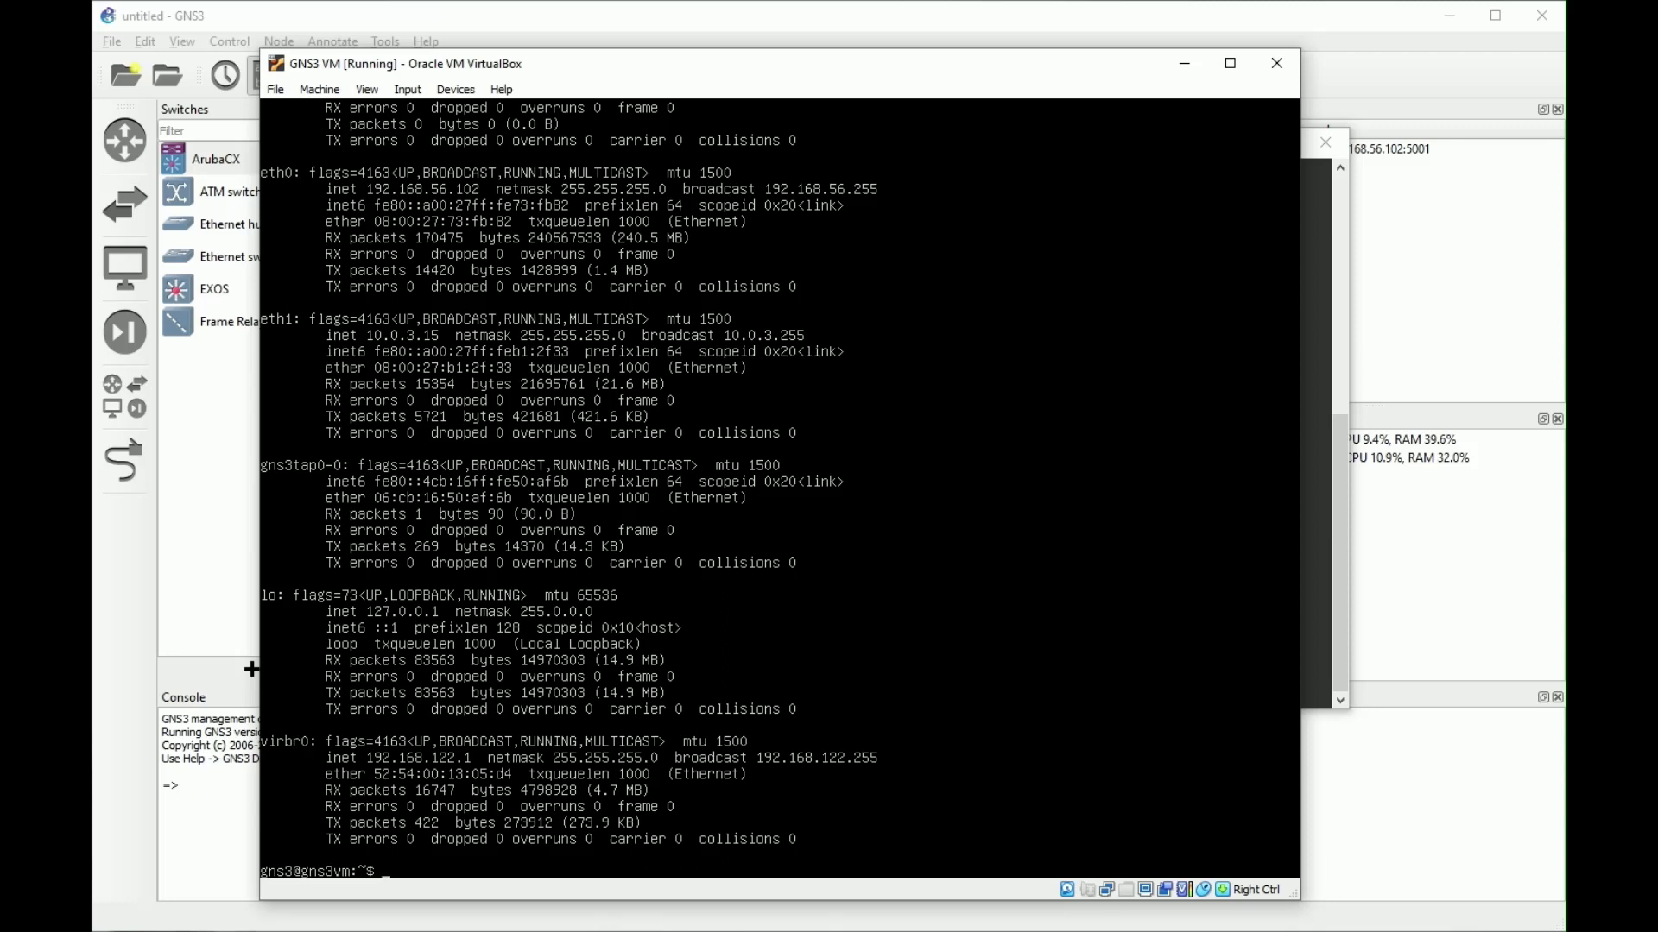
{"action": "mouse_move", "coordinate": [280, 760]}
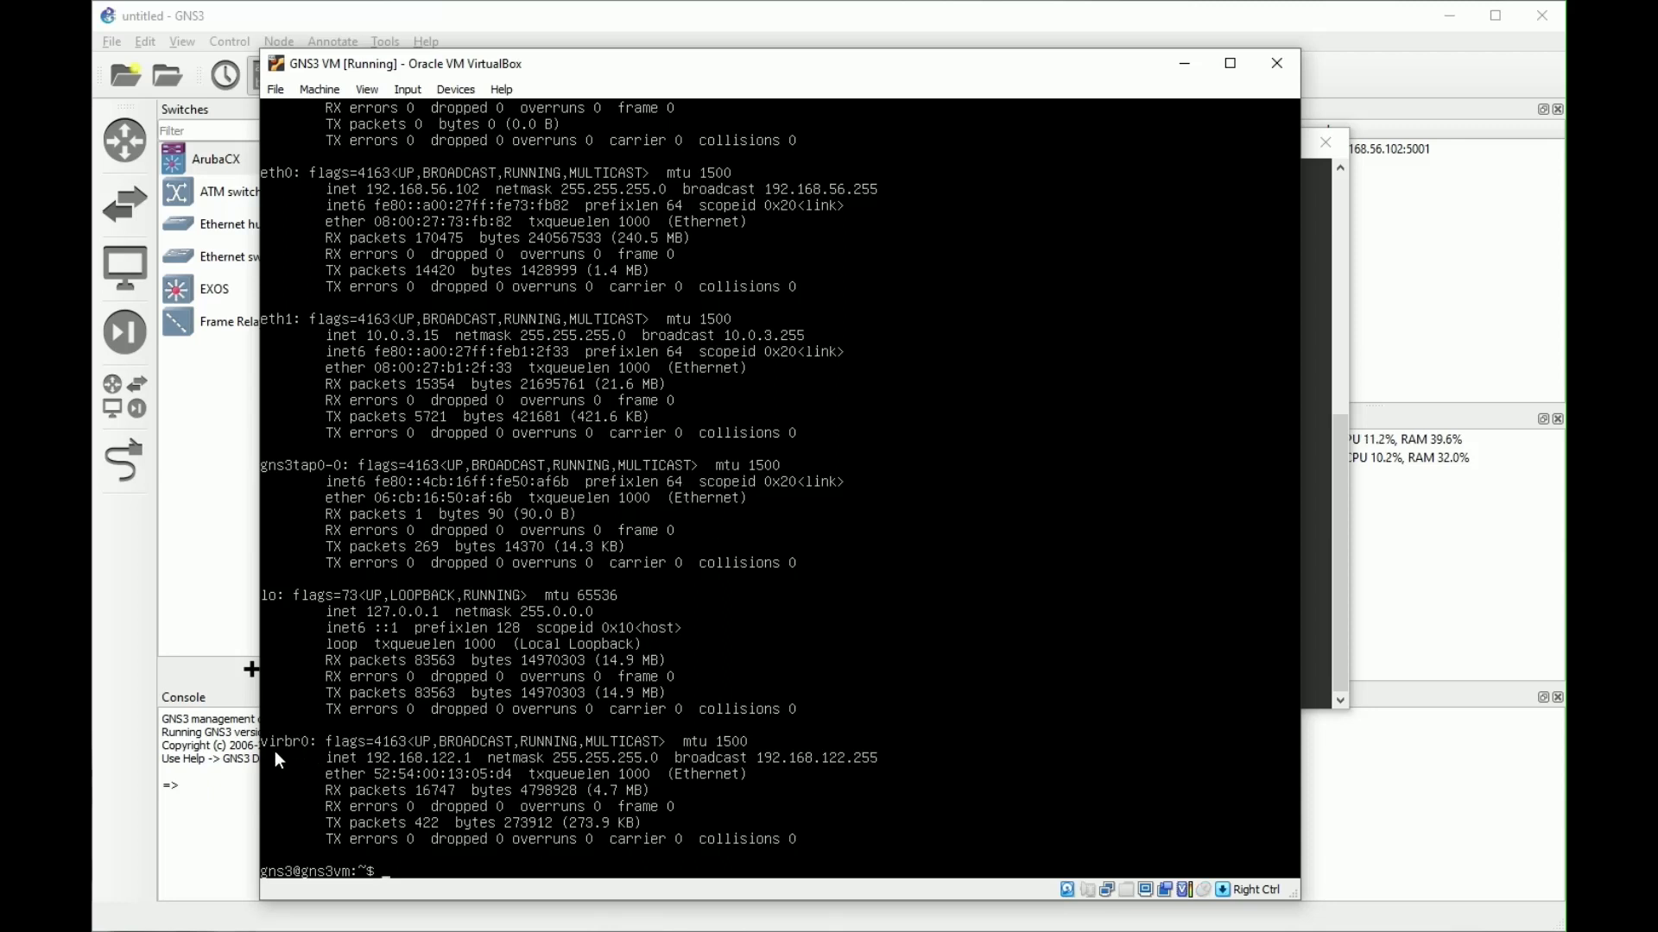
{"action": "mouse_move", "coordinate": [308, 759]}
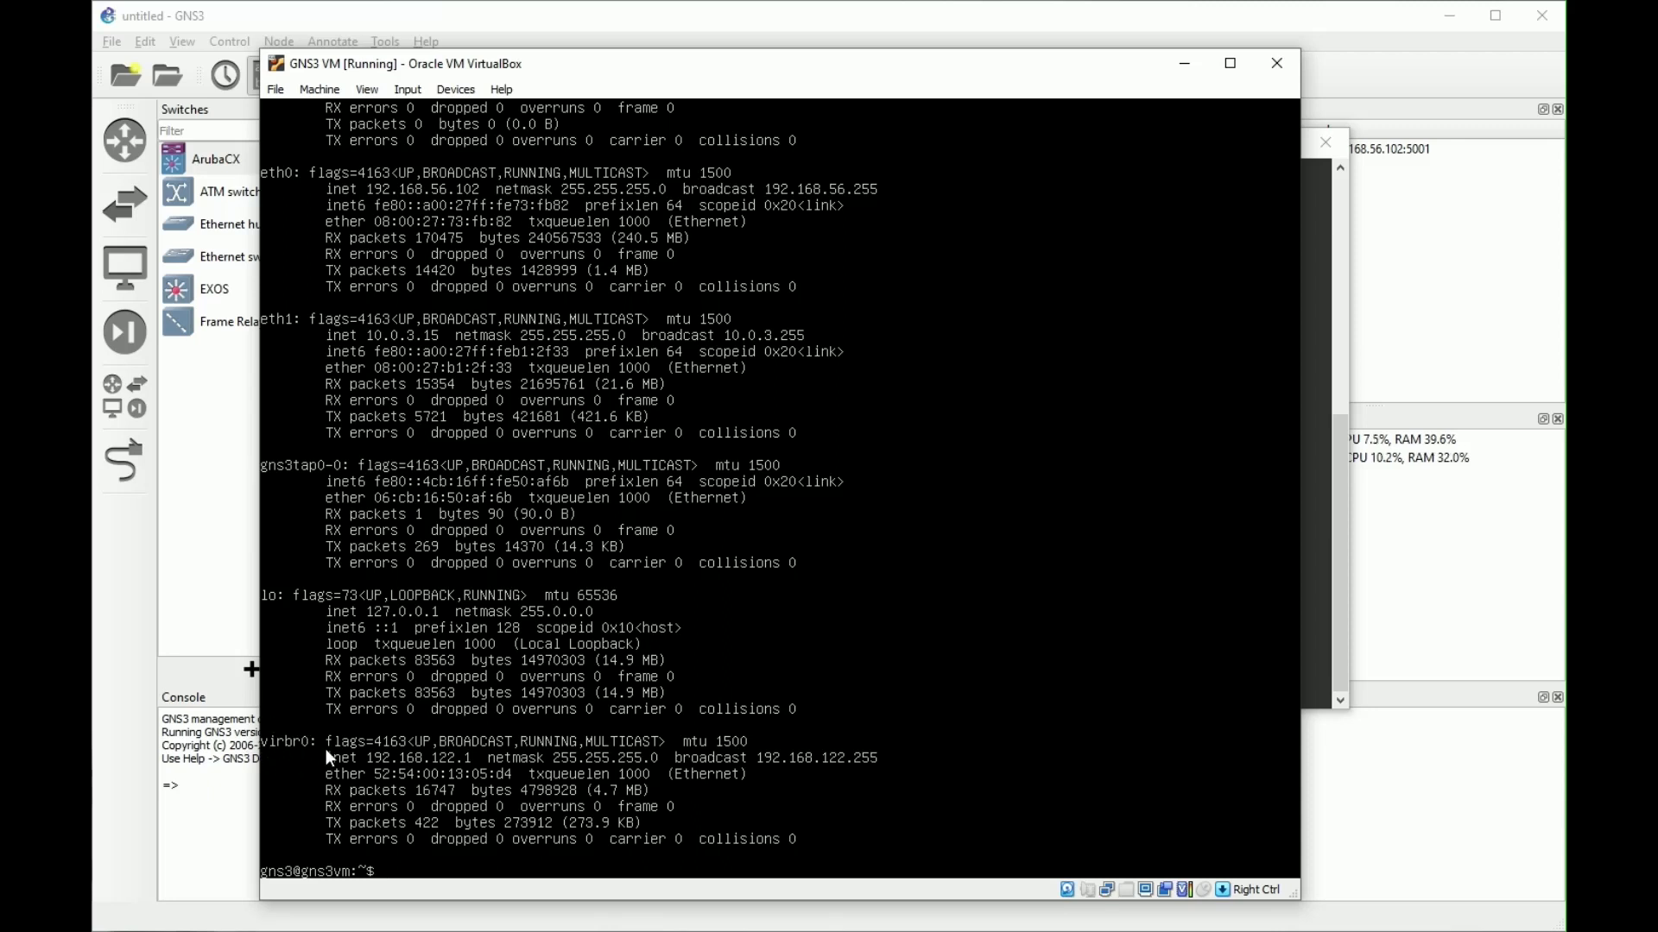
{"action": "mouse_move", "coordinate": [430, 775]}
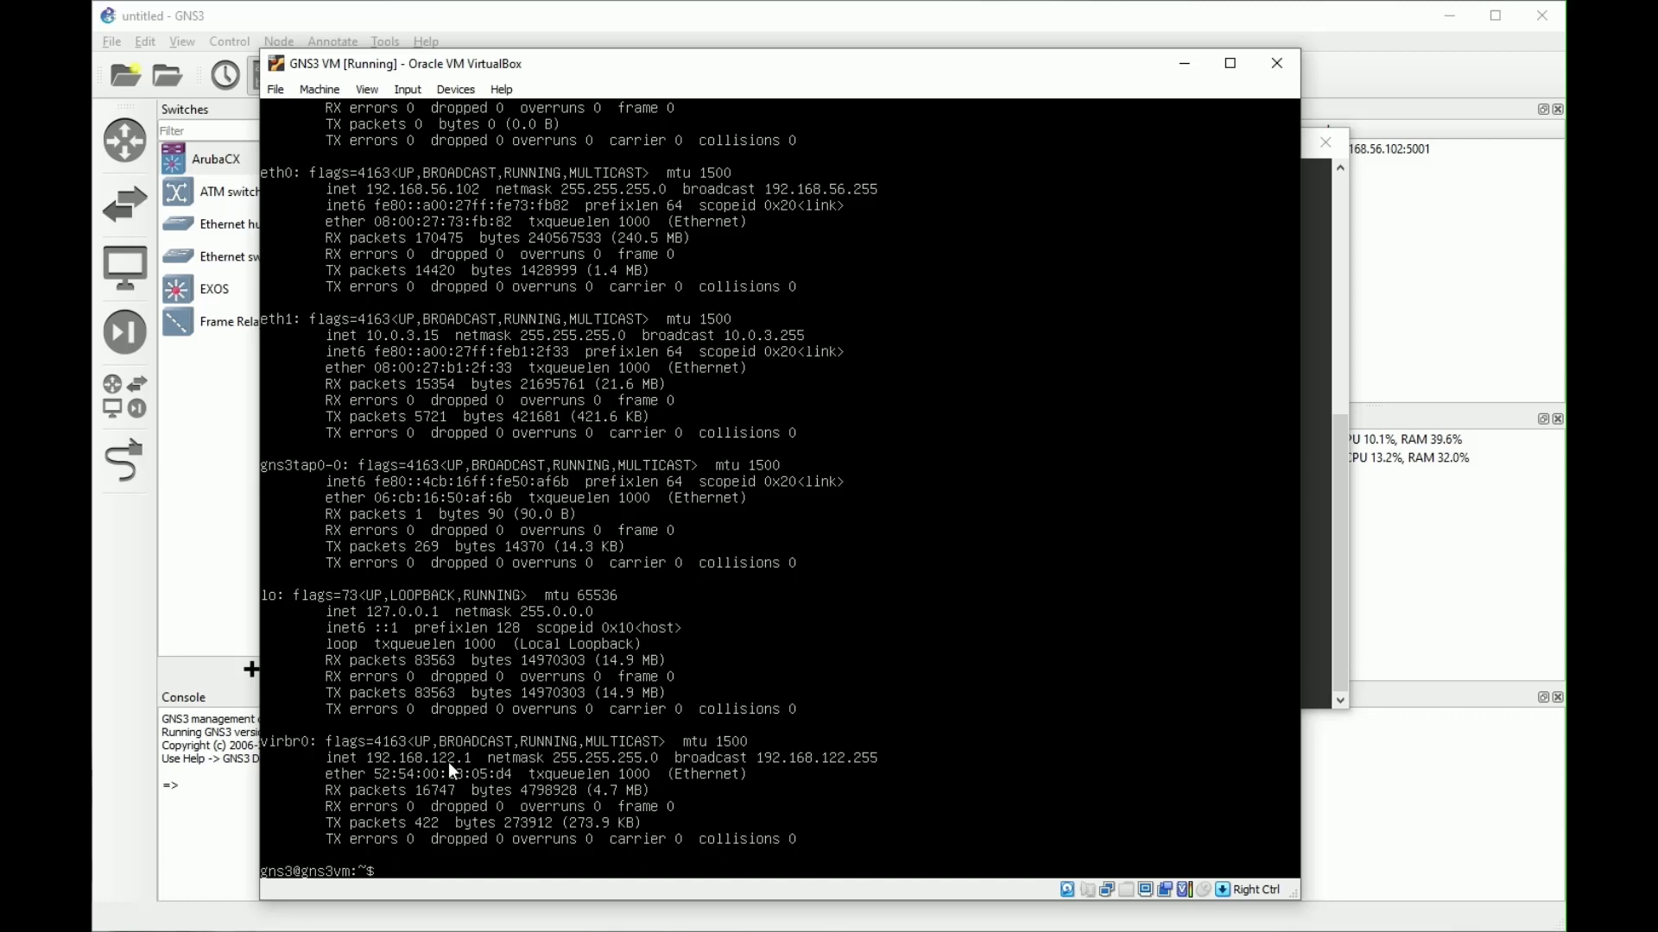
{"action": "mouse_move", "coordinate": [572, 741]}
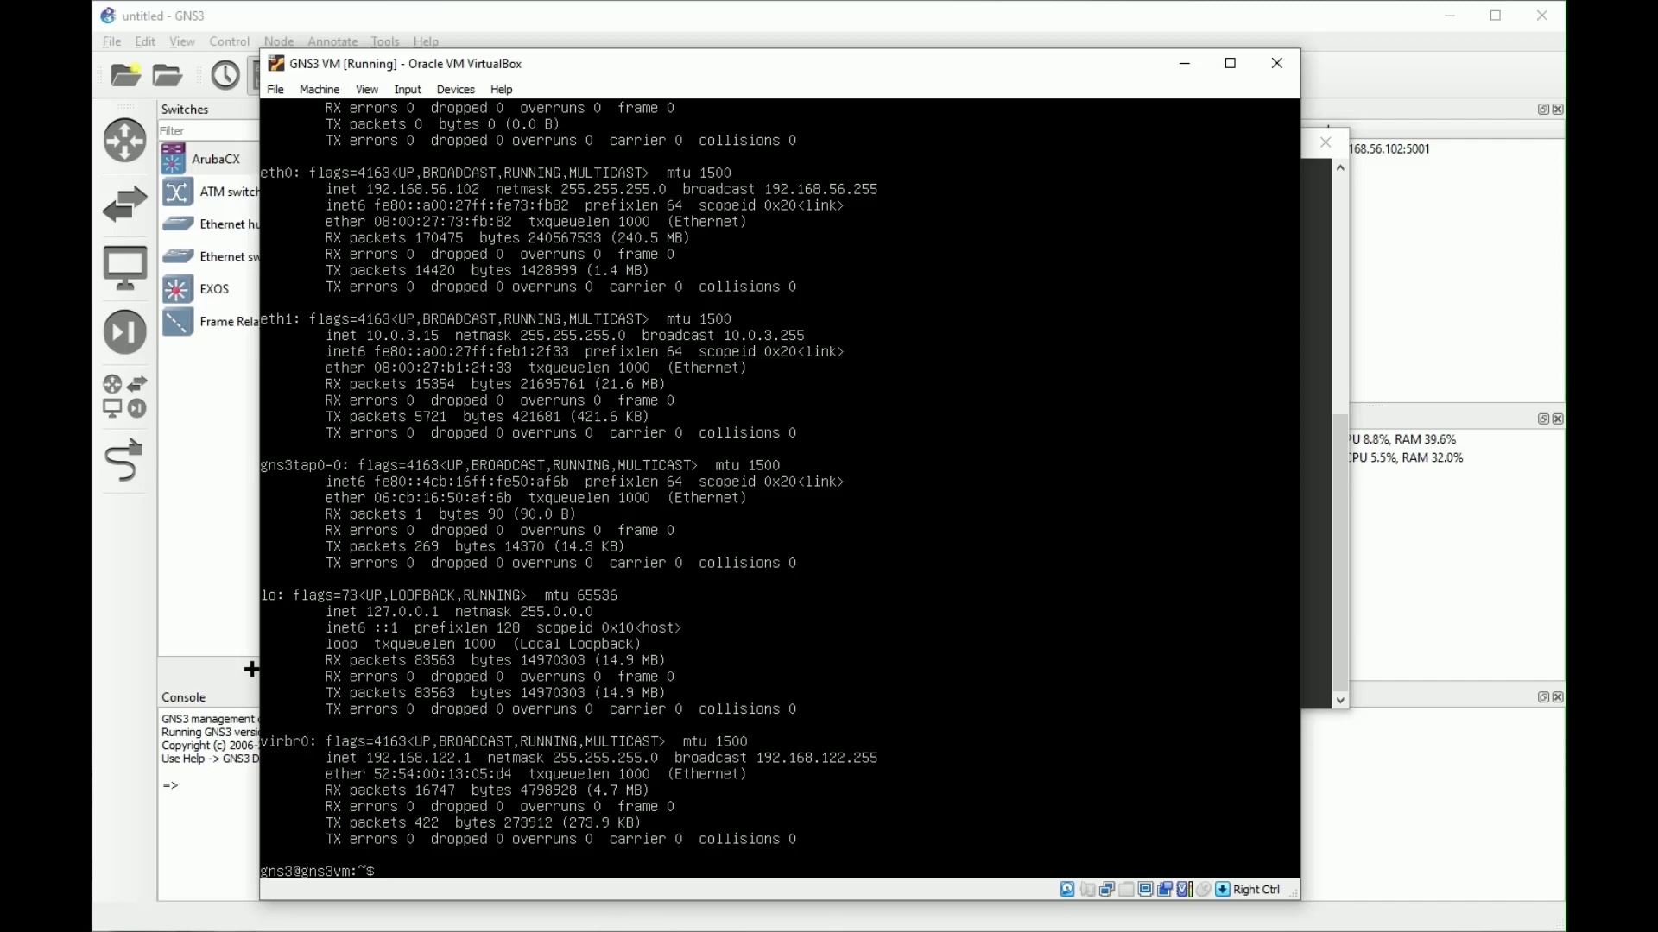
{"action": "mouse_move", "coordinate": [454, 777]}
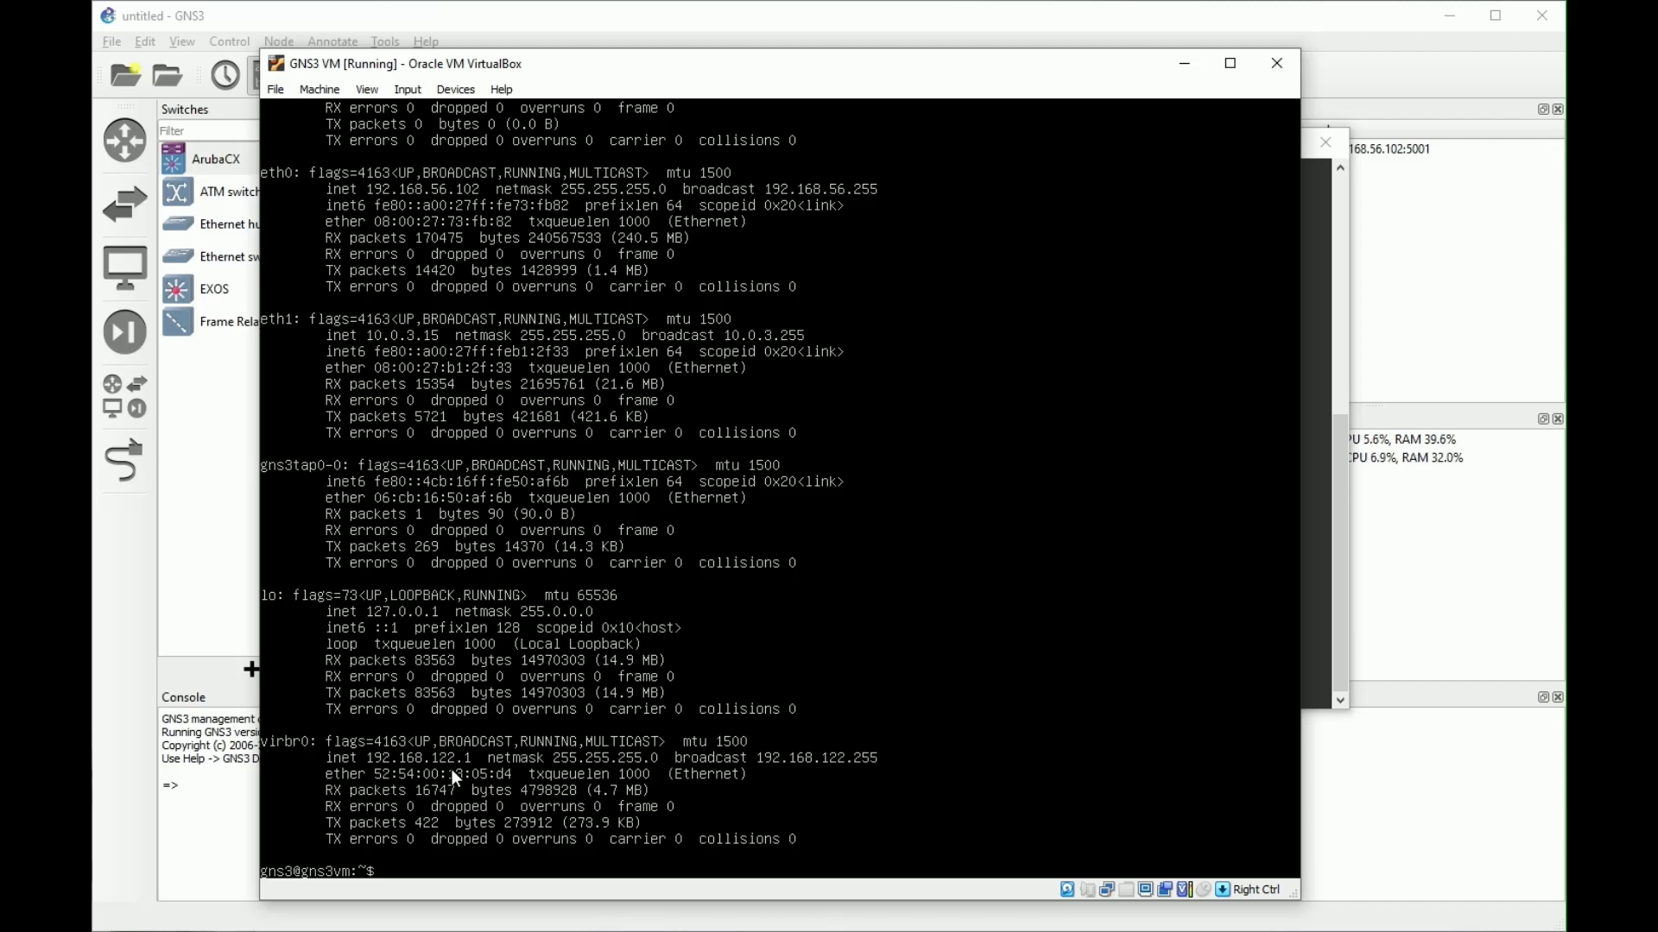
{"action": "mouse_move", "coordinate": [685, 89]}
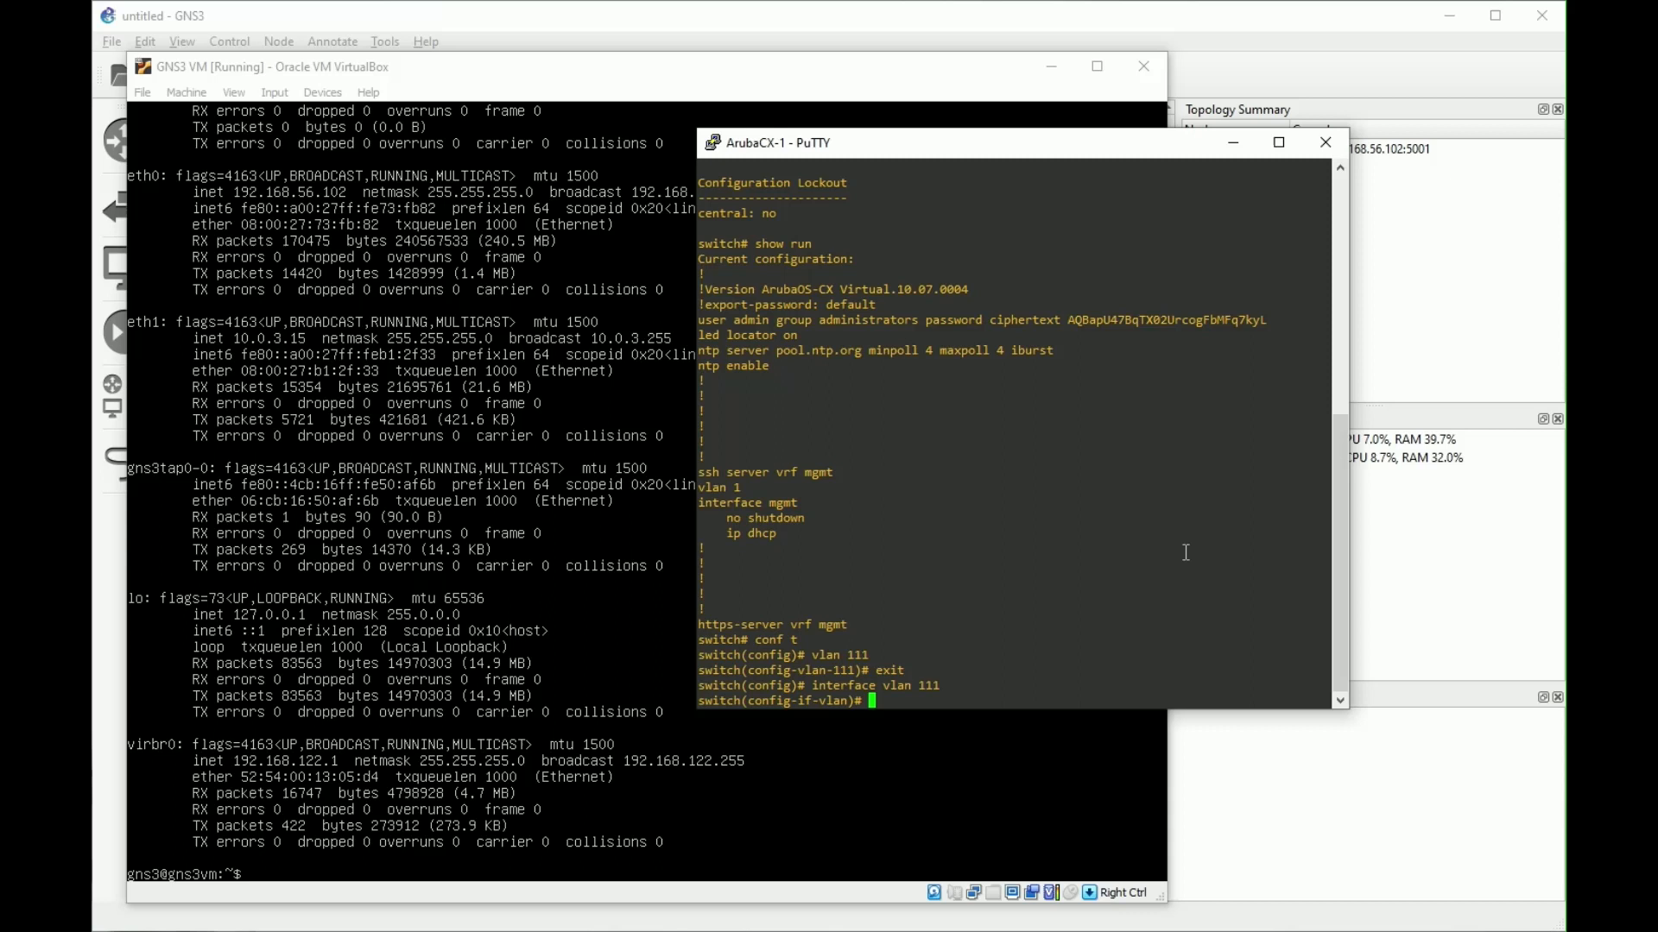
Step: Assign 192.168.122.2/24 to interface vlan 111 and exit to global configuration
{"action": "type", "text": "ip address"}
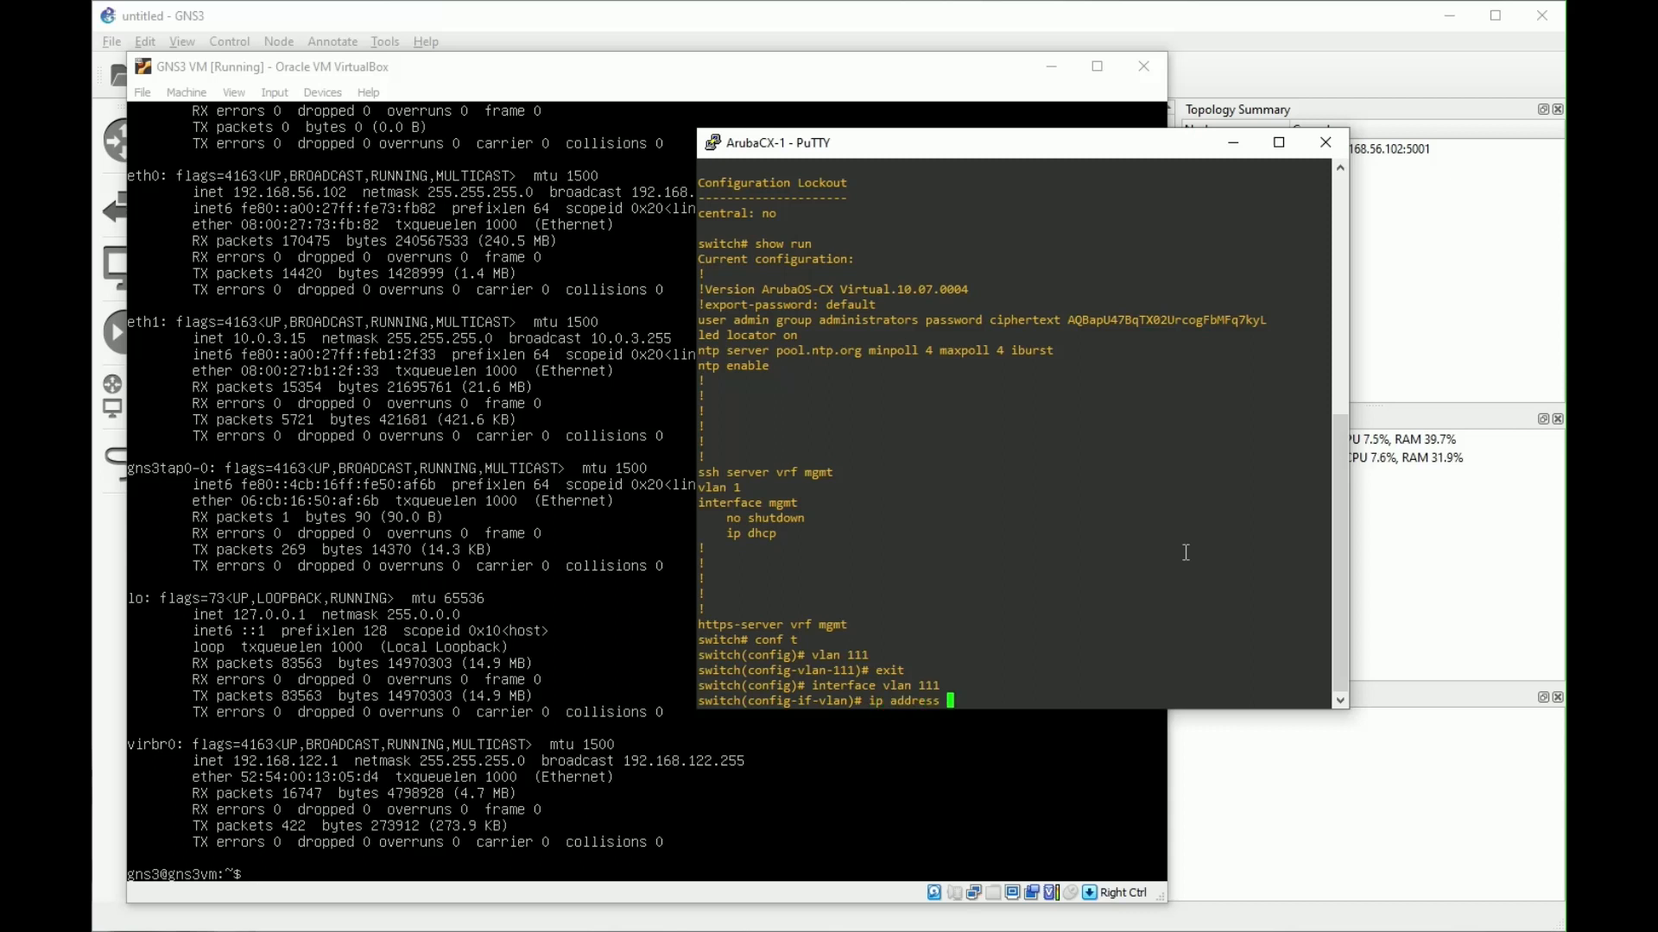
{"action": "type", "text": "192.168."}
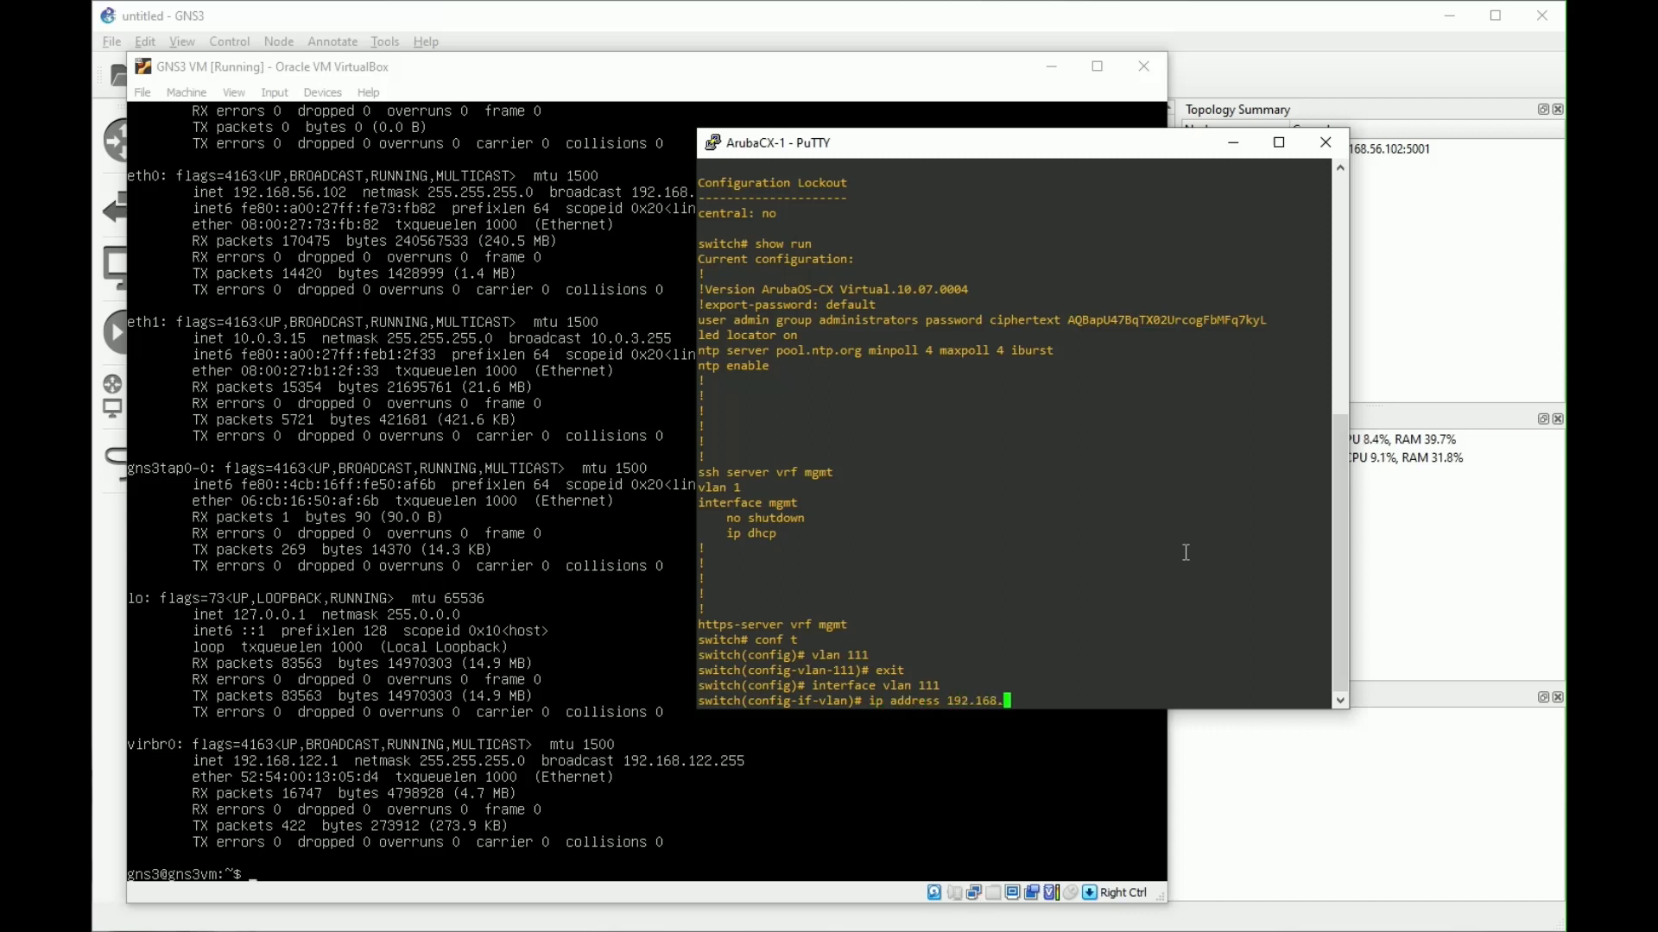
{"action": "type", "text": "122.2"}
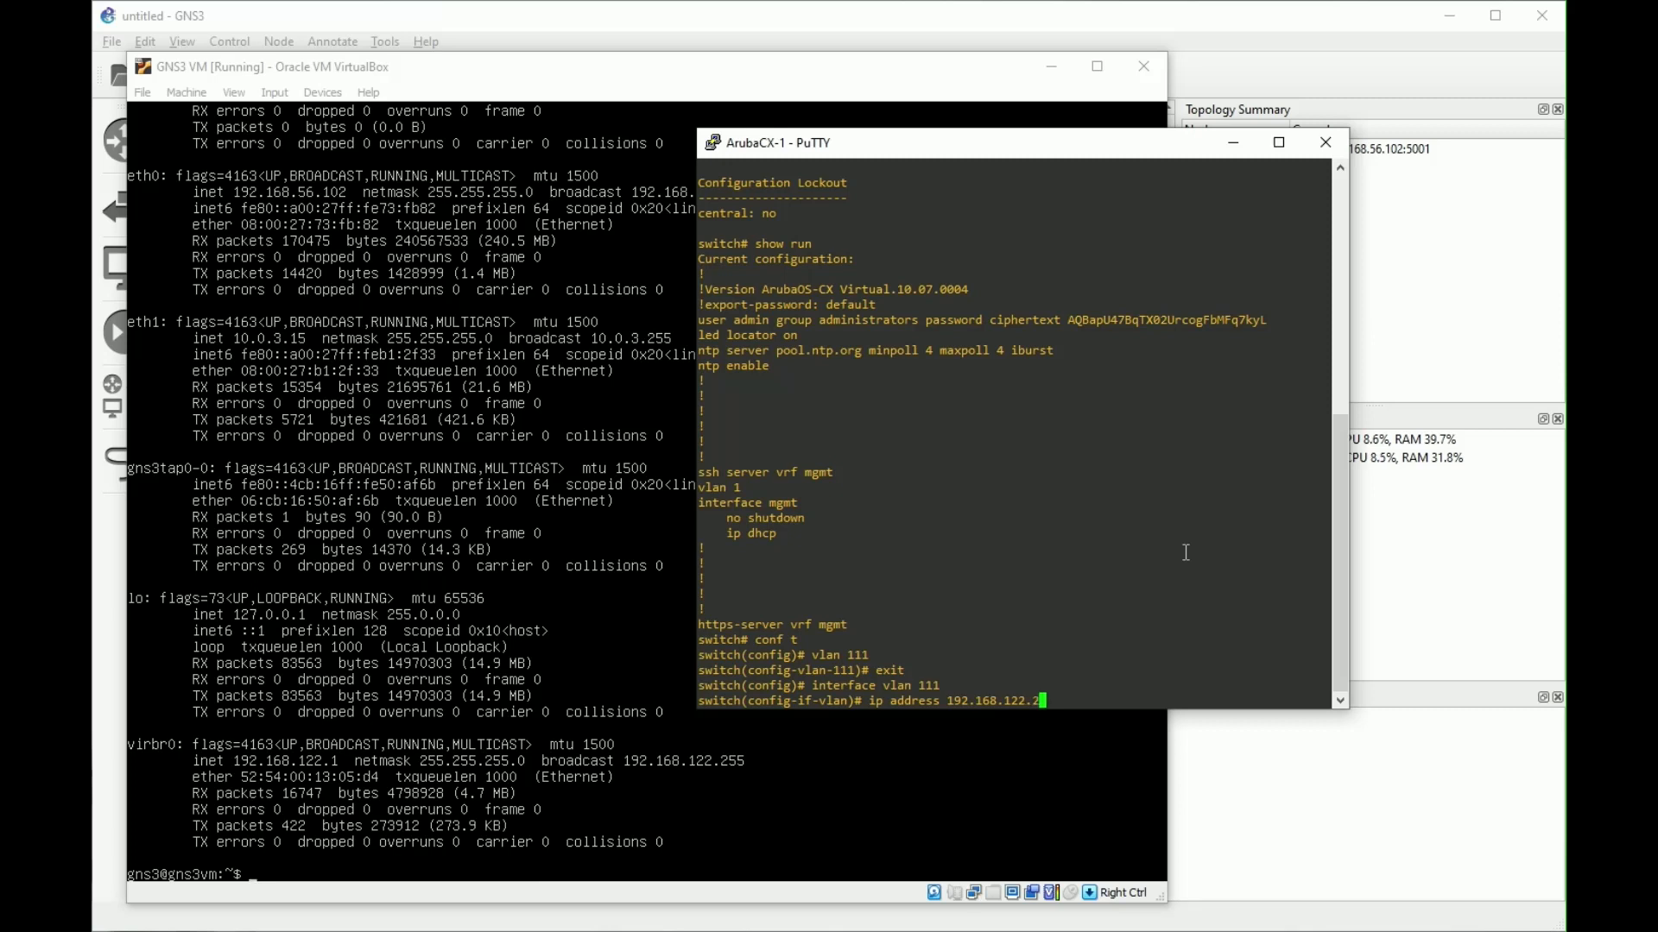
{"action": "type", "text": "/24"}
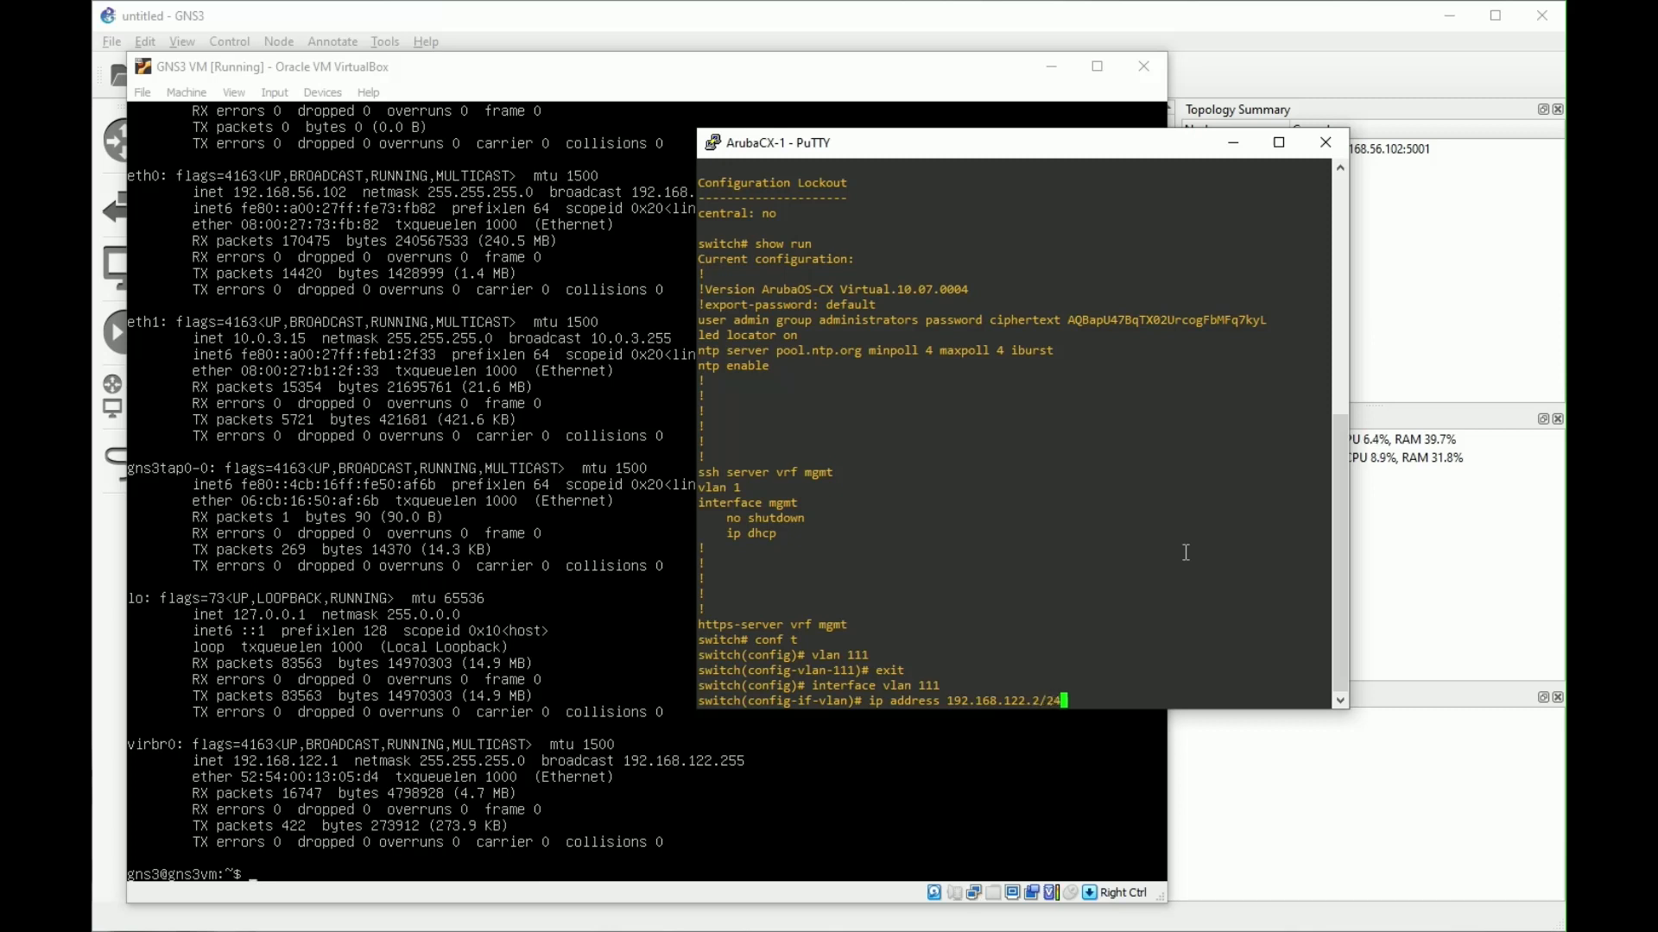
{"action": "key", "text": "Return"}
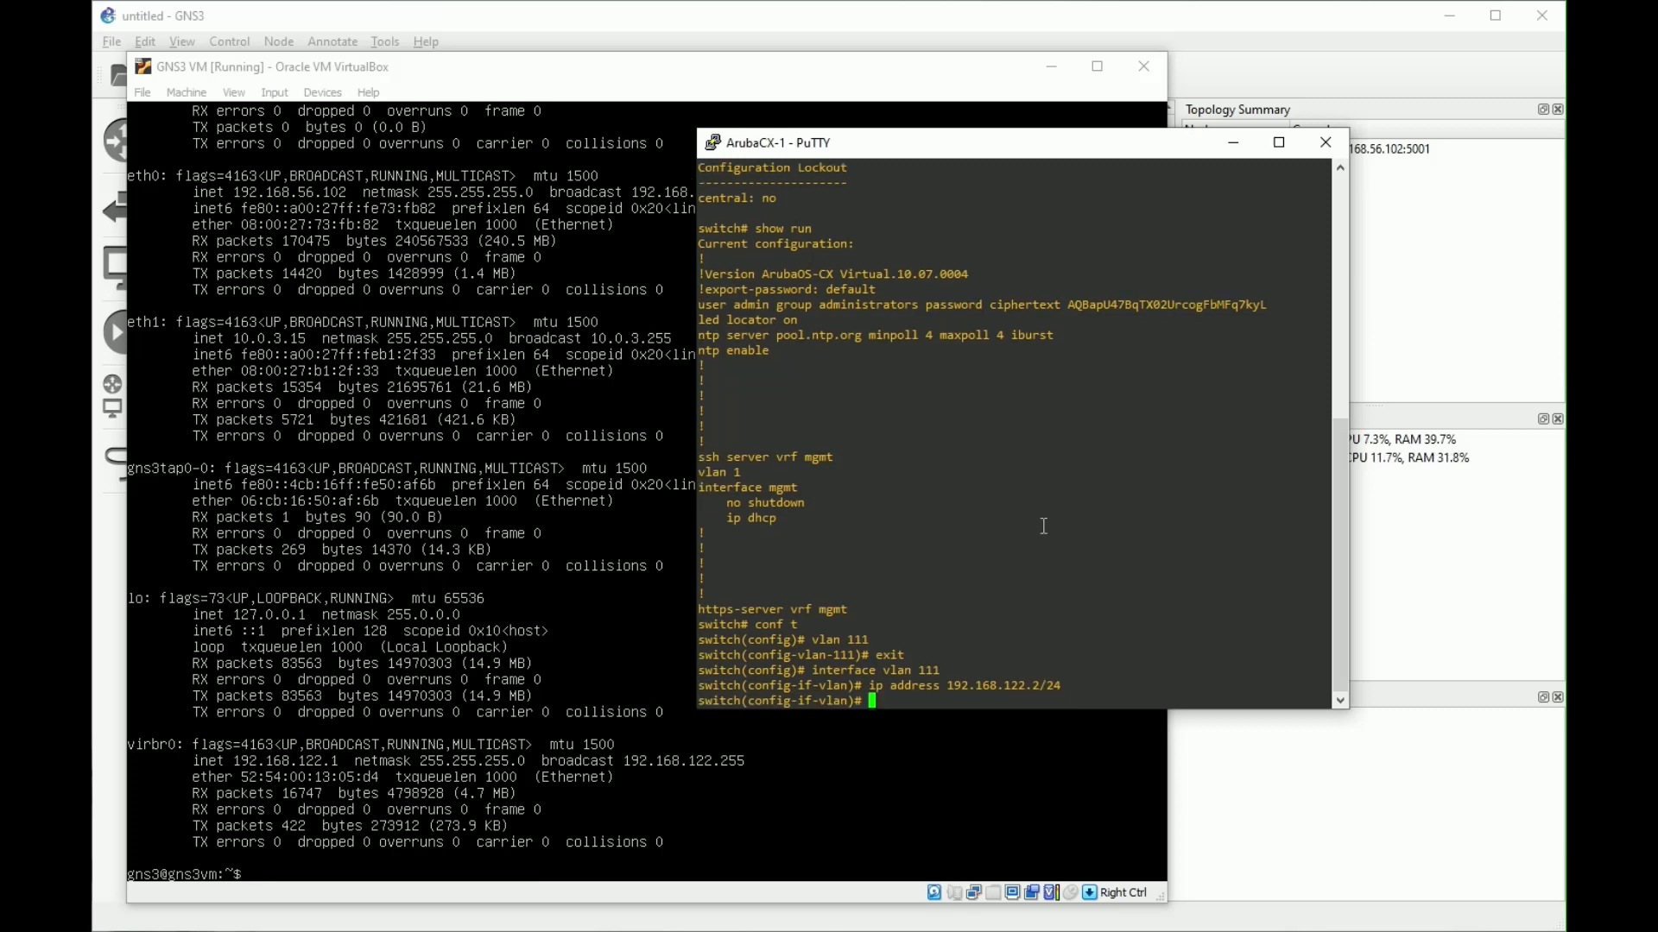
{"action": "type", "text": "exit"}
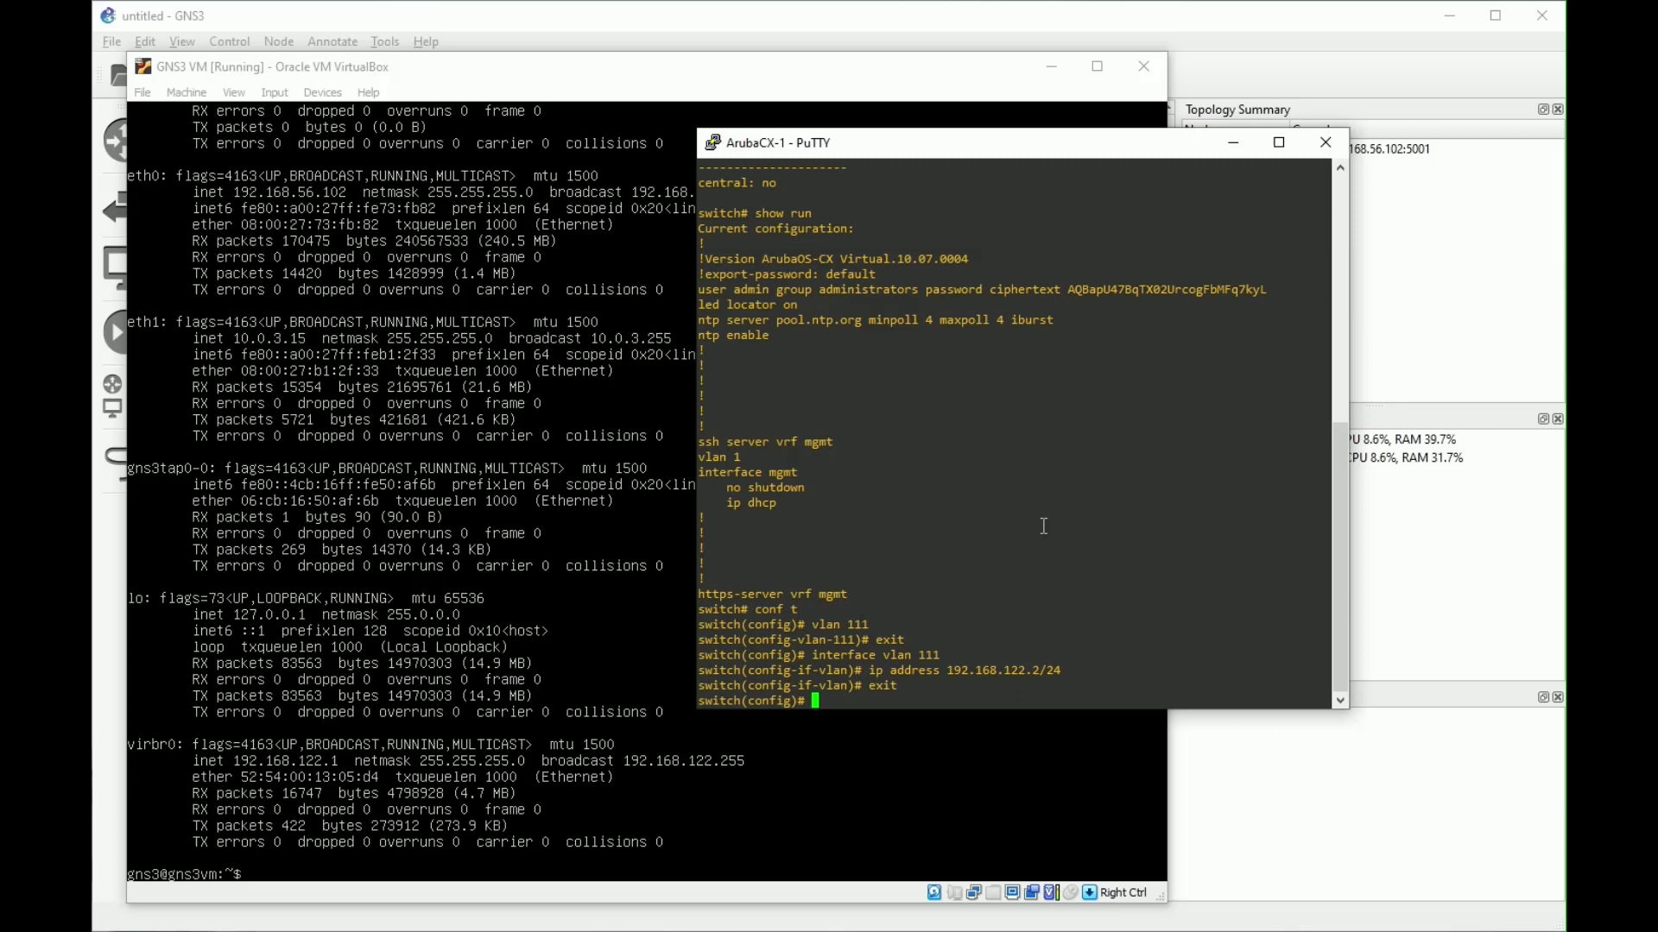
Step: Add default route 0.0.0.0/0 via gateway 192.168.122.1
{"action": "type", "text": "ip route"}
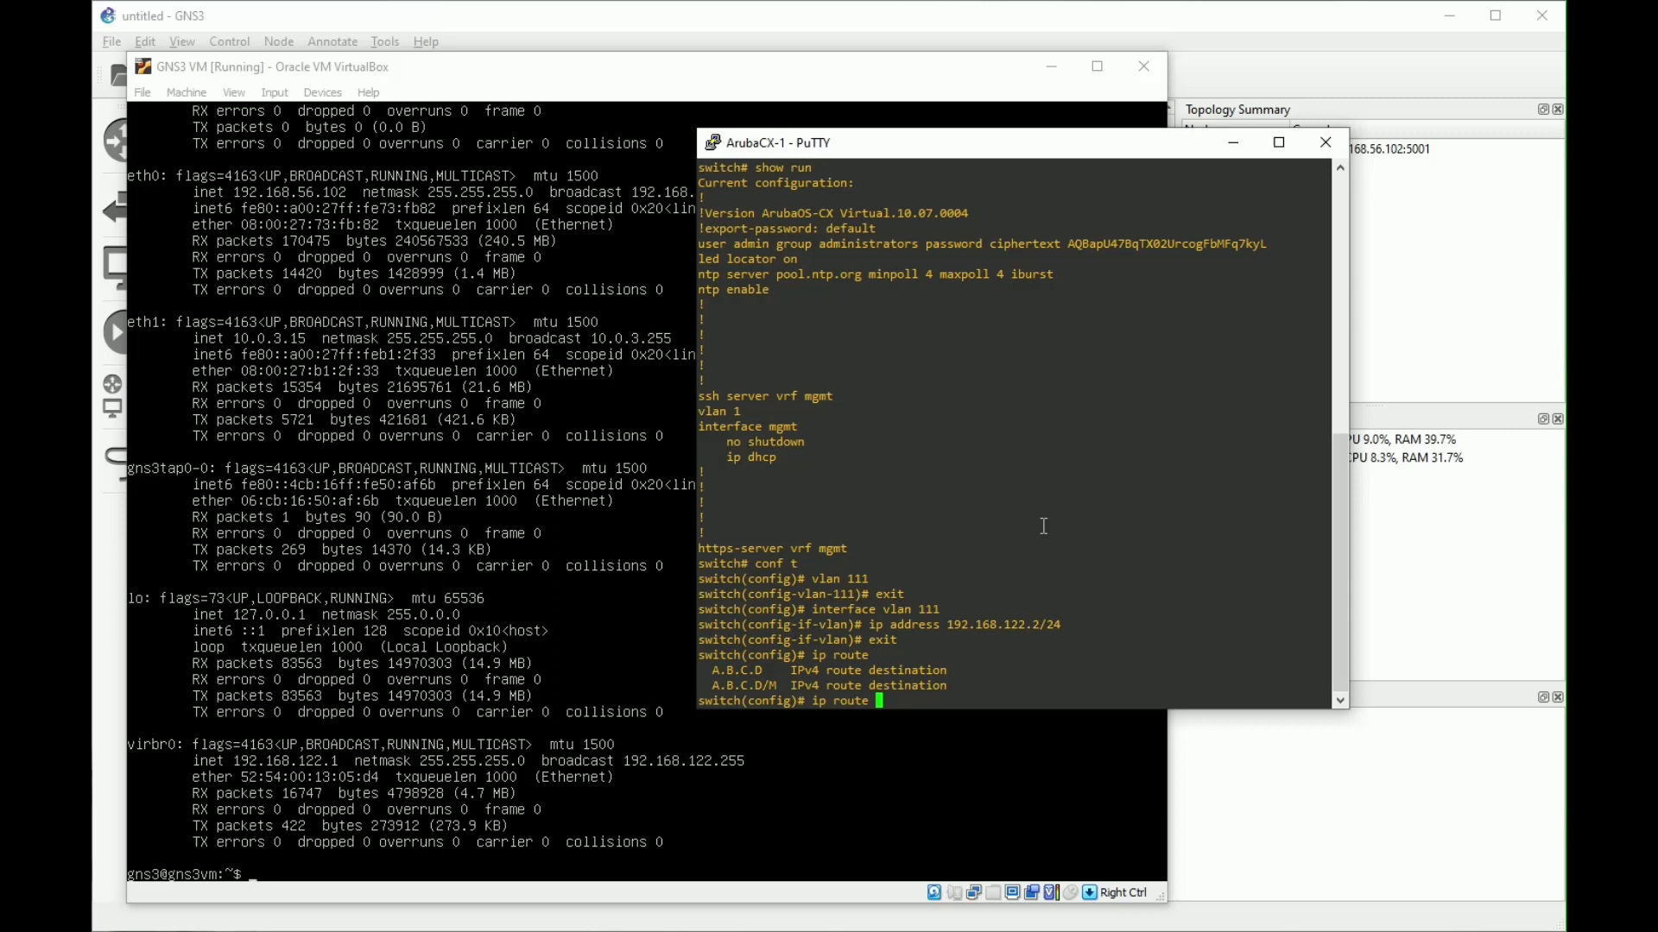
{"action": "type", "text": "0"}
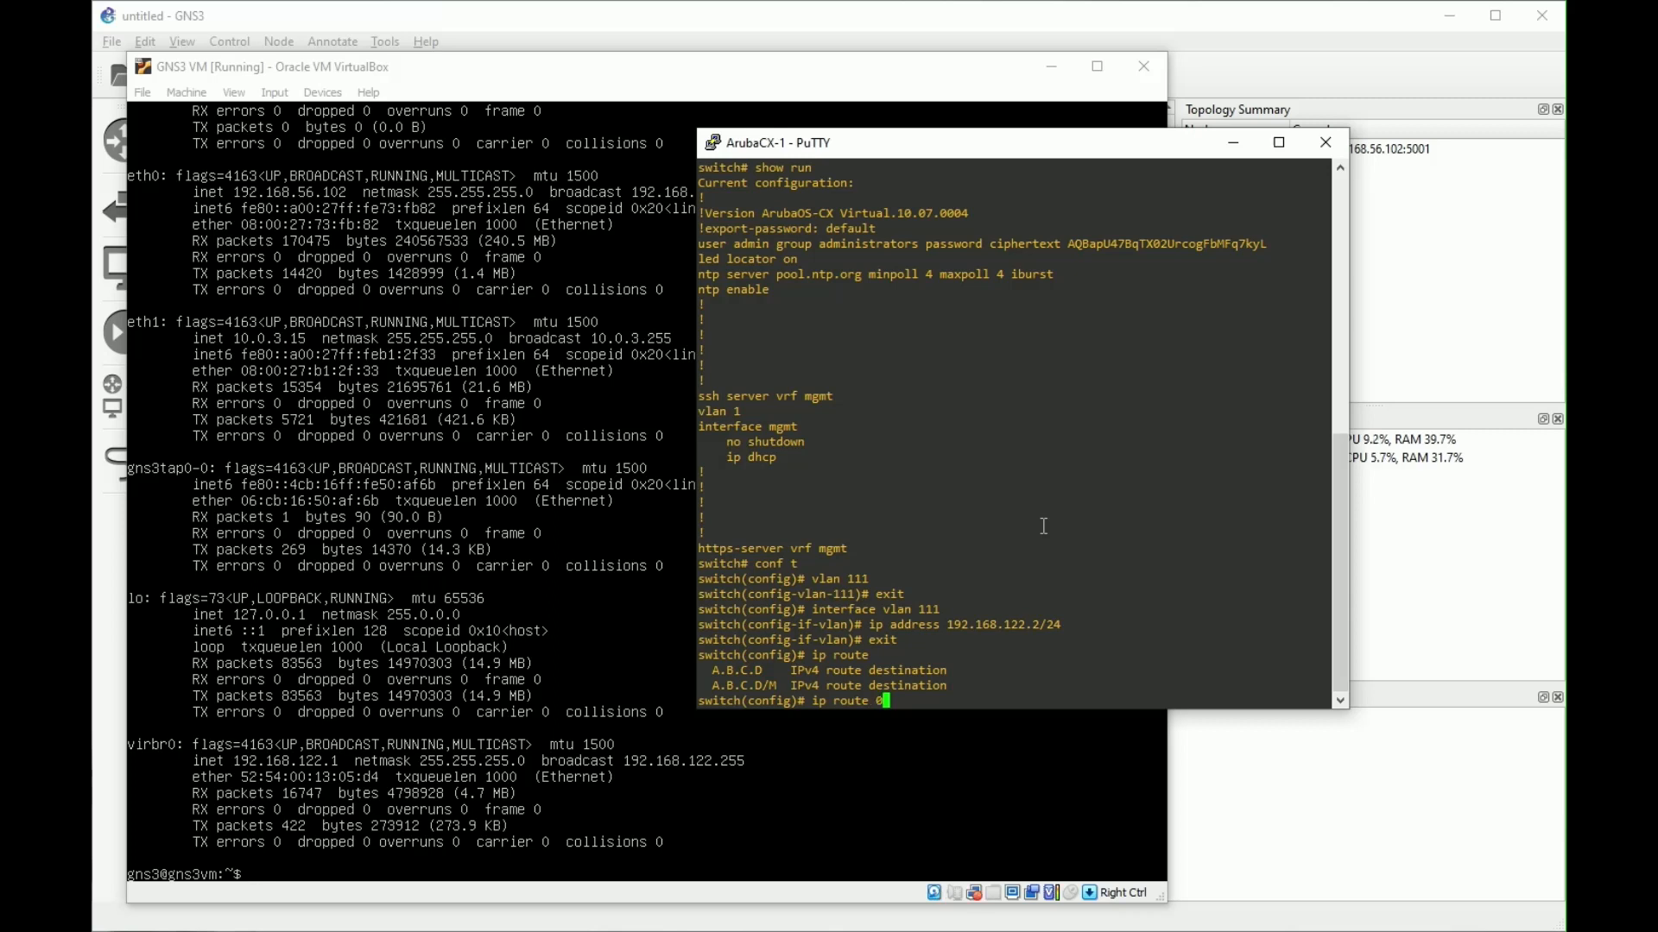
{"action": "type", "text": "0.0.0.0/0"}
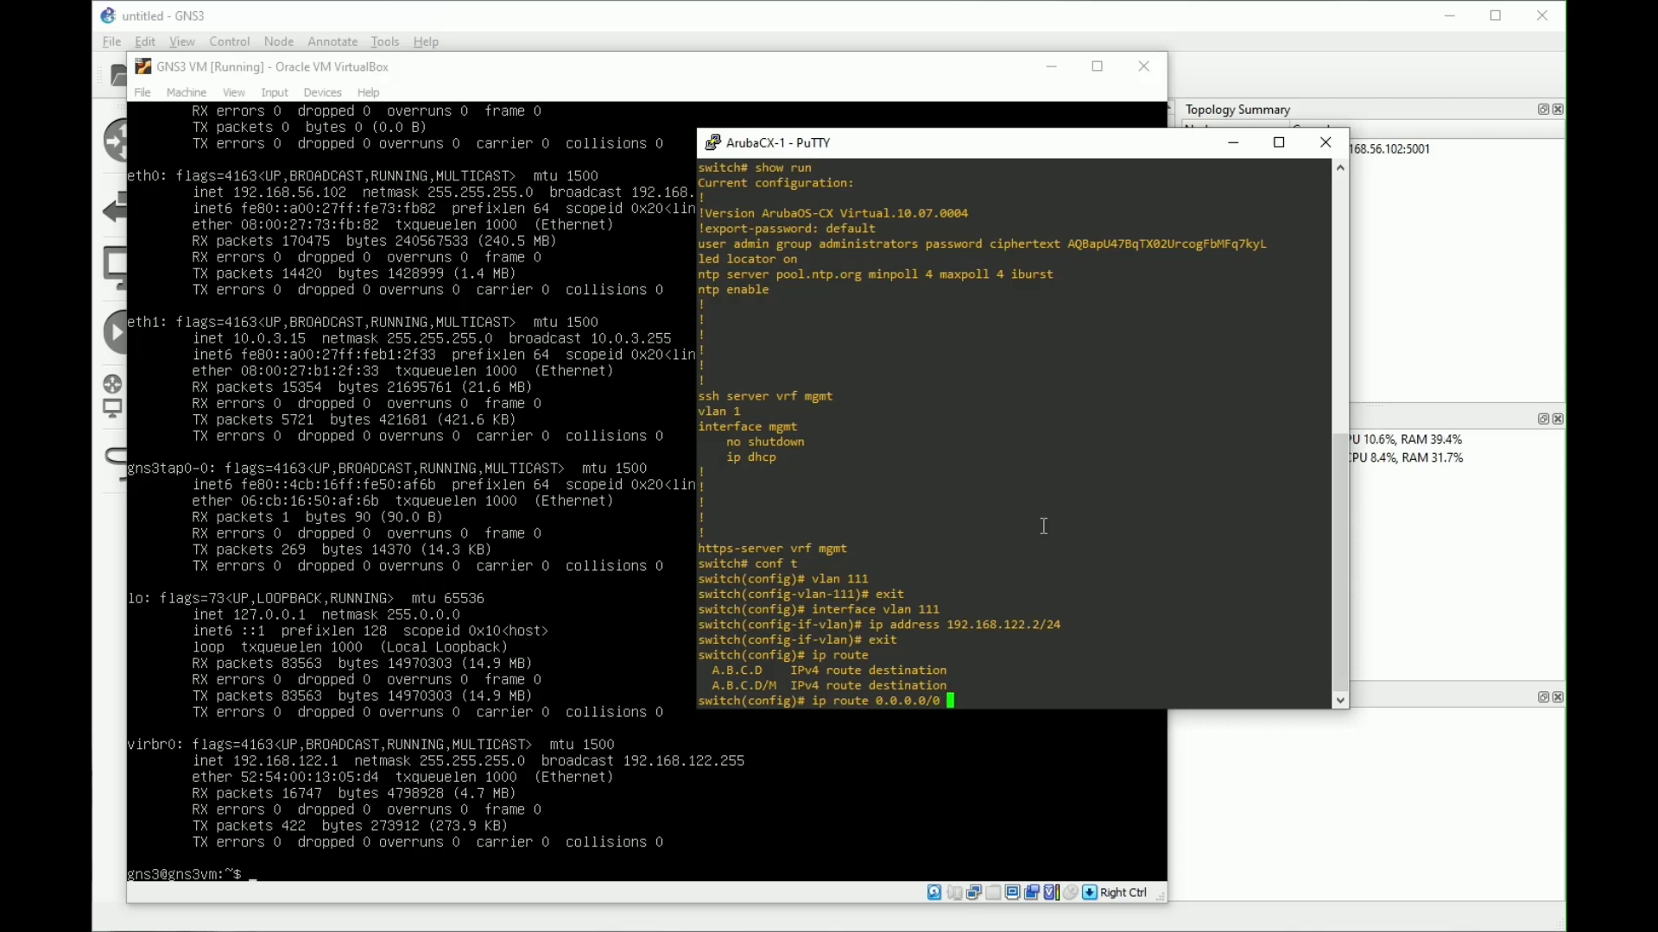
{"action": "mouse_move", "coordinate": [364, 885]}
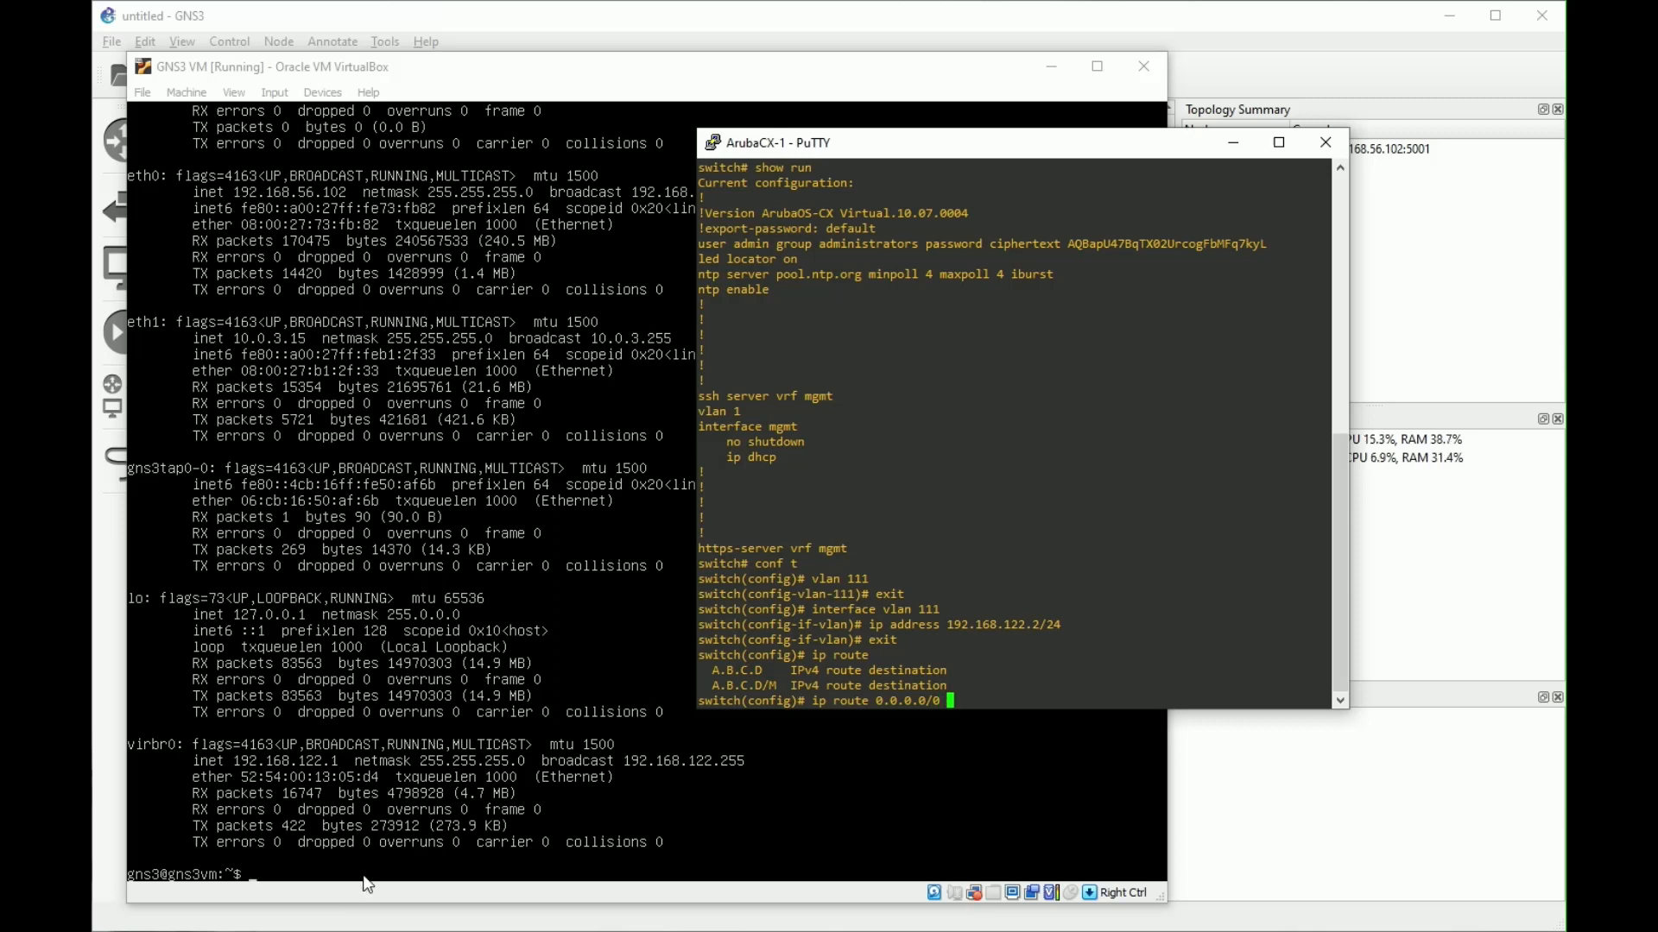
{"action": "mouse_move", "coordinate": [1015, 599]}
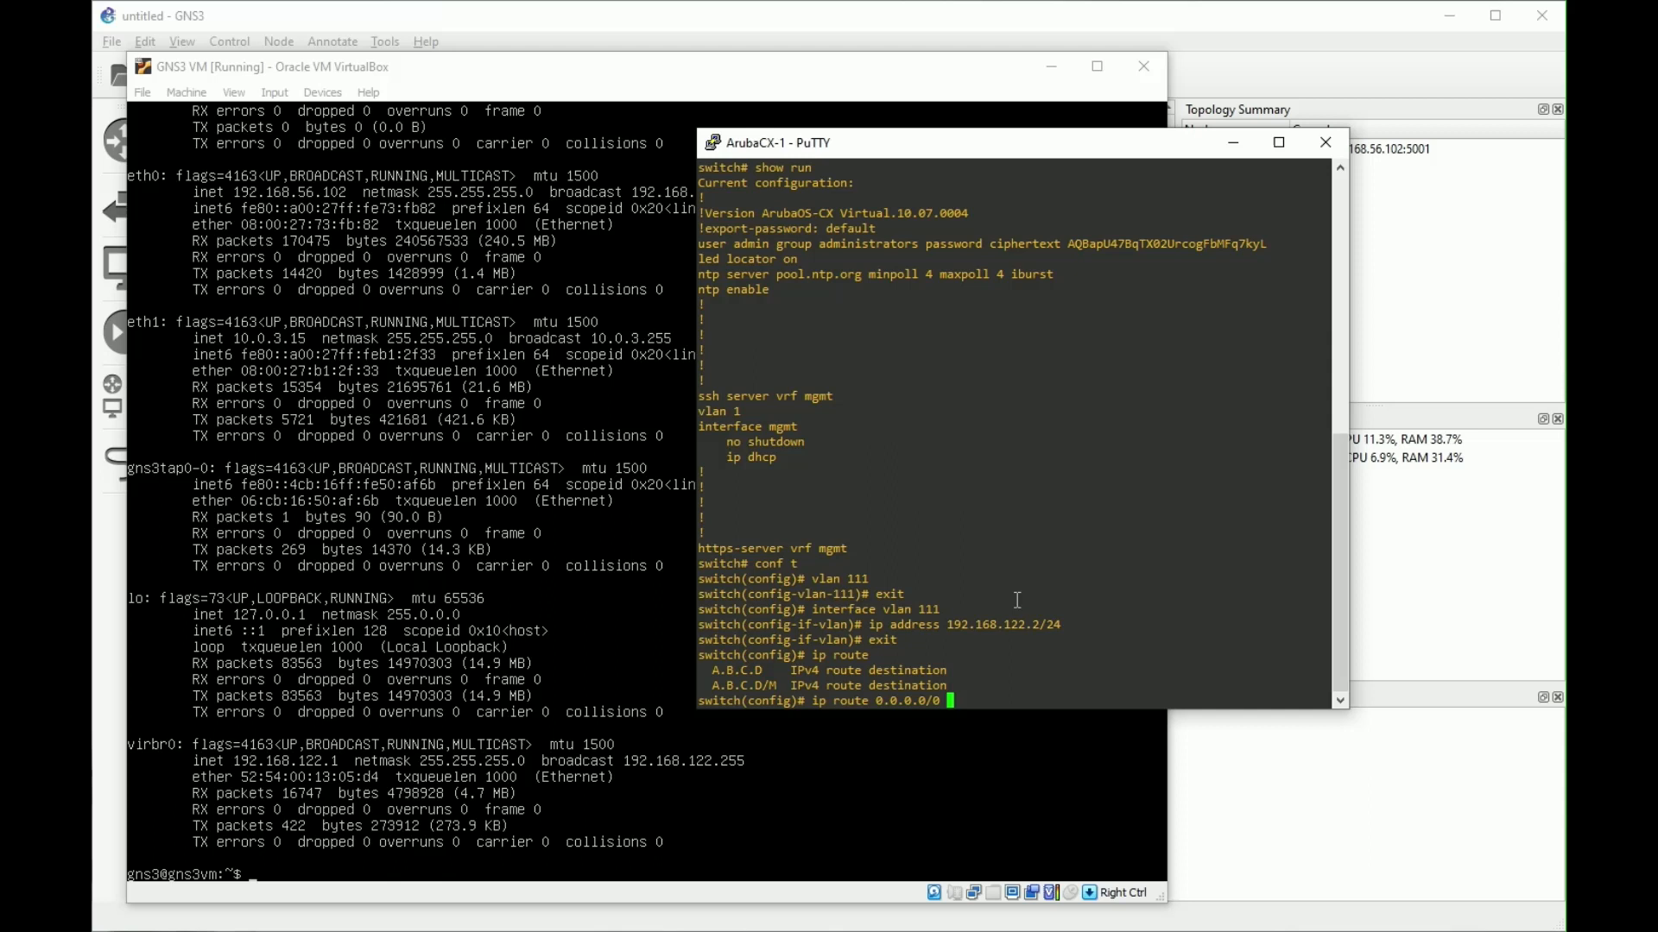
{"action": "type", "text": "192.168.12"}
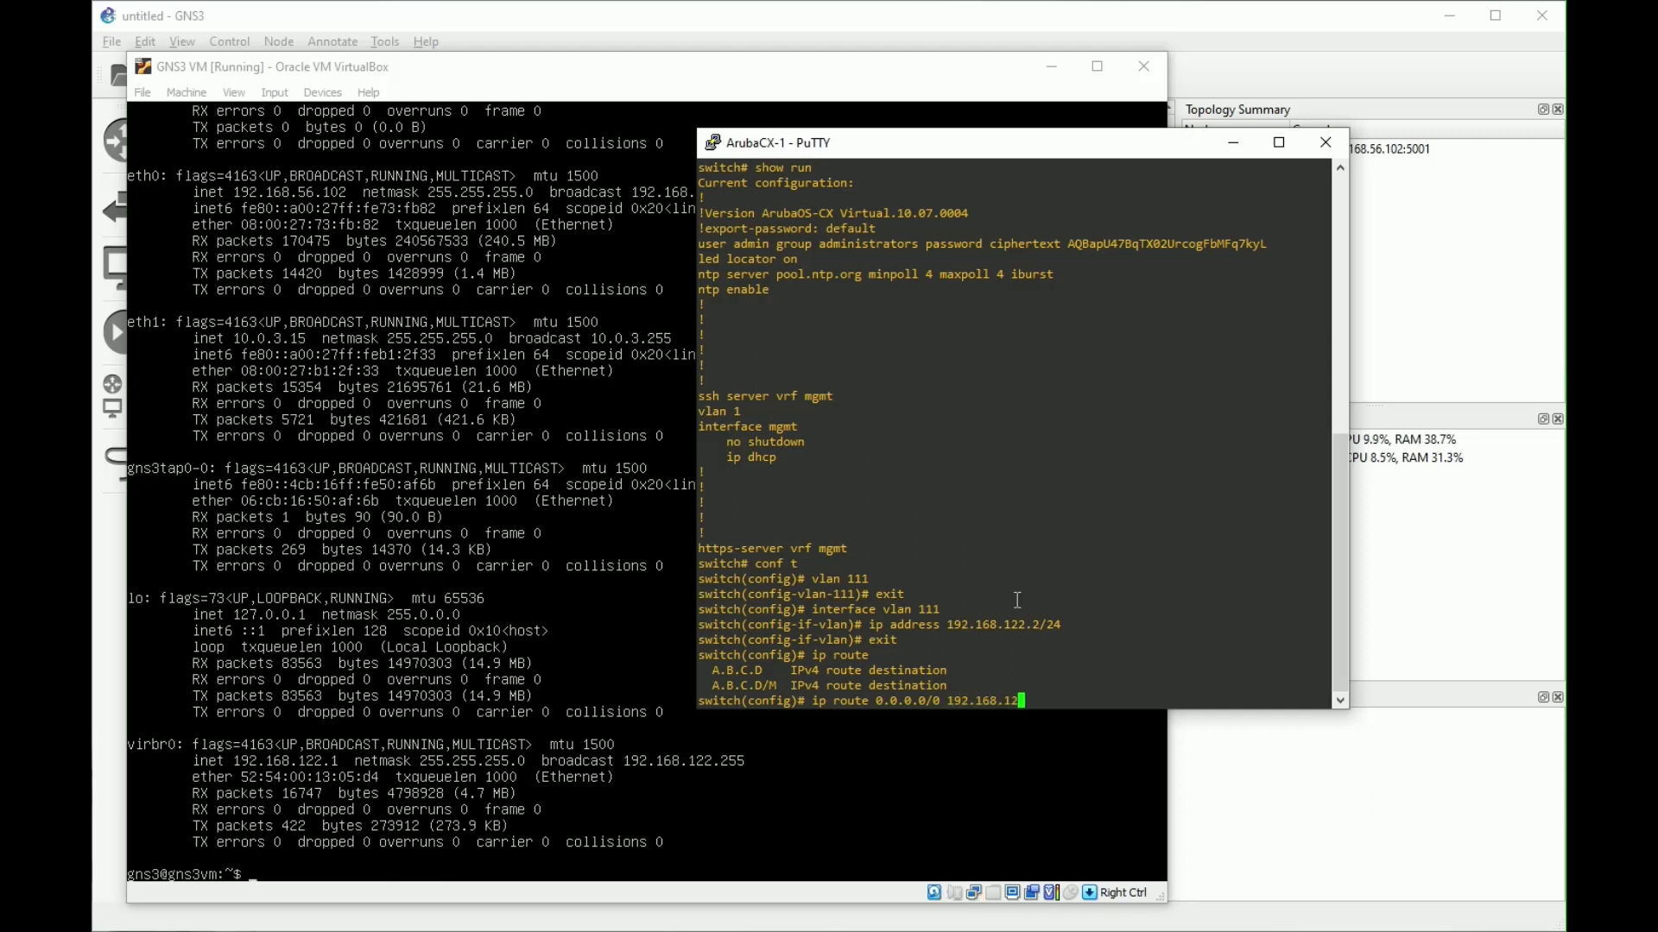
{"action": "key", "text": "Return"}
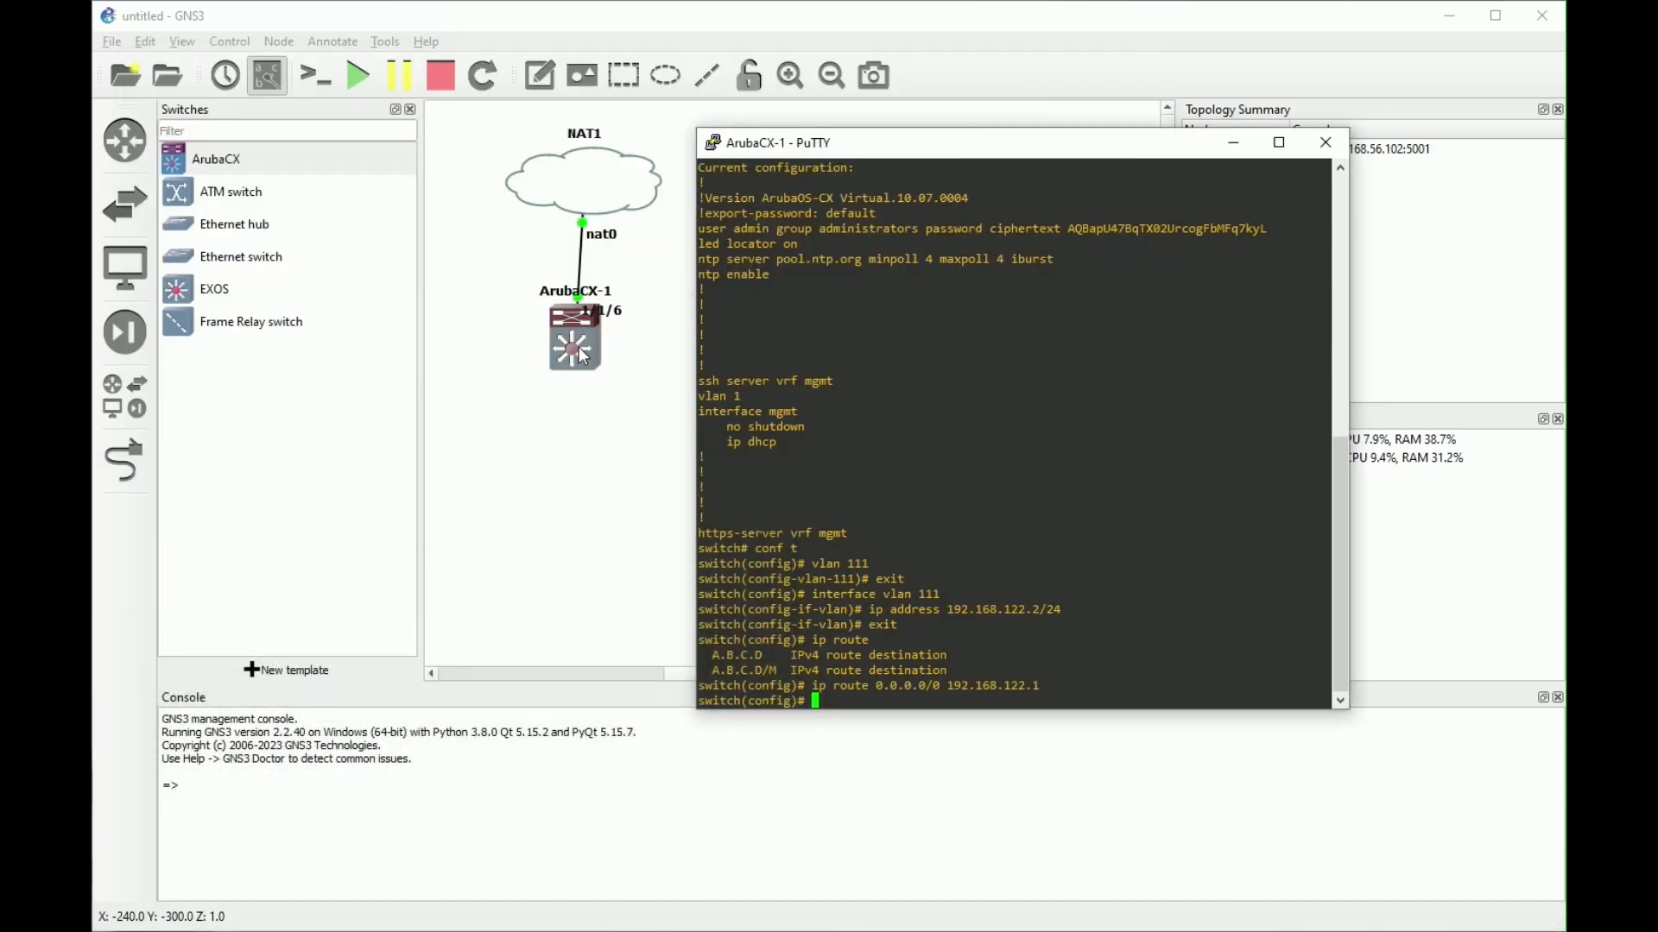
Step: Check the link port label on the canvas and attempt a show run for port 1/1/6
{"action": "left_click", "coordinate": [1324, 142]}
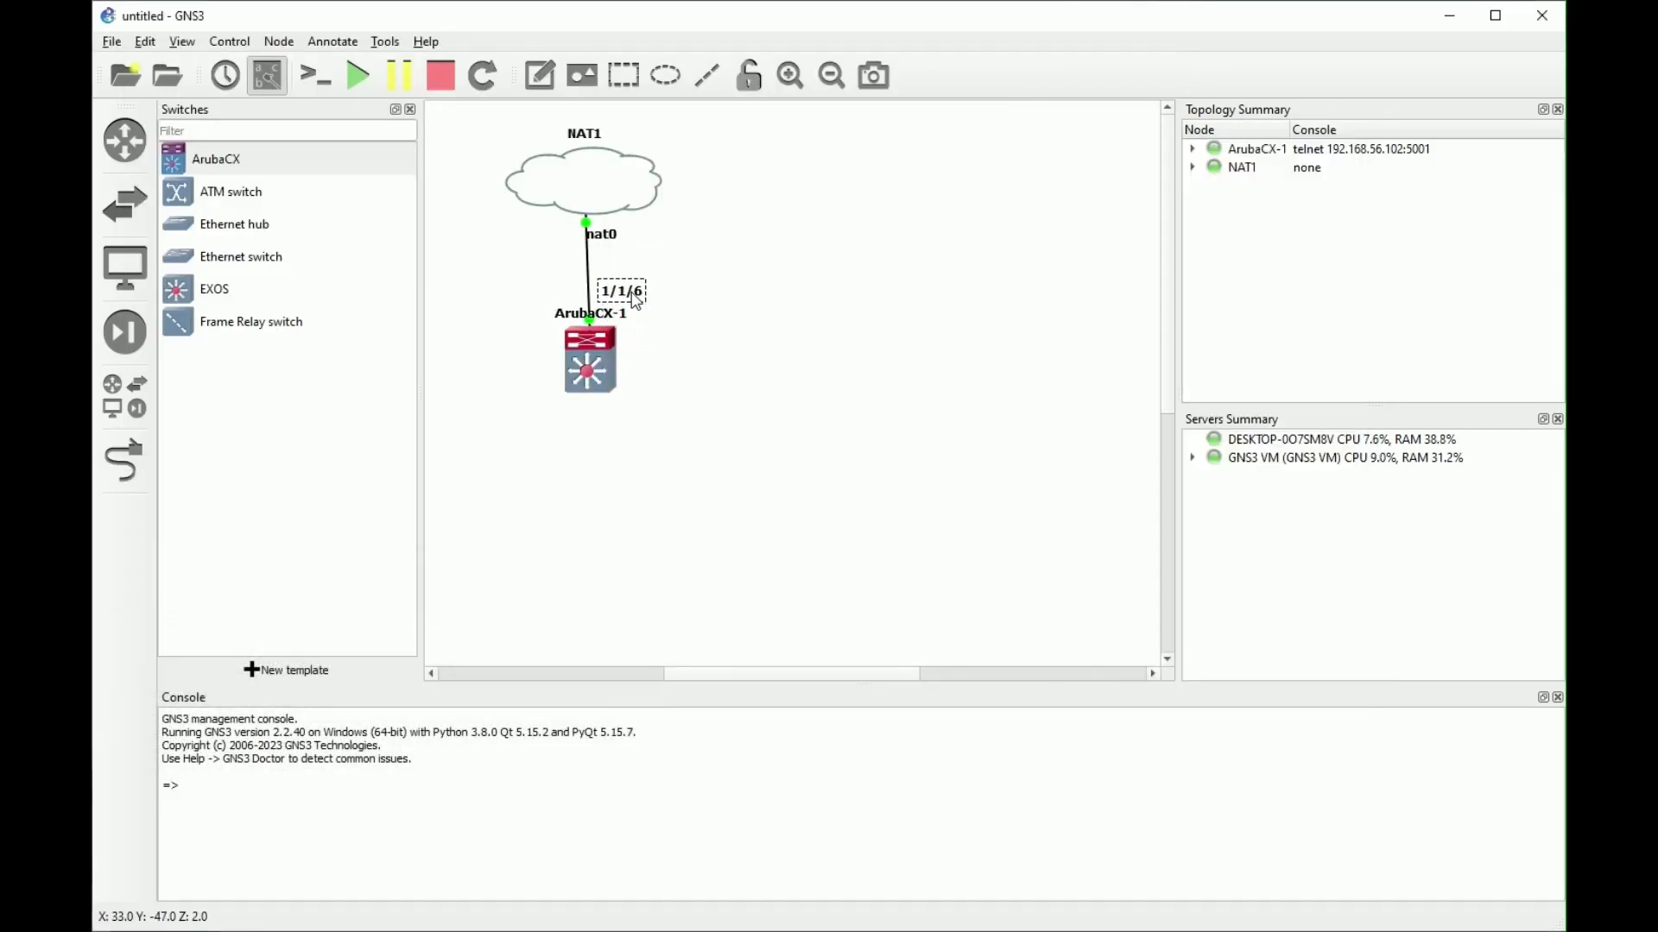
{"action": "double_click", "coordinate": [589, 359]}
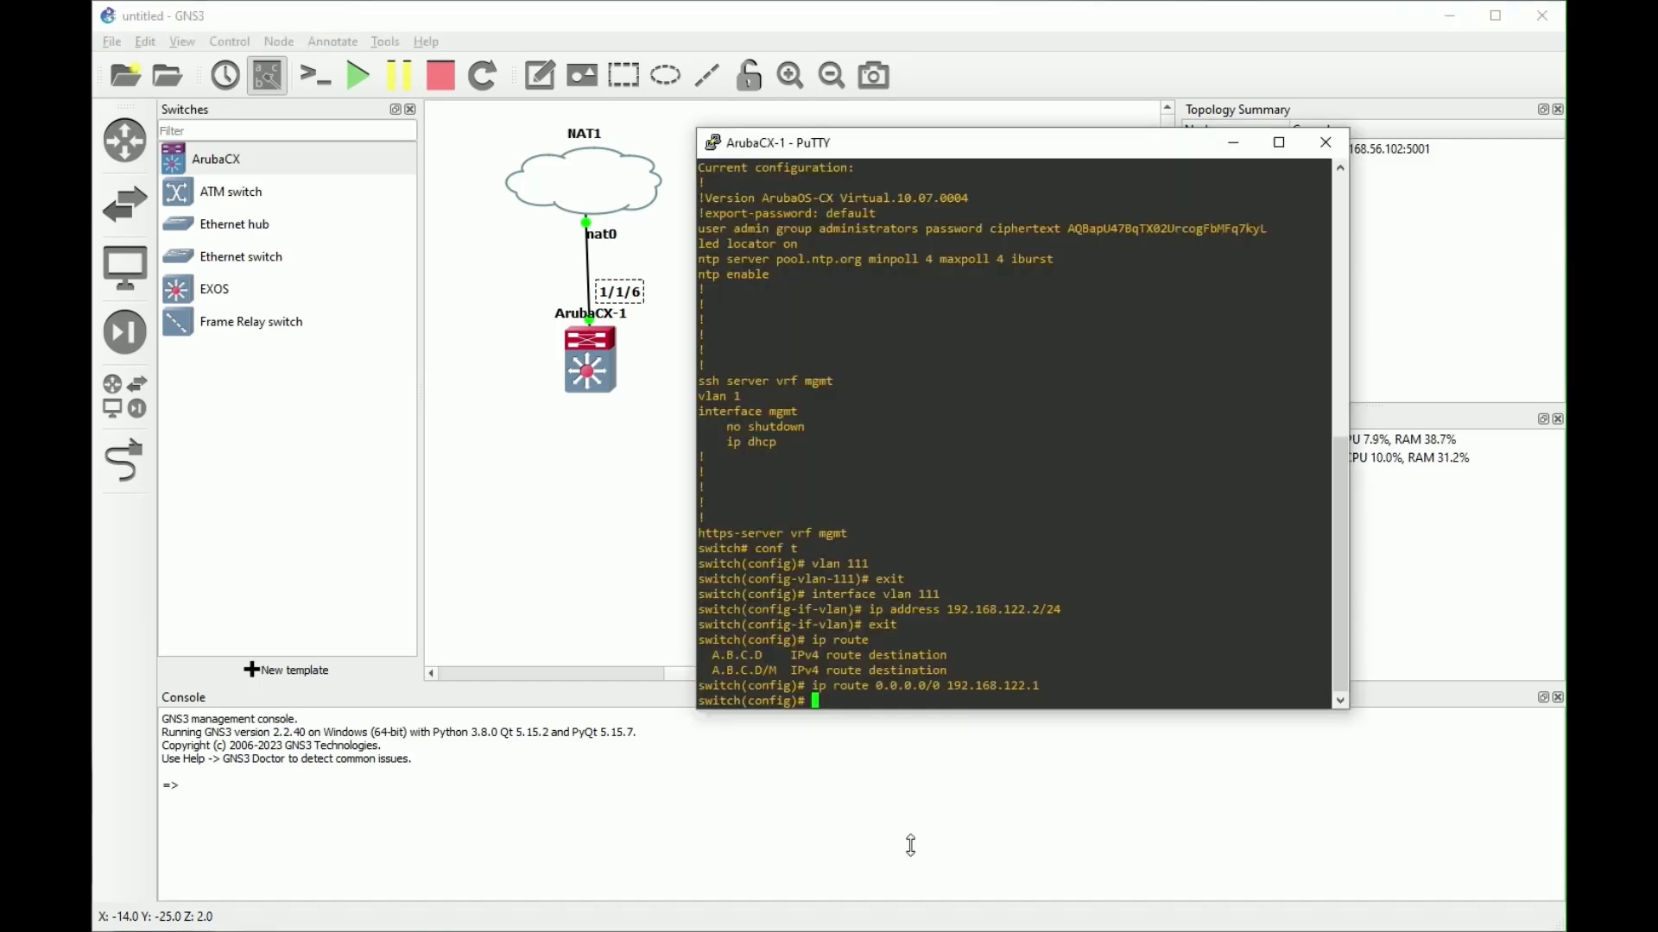
{"action": "type", "text": "show run"}
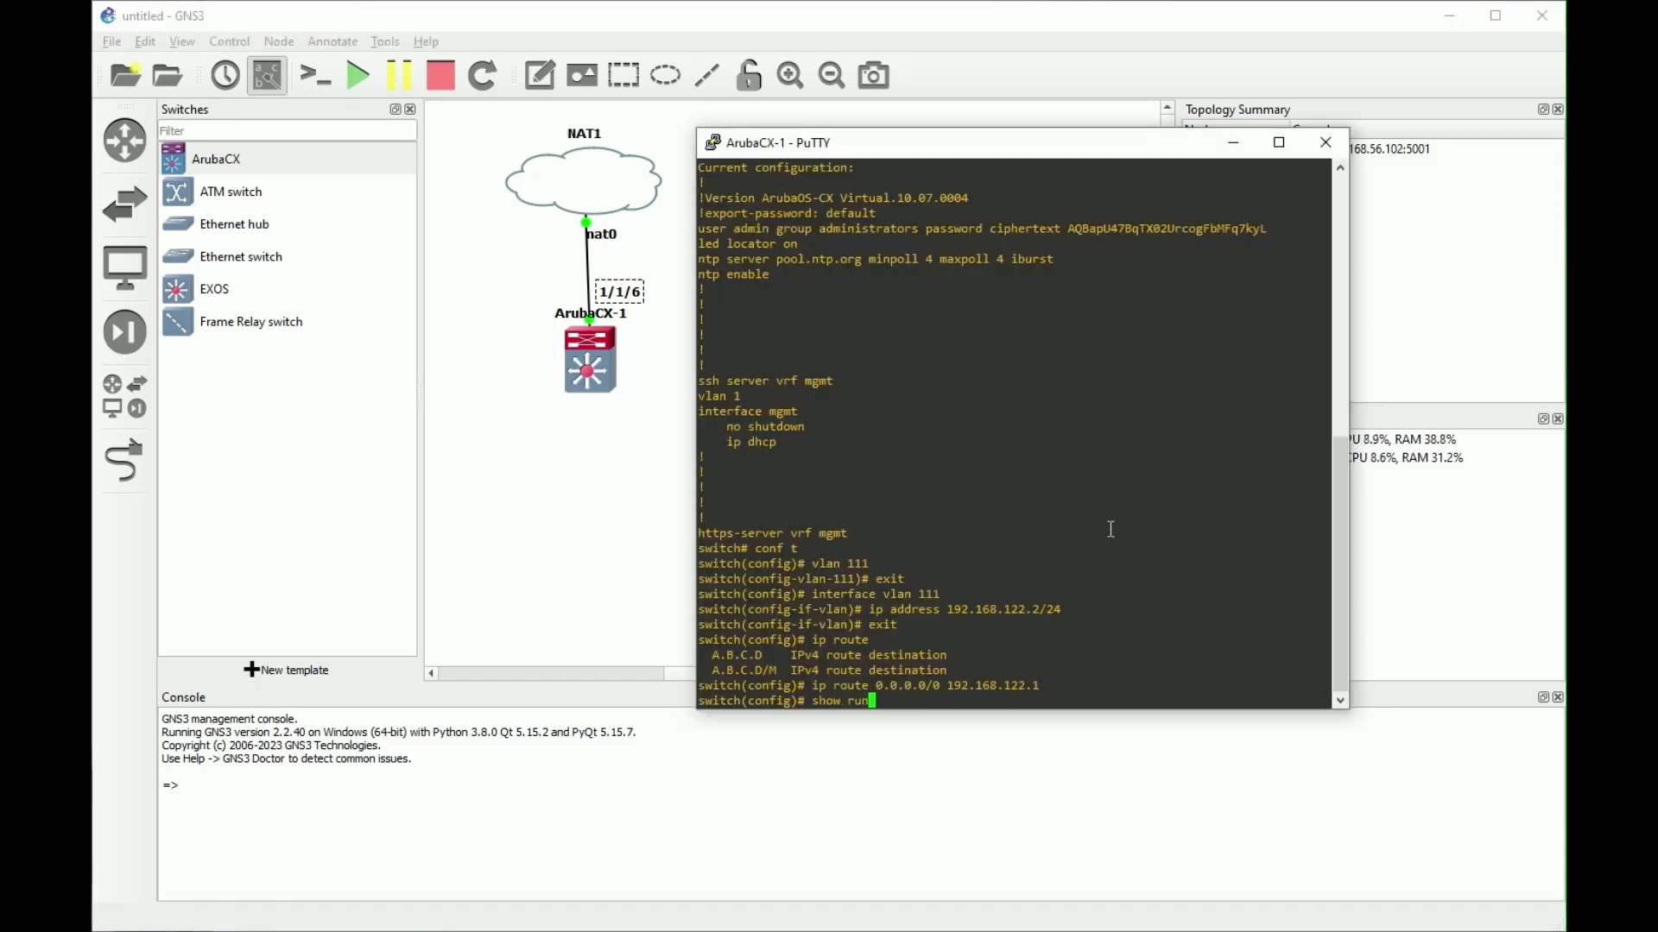
{"action": "type", "text": "1/1/6"}
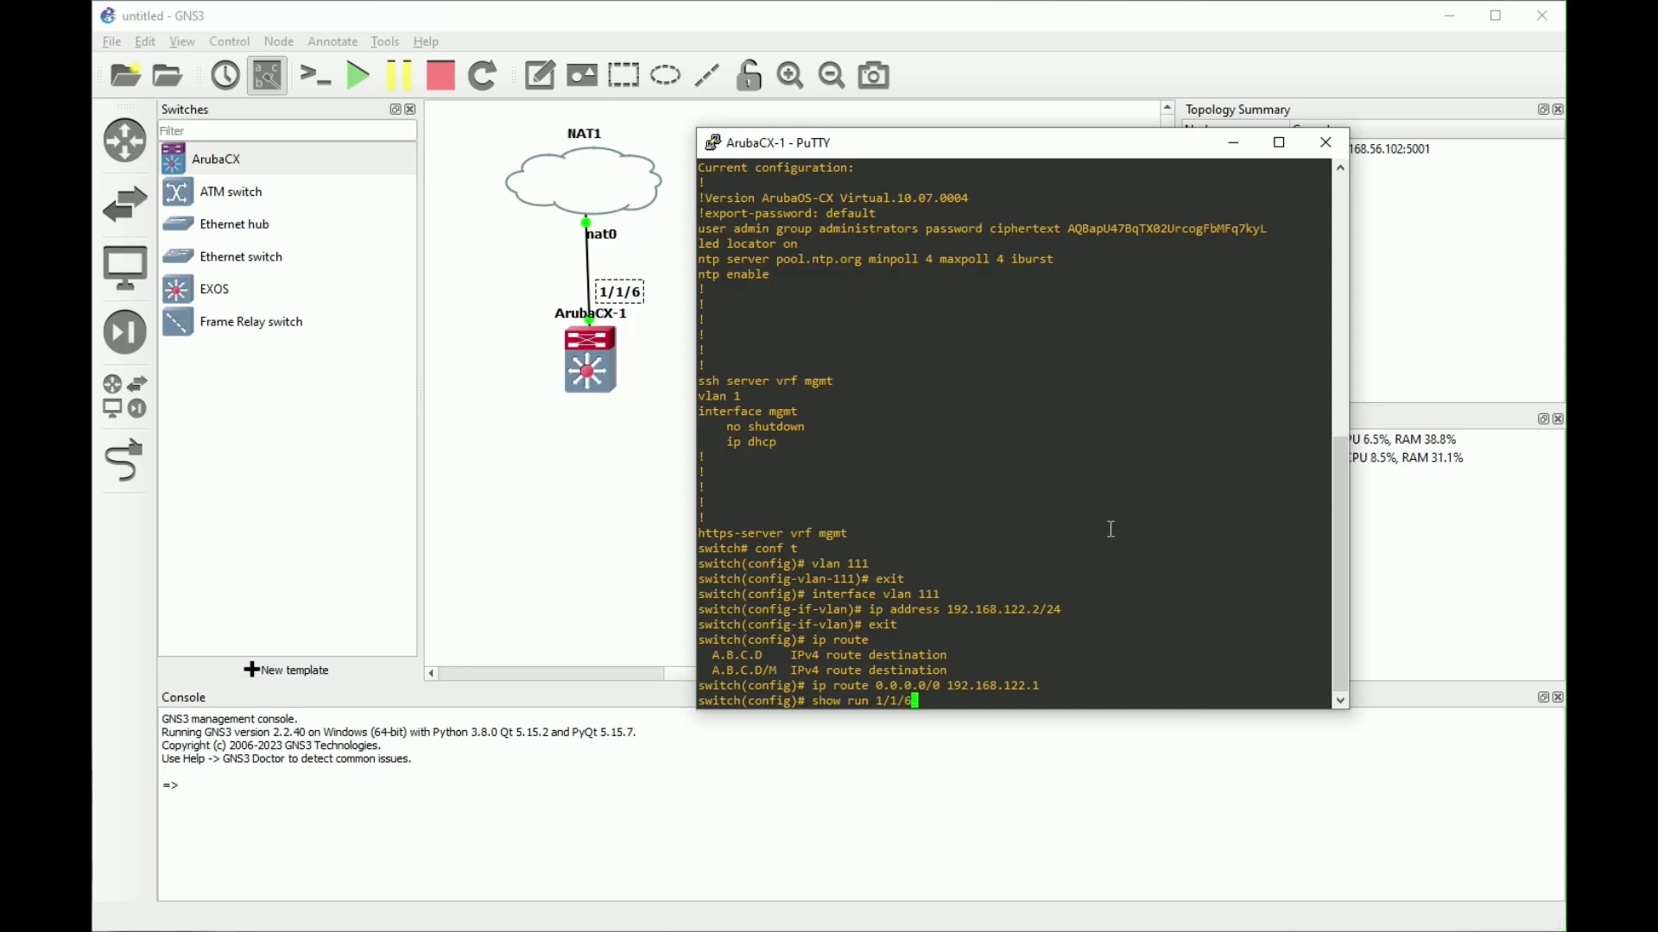
{"action": "key", "text": "Return"}
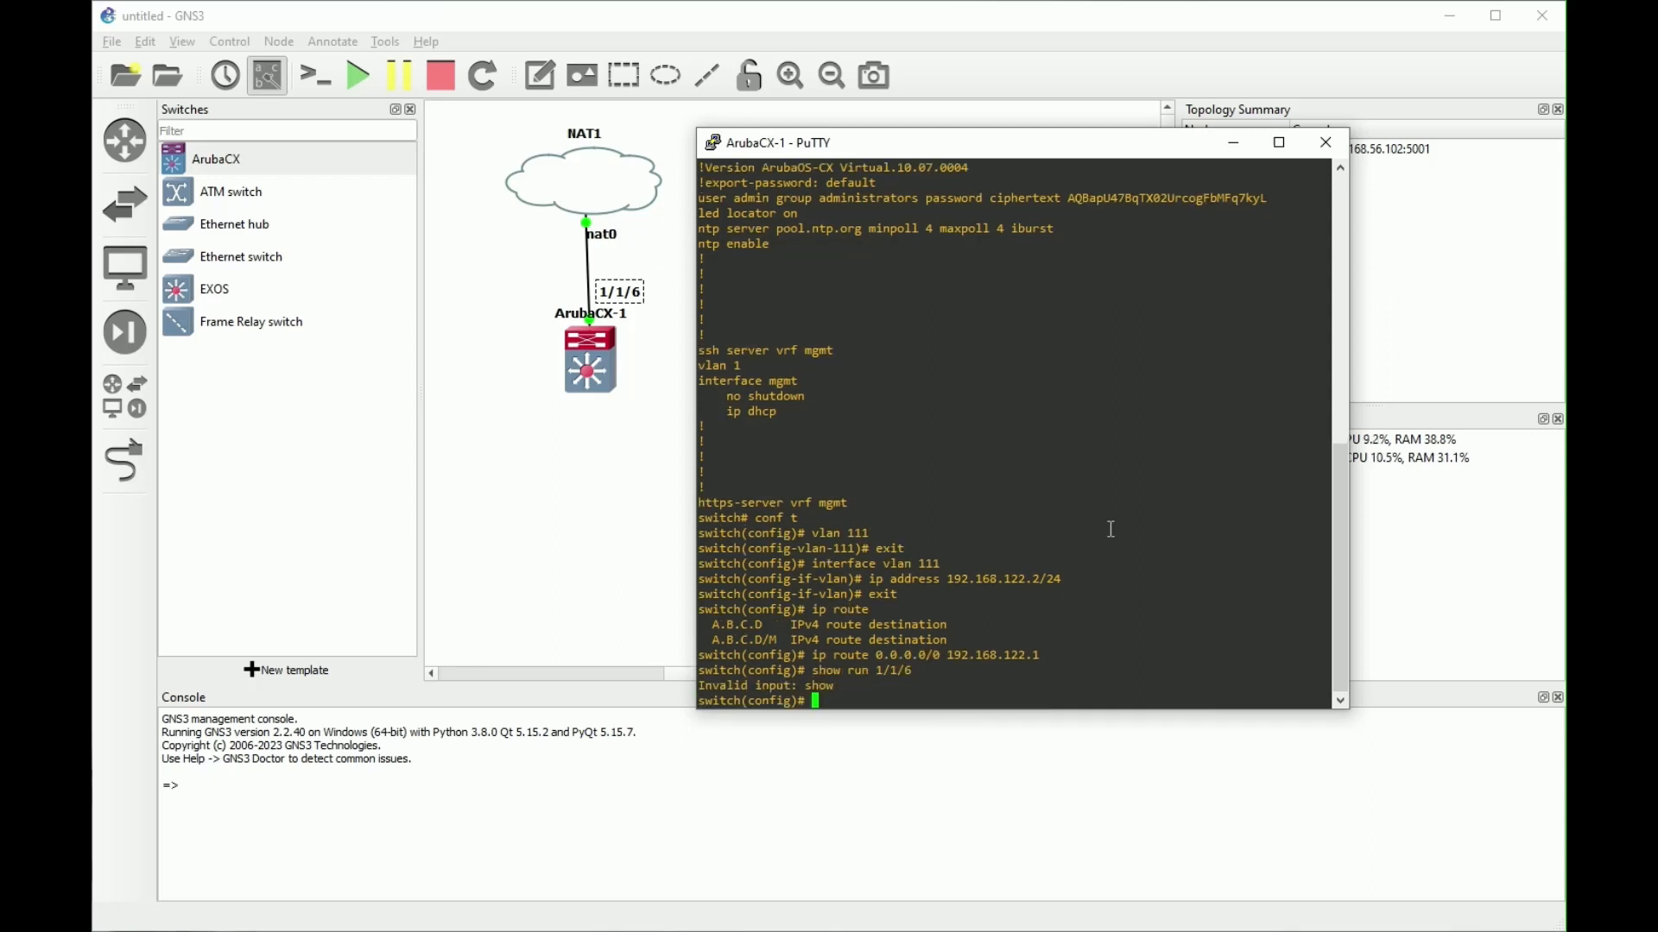
Step: Show the running configuration of interface 1/1/6, then clear an unfinished command
{"action": "type", "text": "show run interface 1/1/6"}
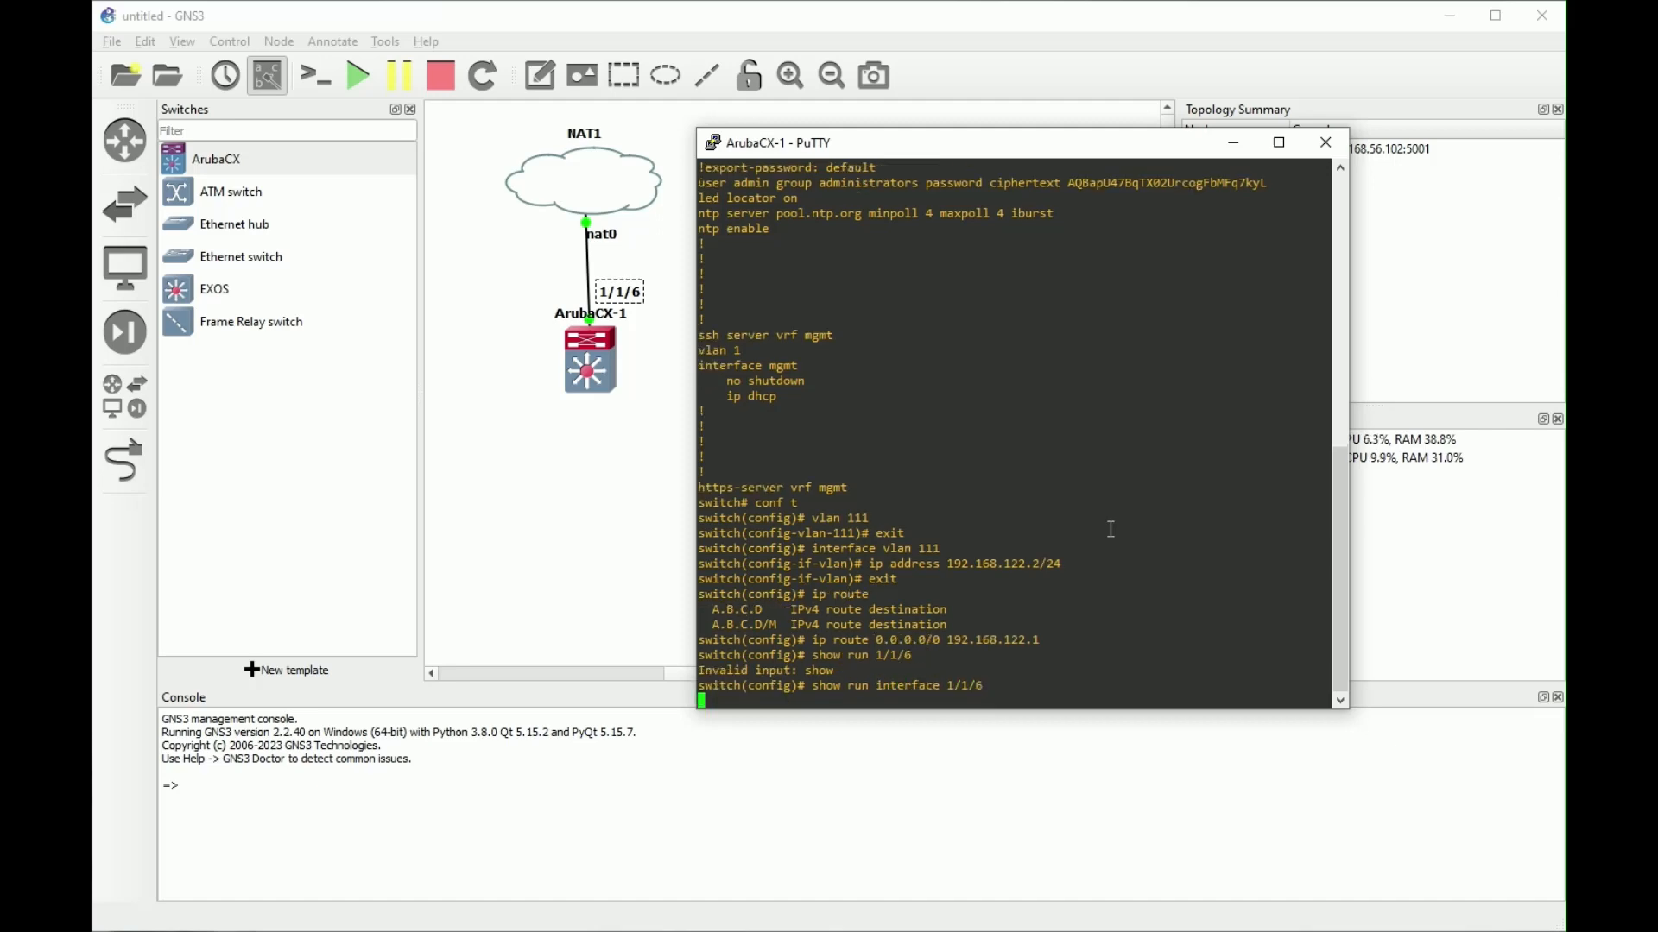
{"action": "key", "text": "Return"}
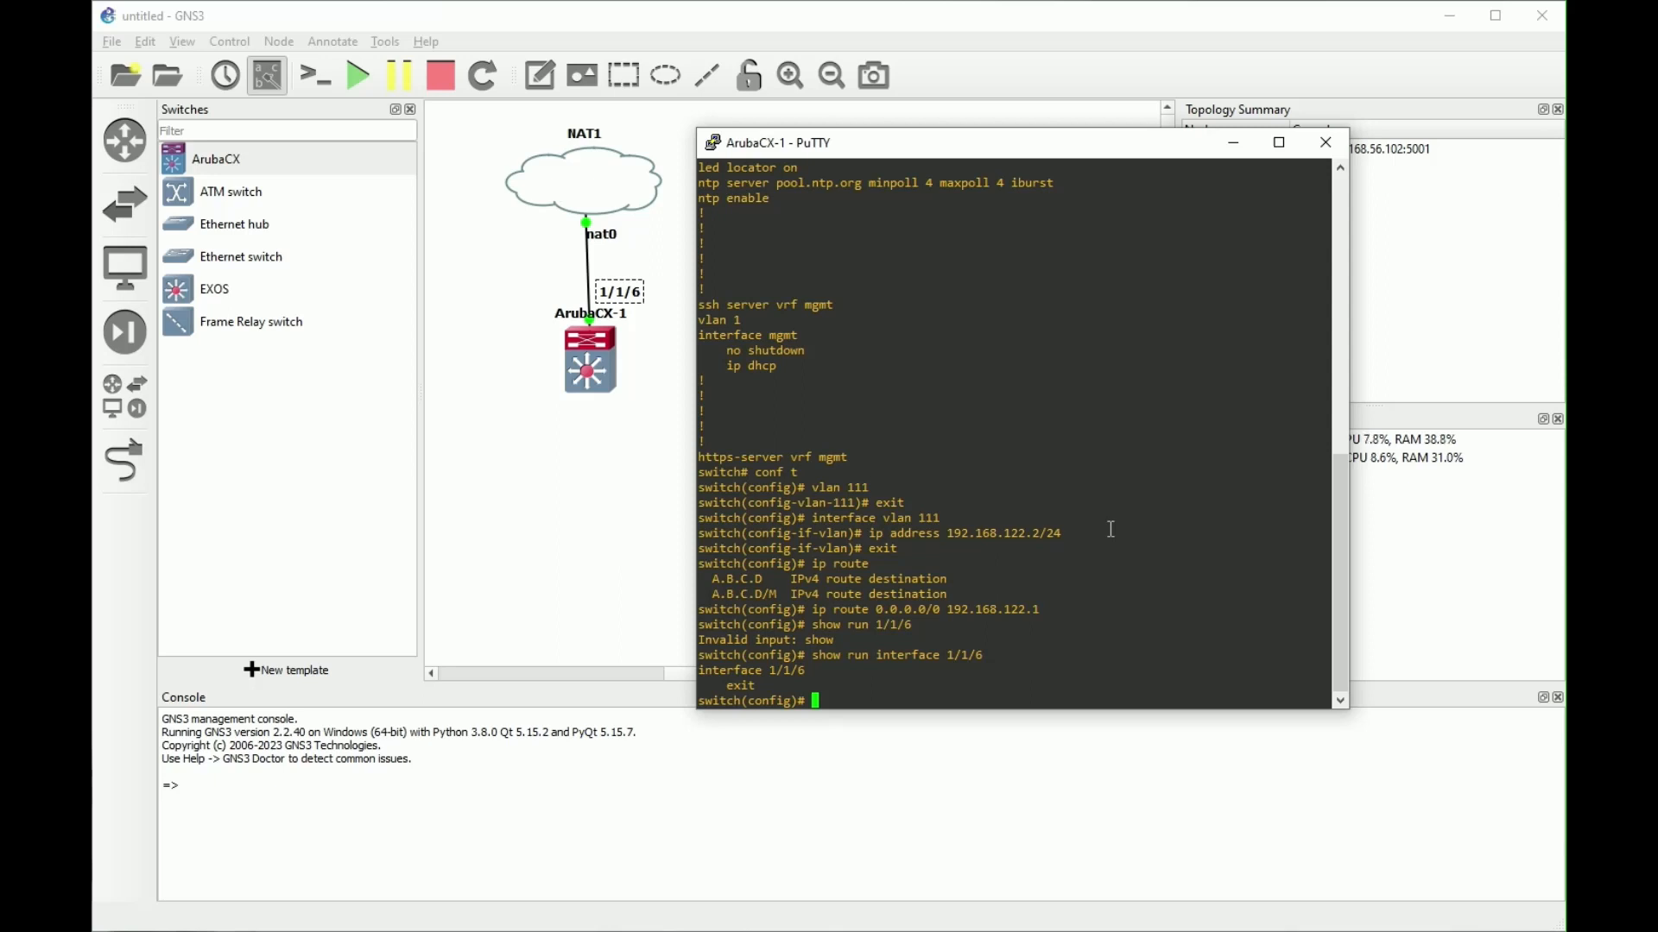
{"action": "type", "text": "ho"}
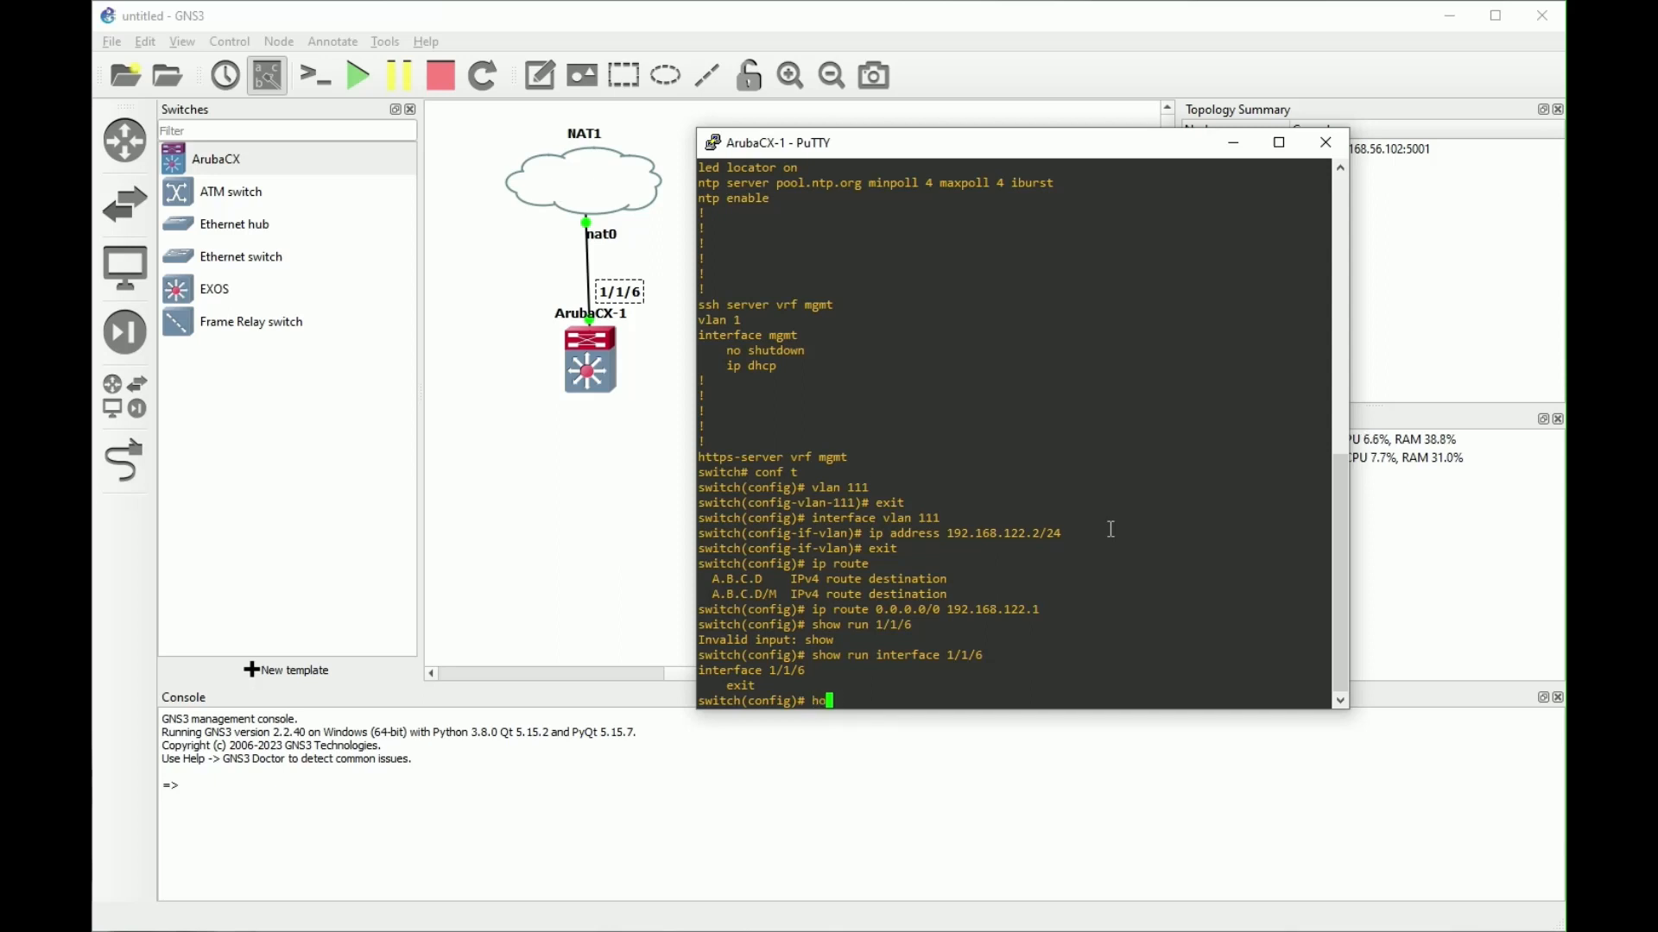
{"action": "type", "text": "do"}
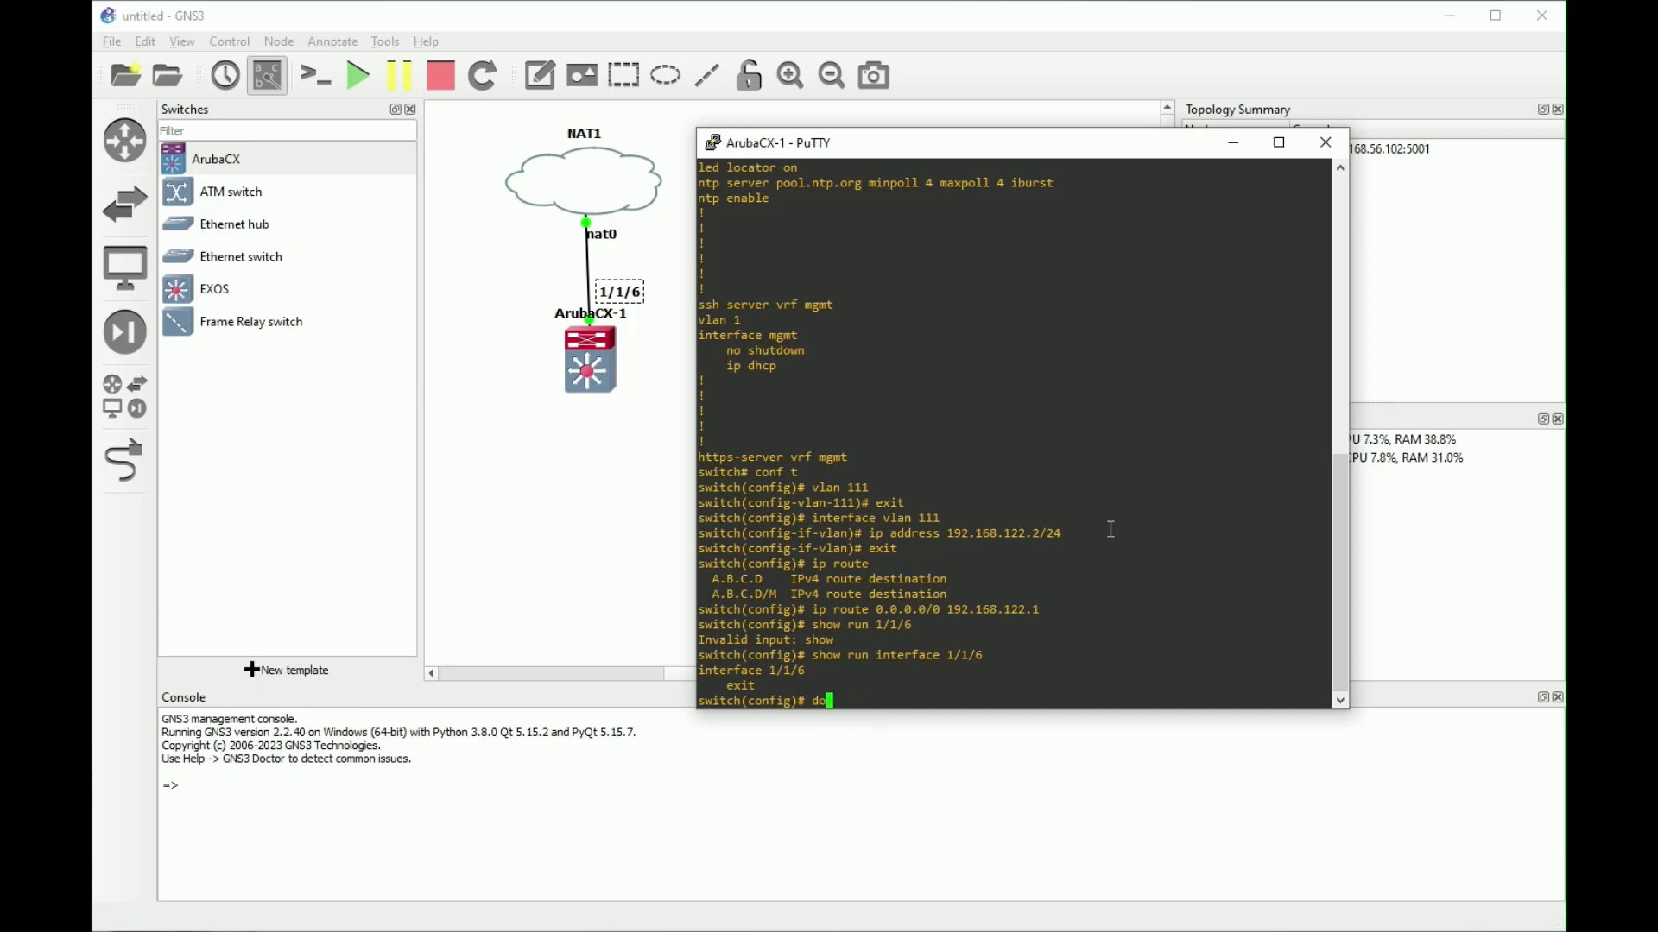
{"action": "key", "text": "backspace"}
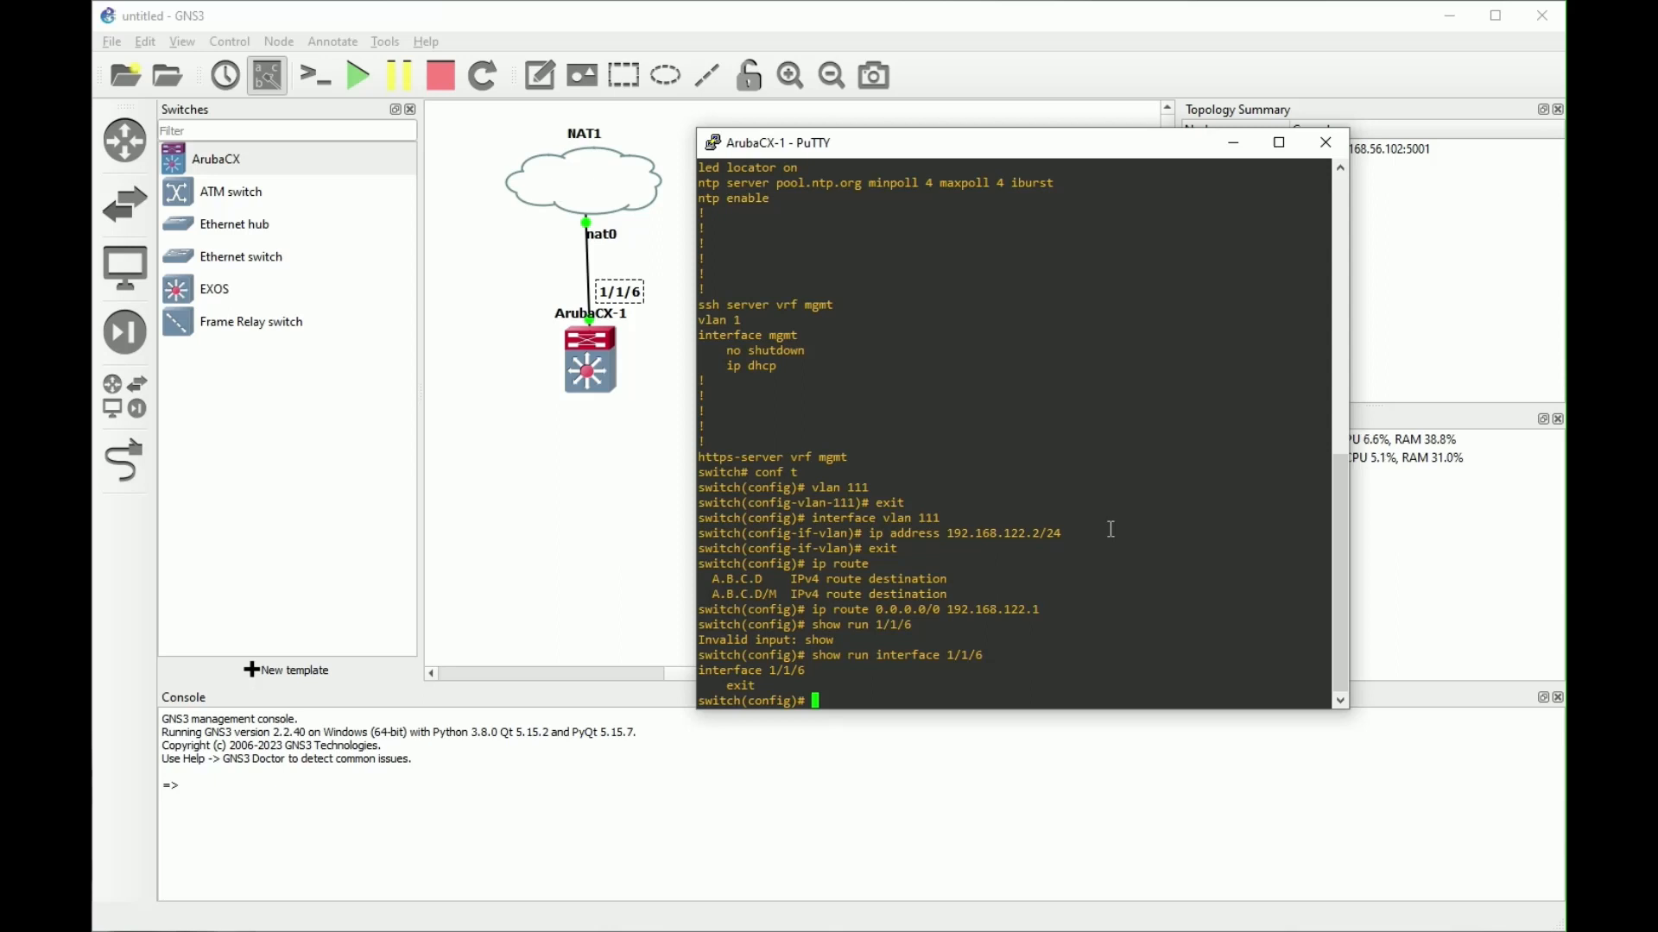
Step: Configure interface 1/1/6 as an enabled access port in VLAN 111
{"action": "type", "text": "interface 1/1/"}
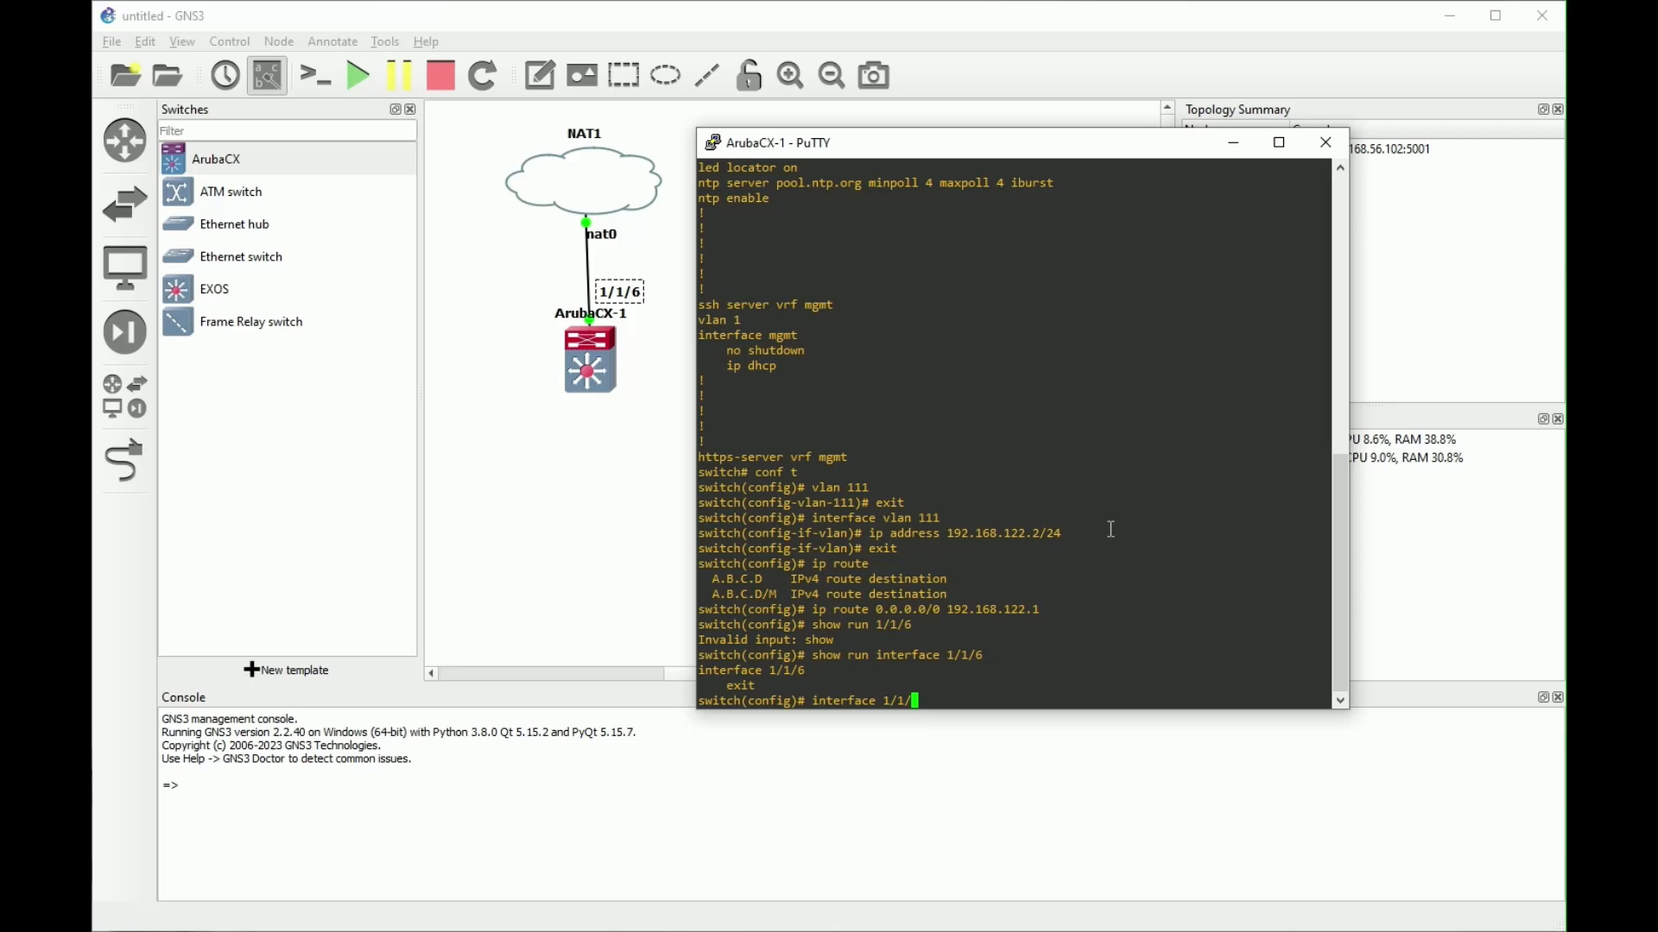
{"action": "key", "text": "Return"}
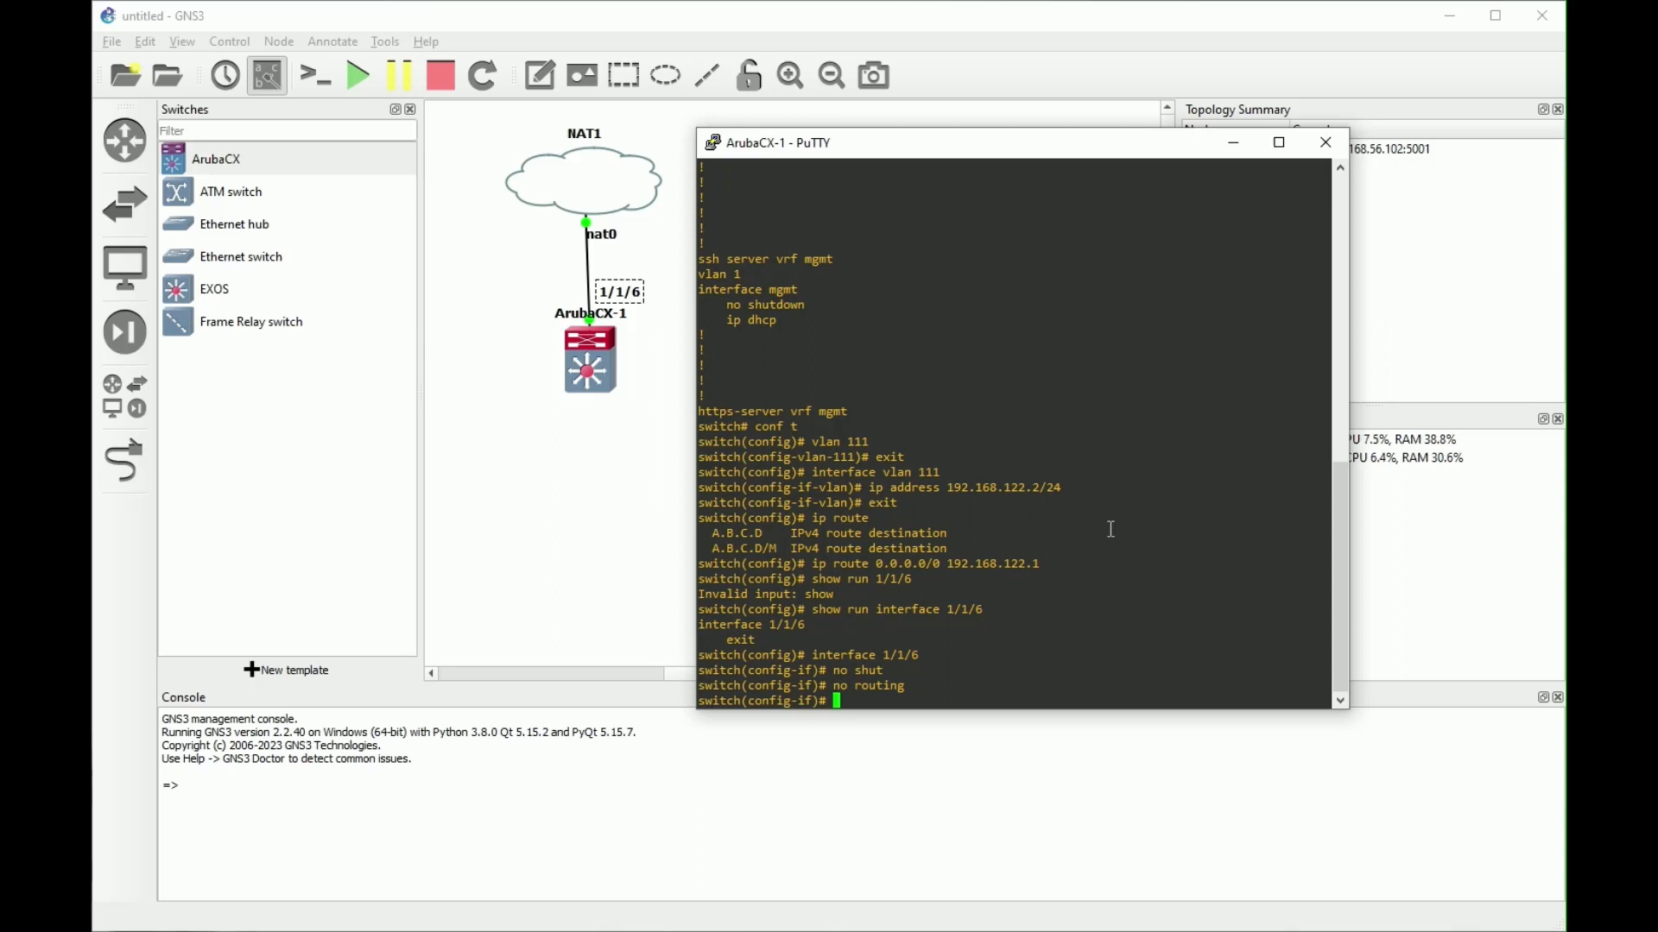
{"action": "type", "text": "vlan access"}
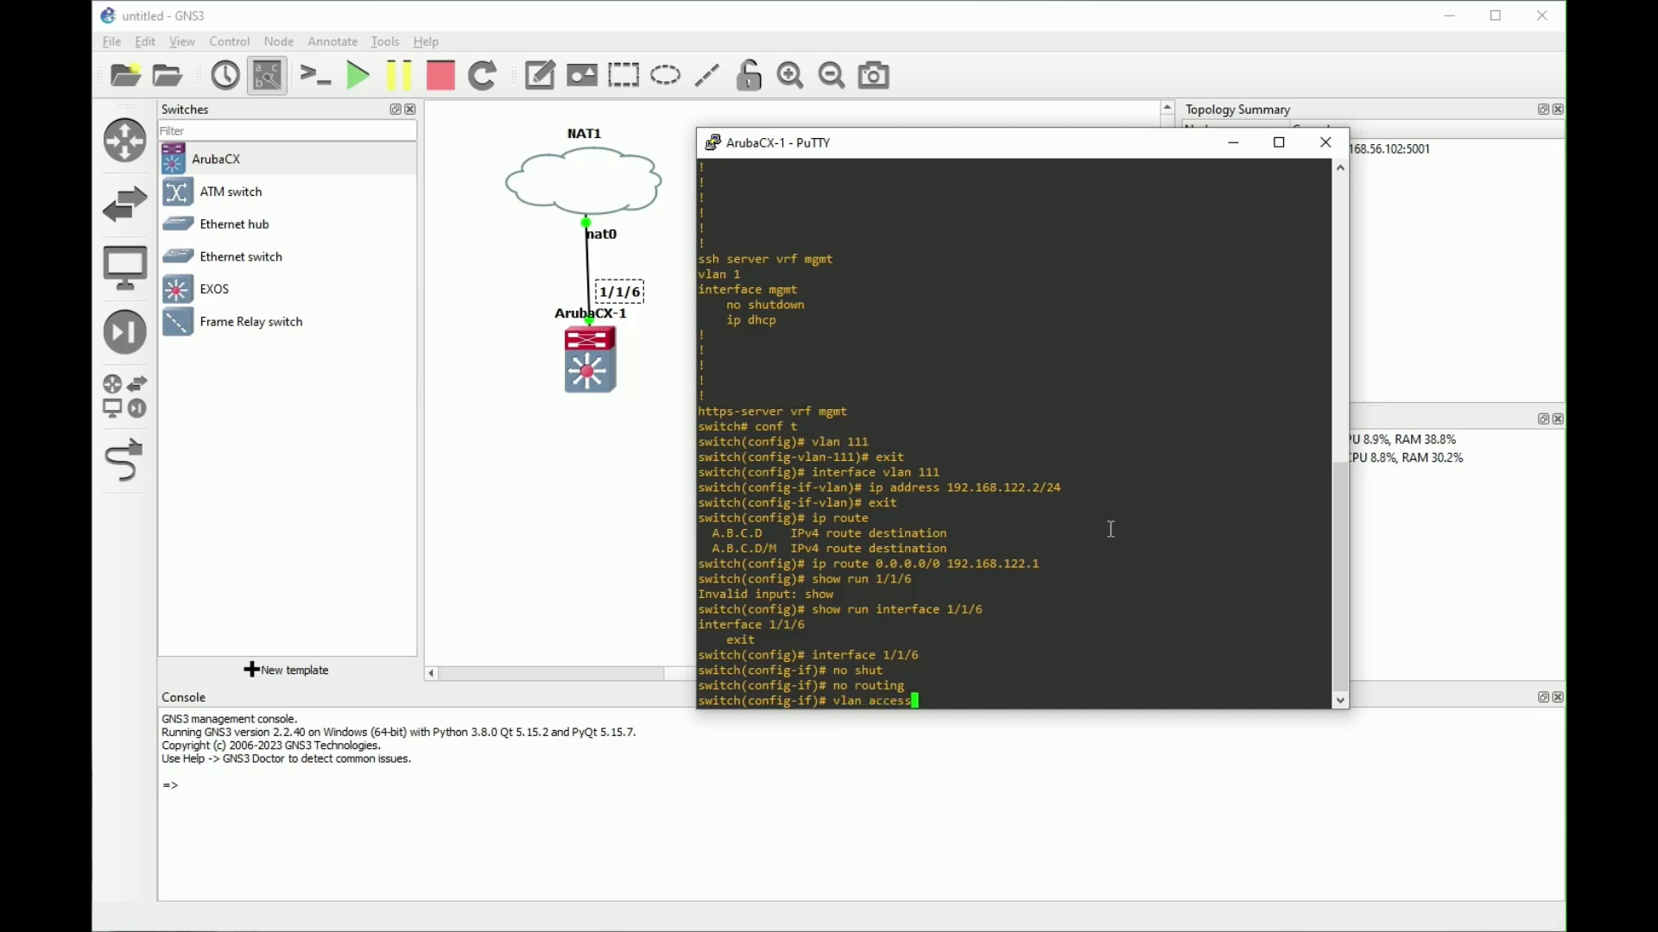
{"action": "type", "text": "111"}
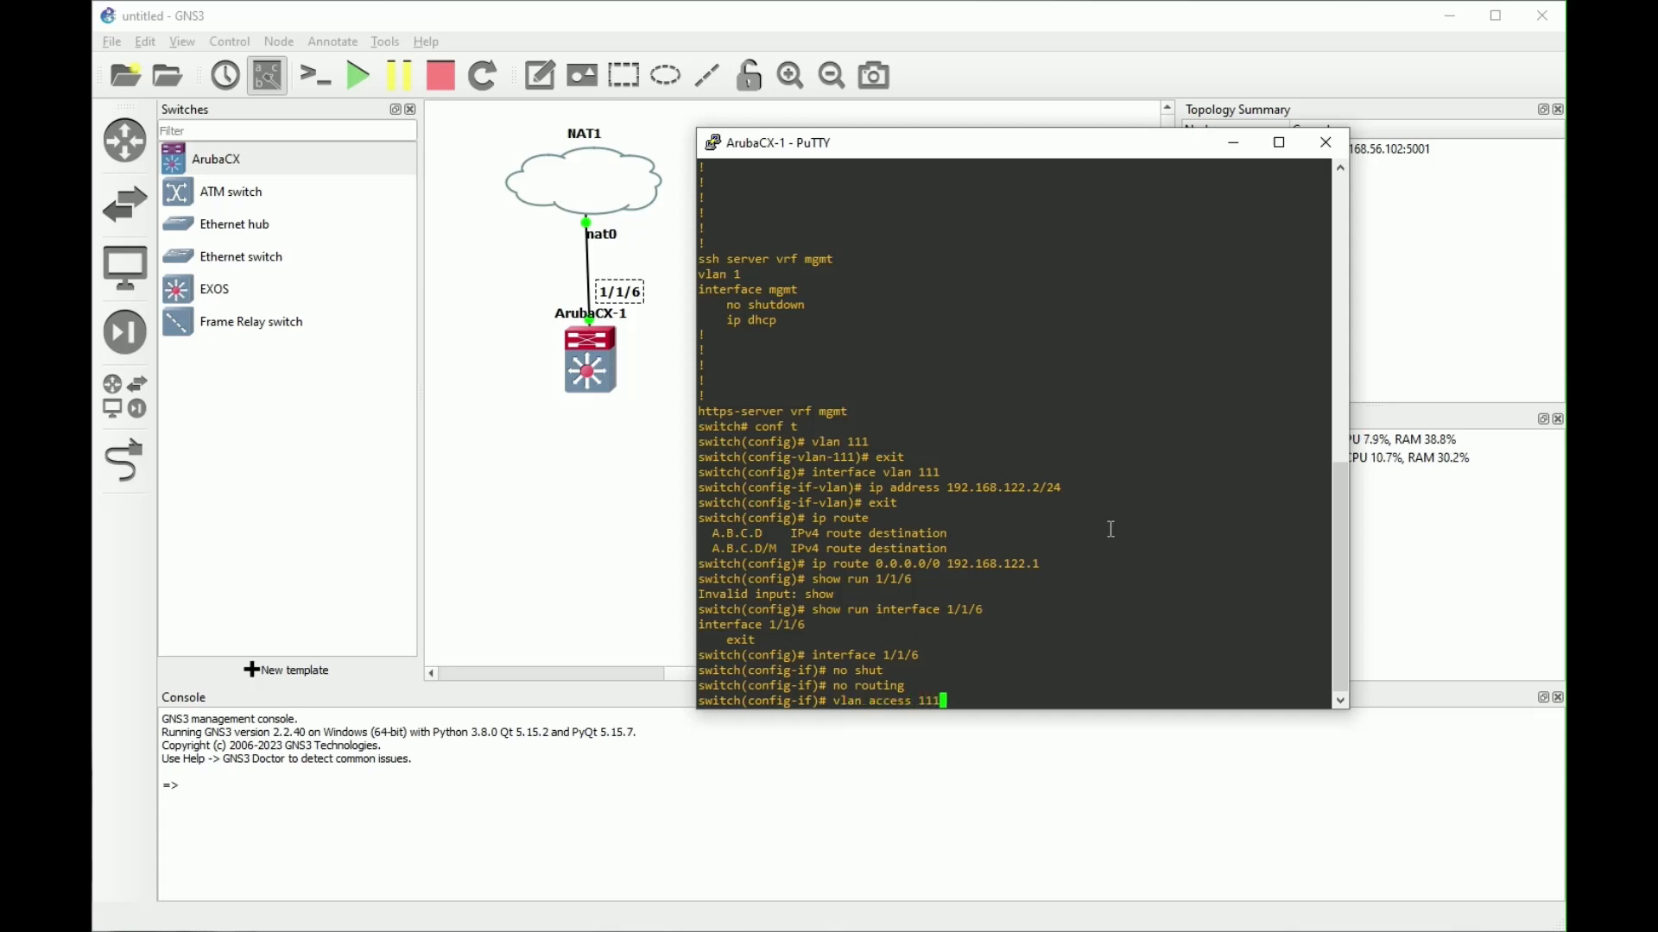
{"action": "key", "text": "Return"}
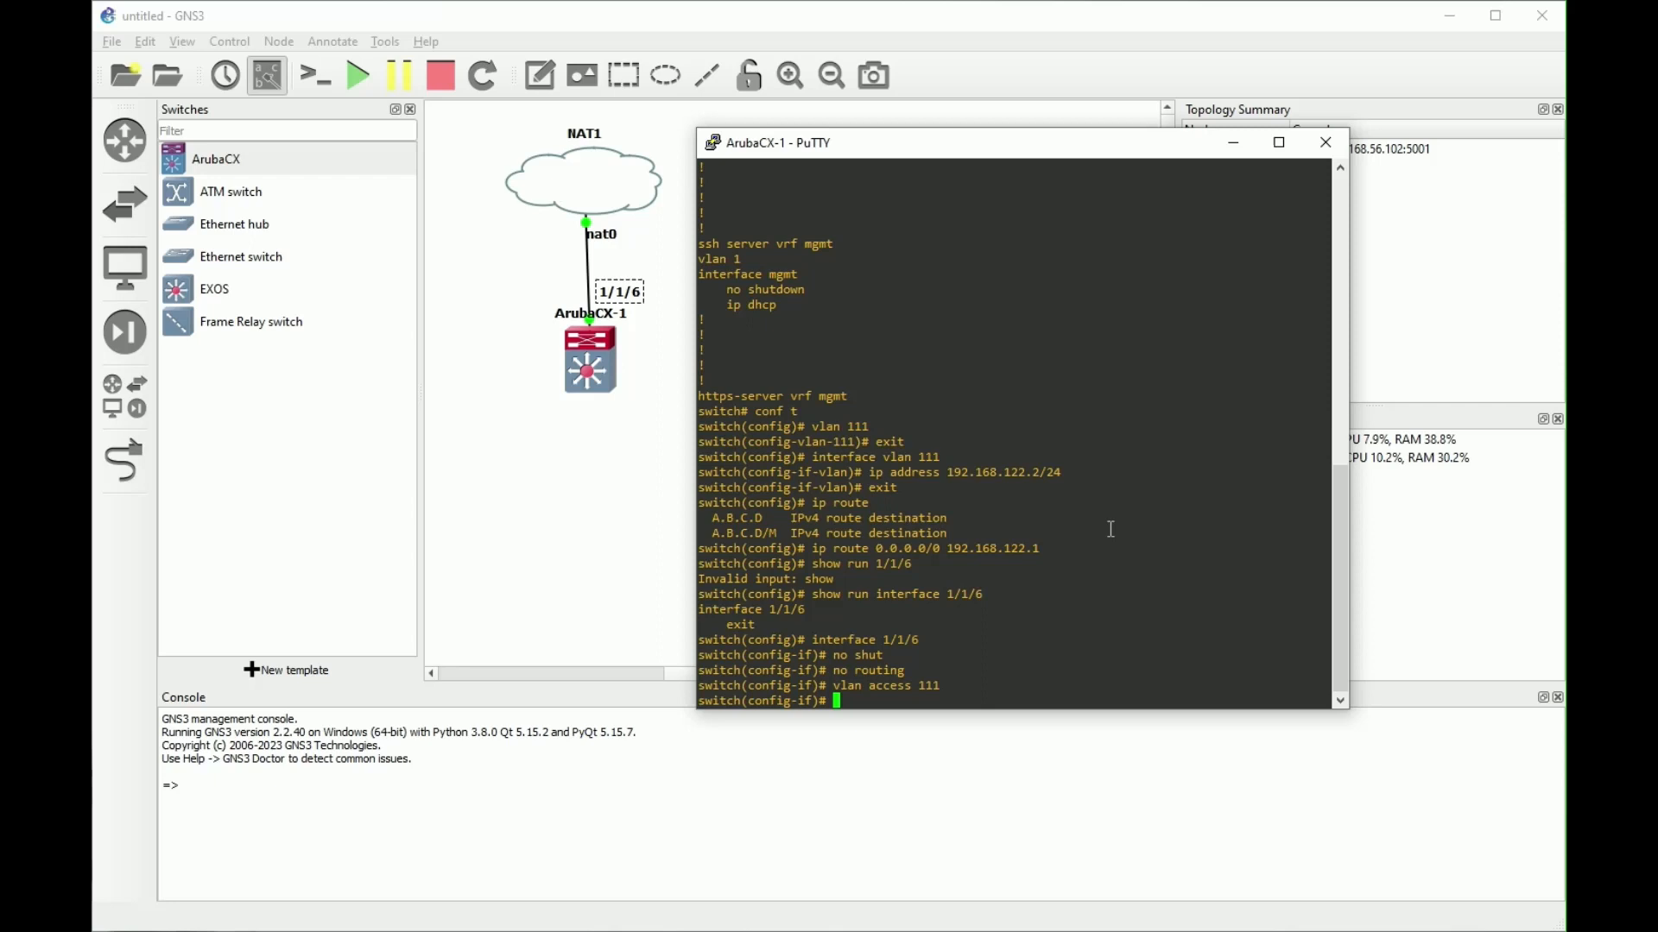
Step: Ping 1.1.1.1 from the switch and receive replies
{"action": "type", "text": "ping 1.1.1.1"}
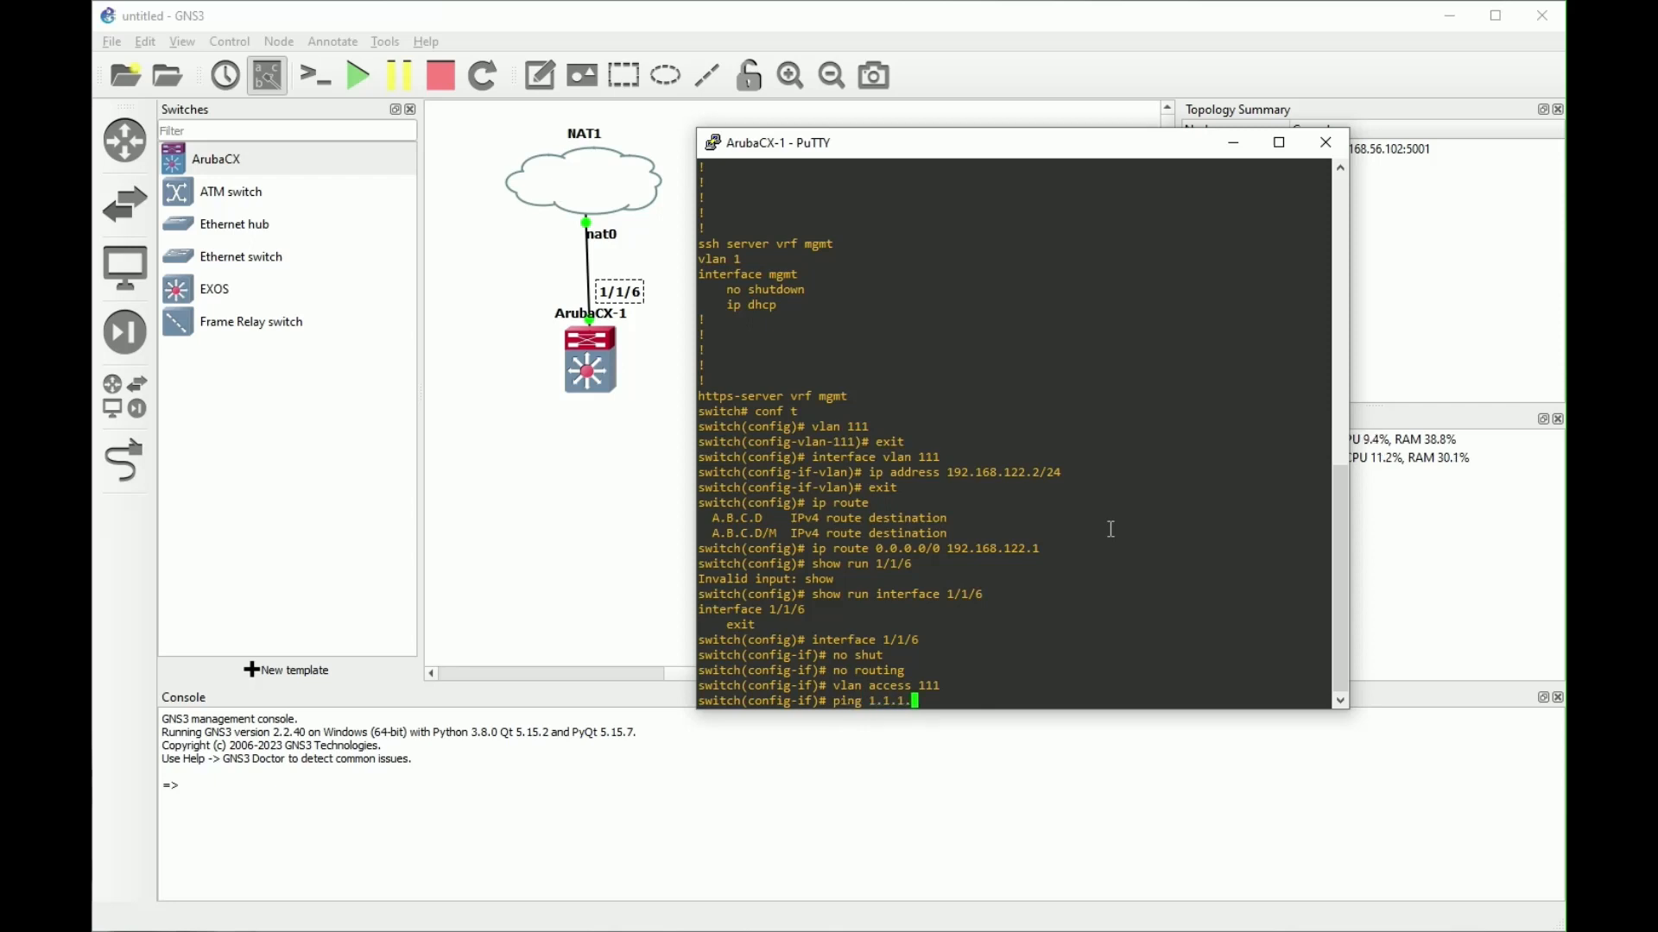
{"action": "key", "text": "Return"}
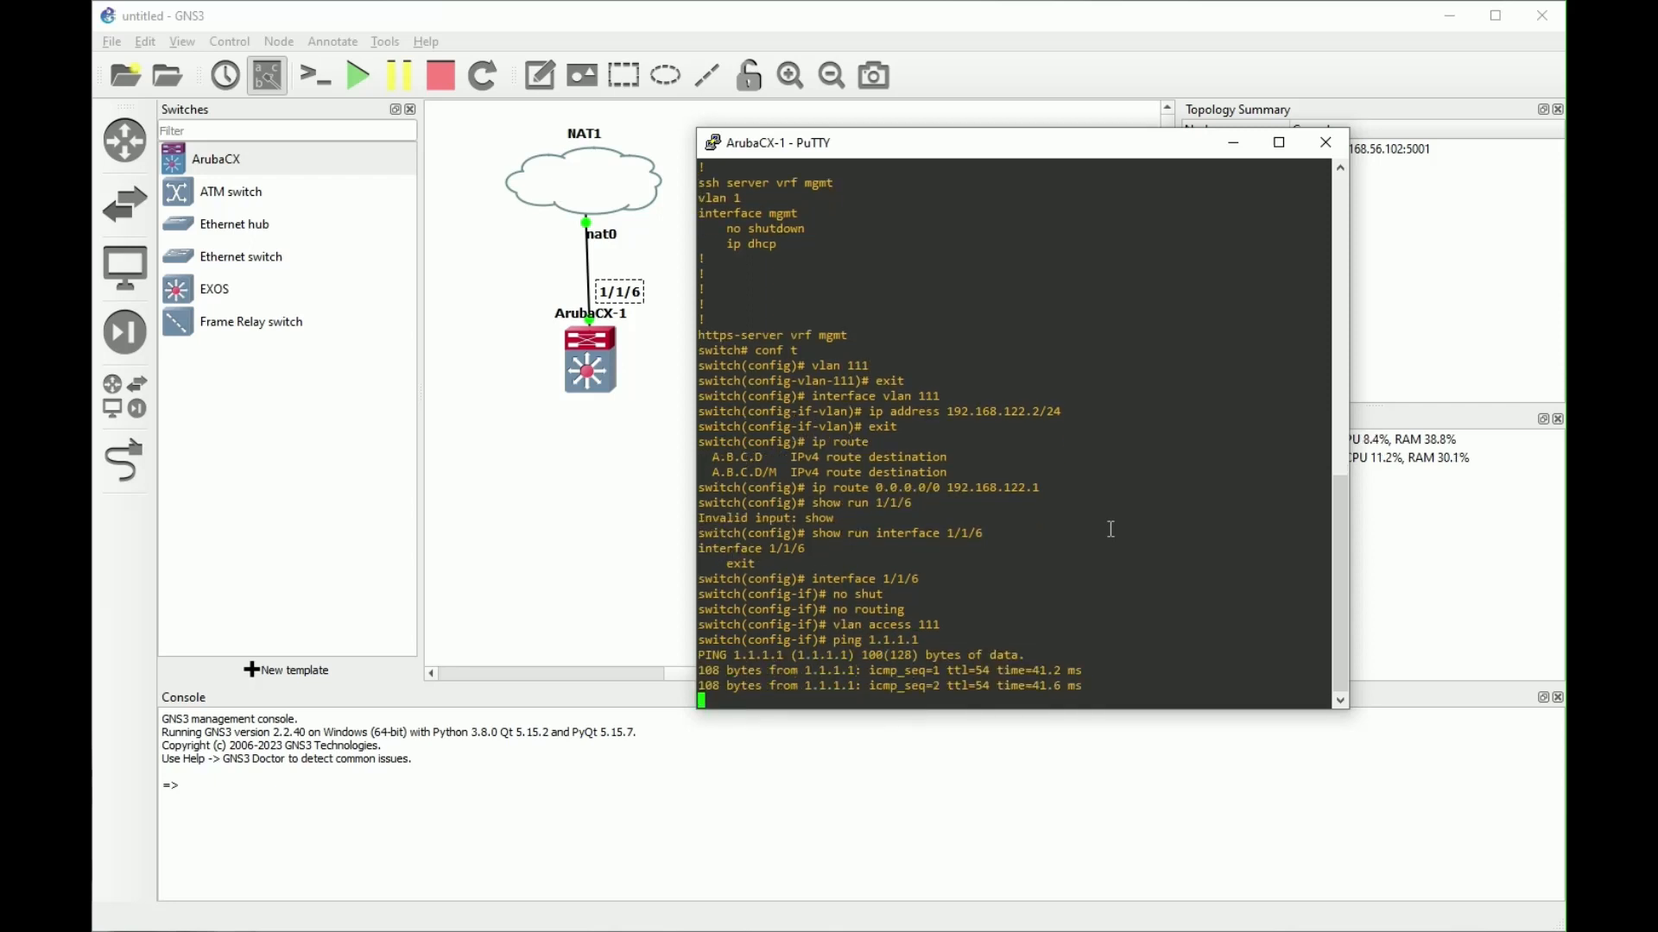